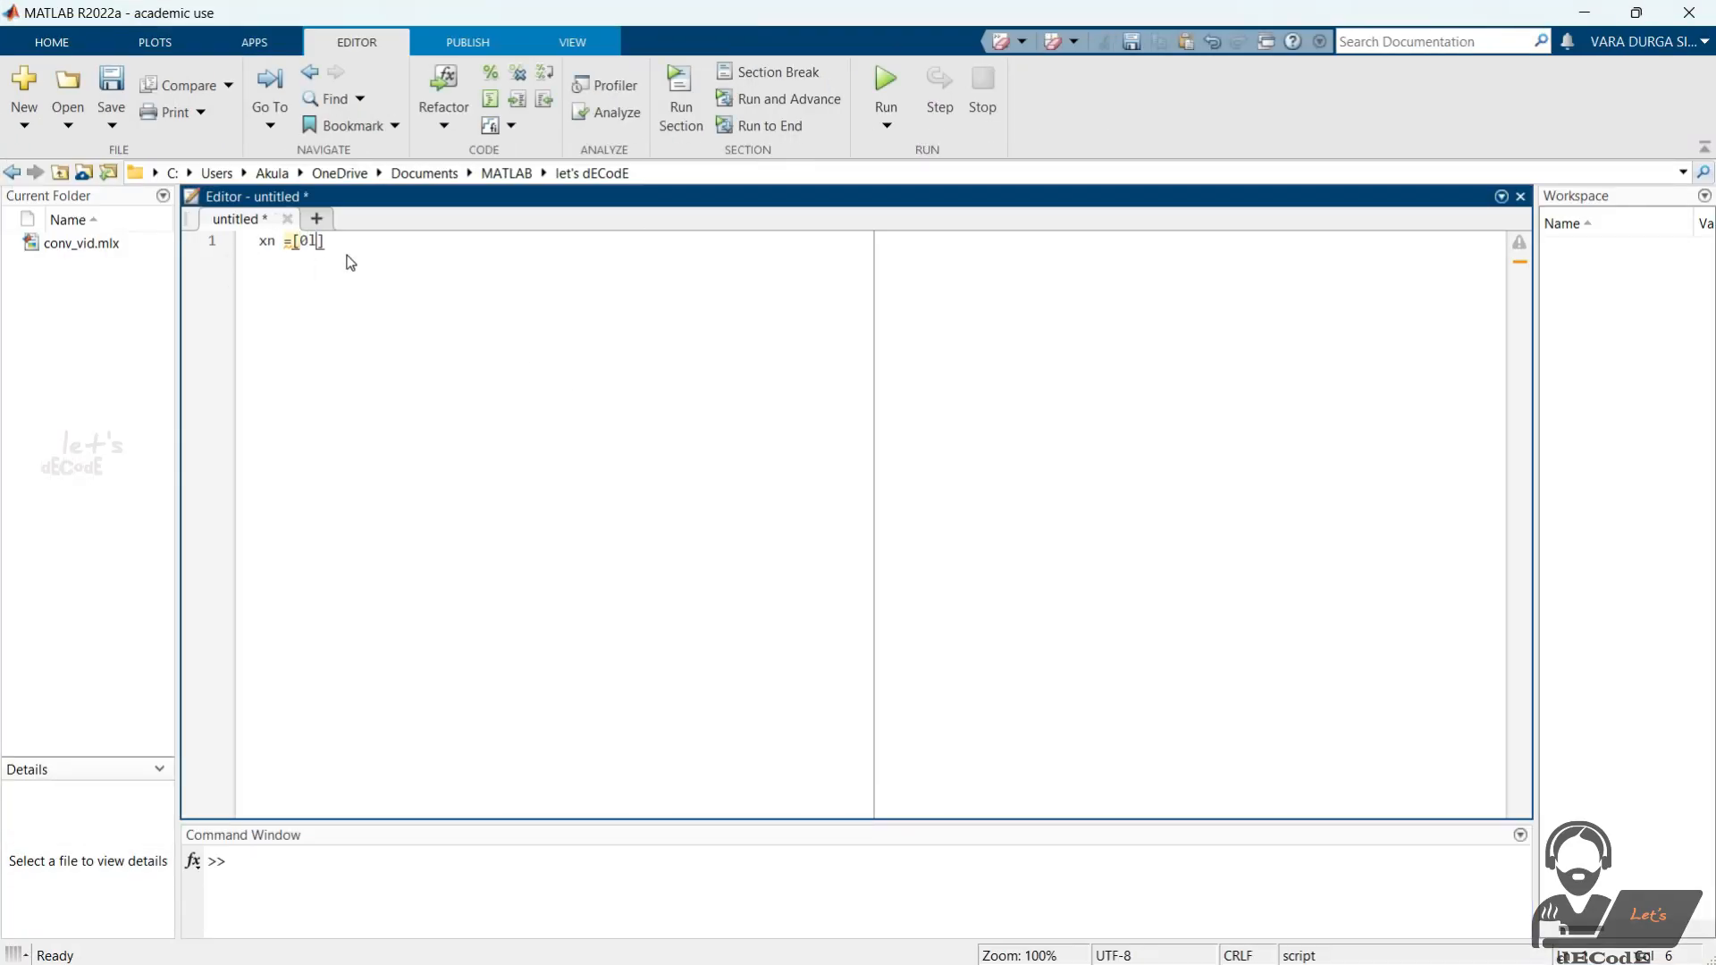
# - Define x = [1 1 1], h = [1 2 3] and max_len = length(x)+length(h)-1
pyautogui.write(',1,2];')
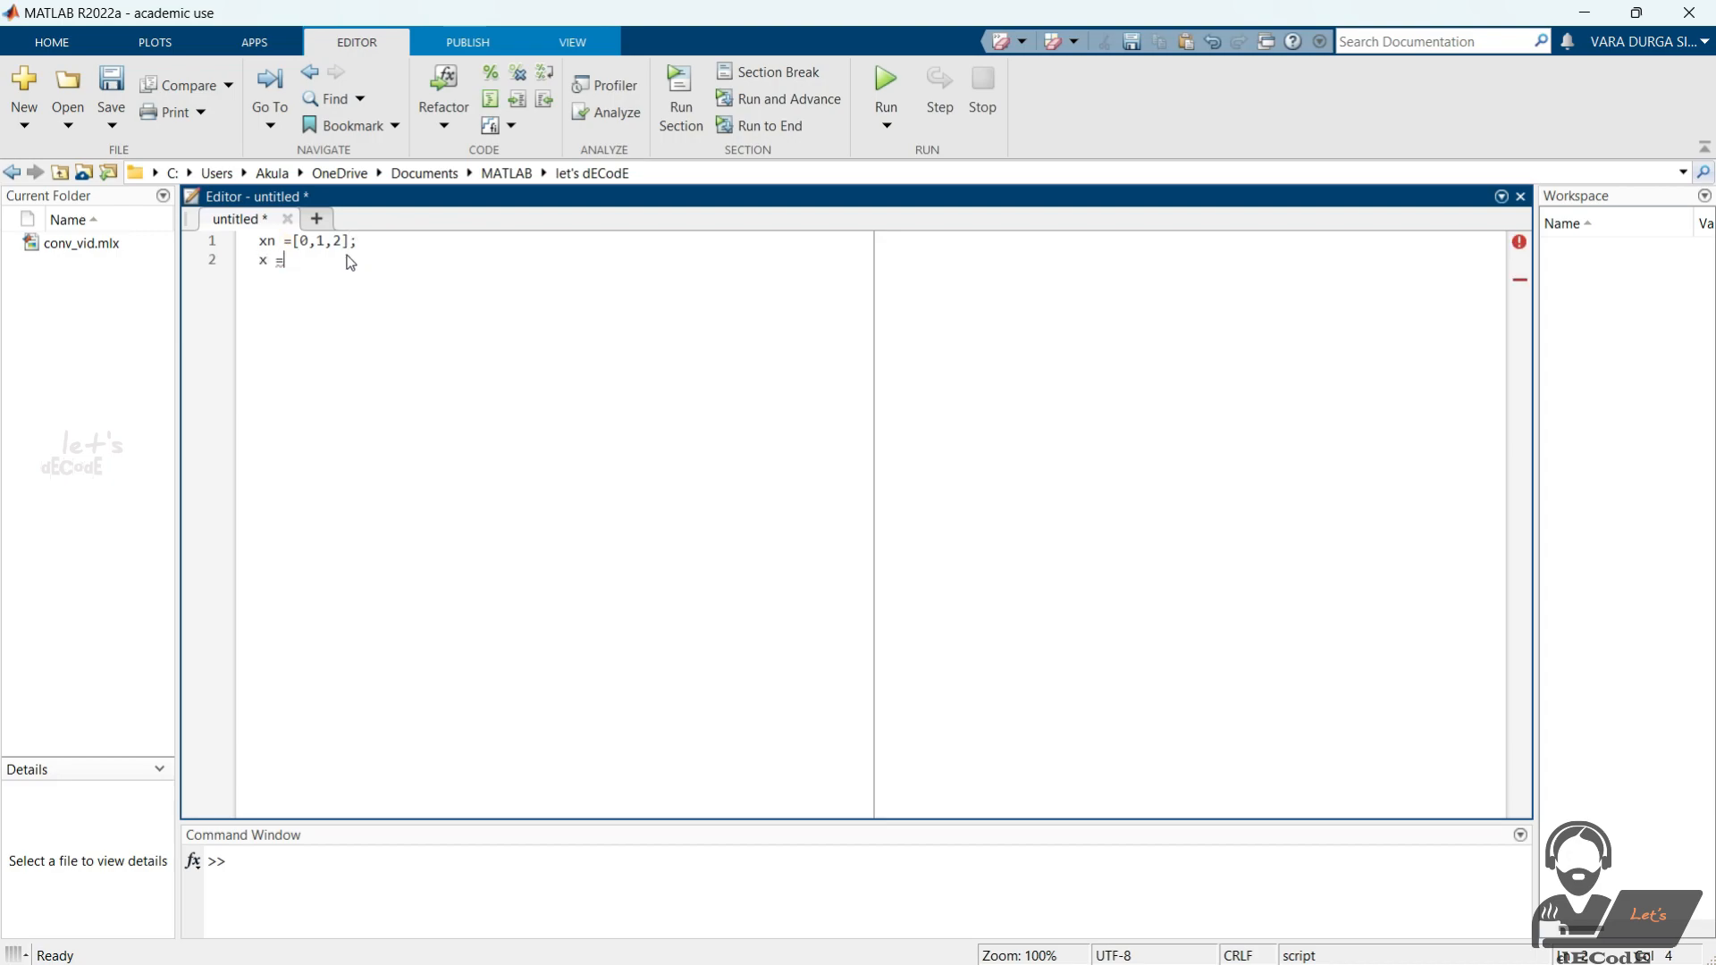
pyautogui.write('[1 1 1]')
pyautogui.click(563, 294)
pyautogui.write('hn = [0,1,2];')
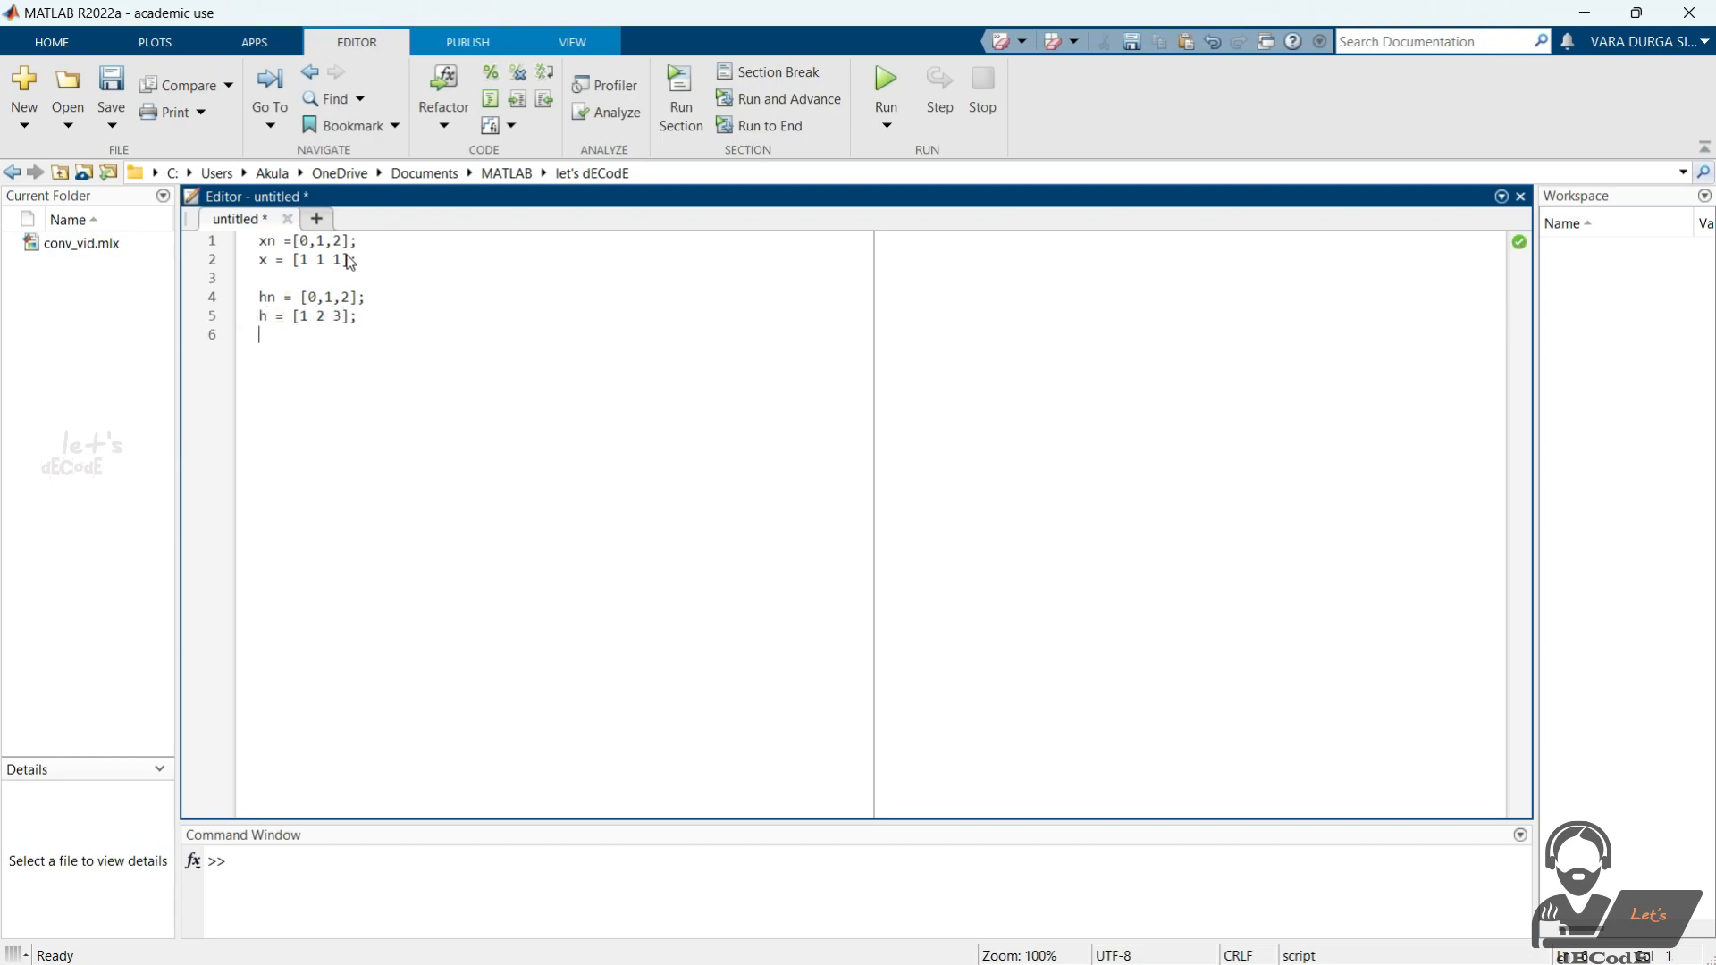
pyautogui.write('max_len = length(x')
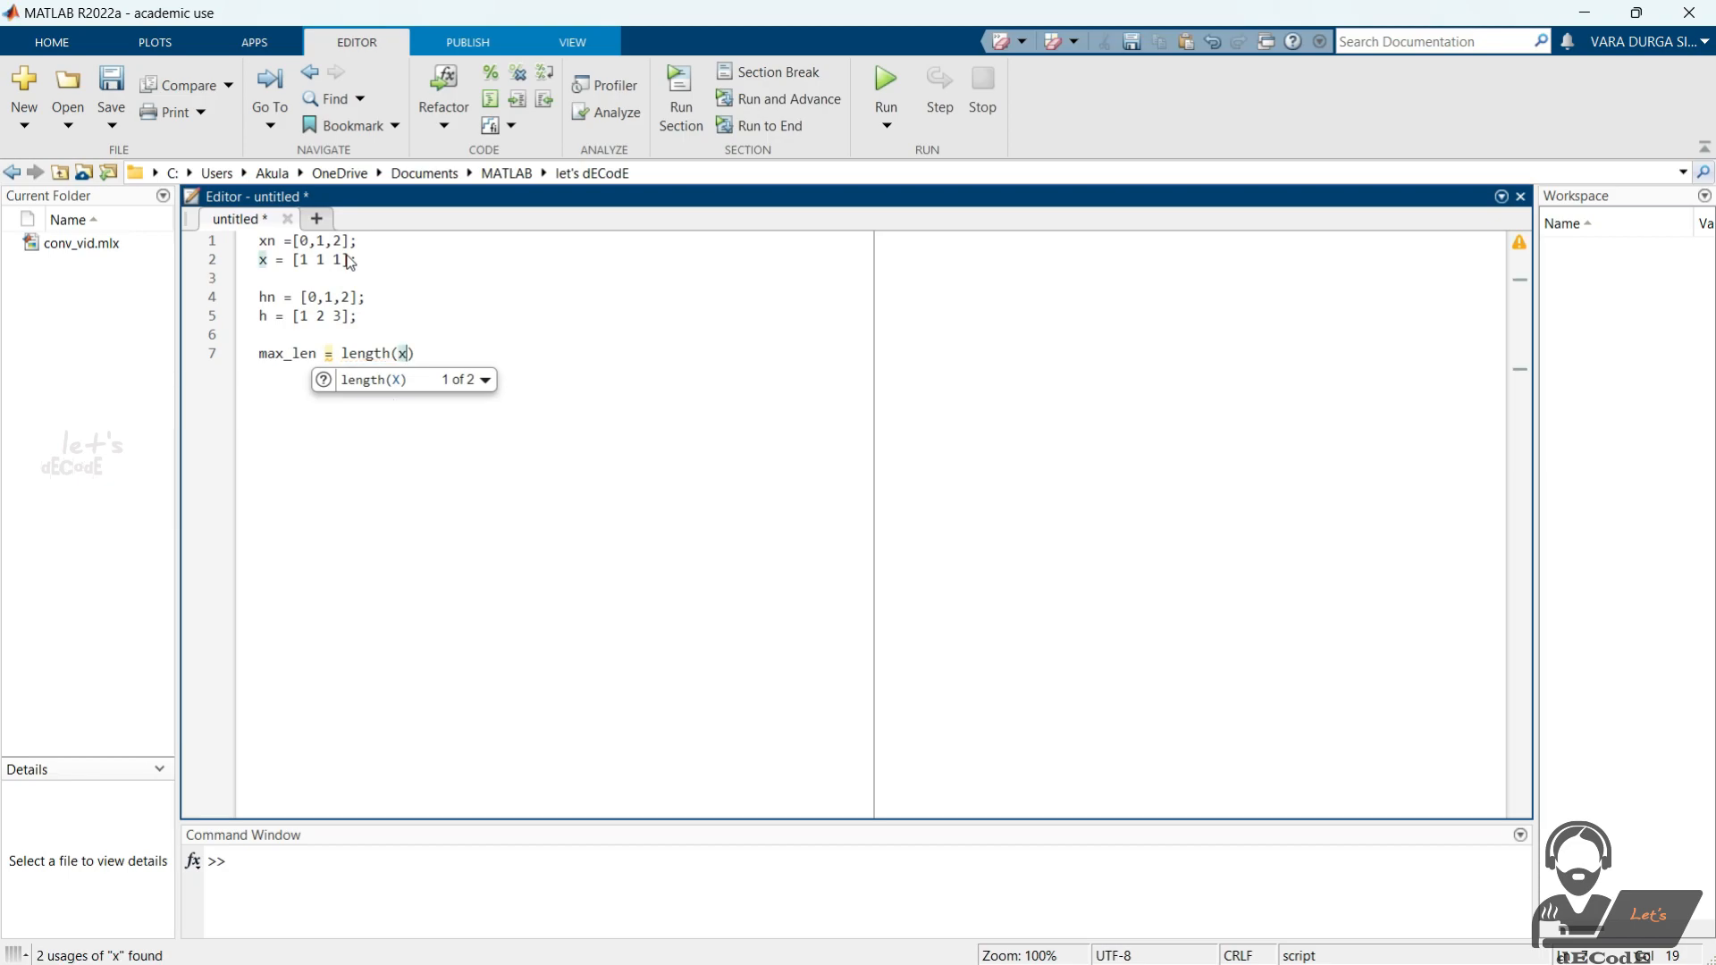
pyautogui.write('+ length(h')
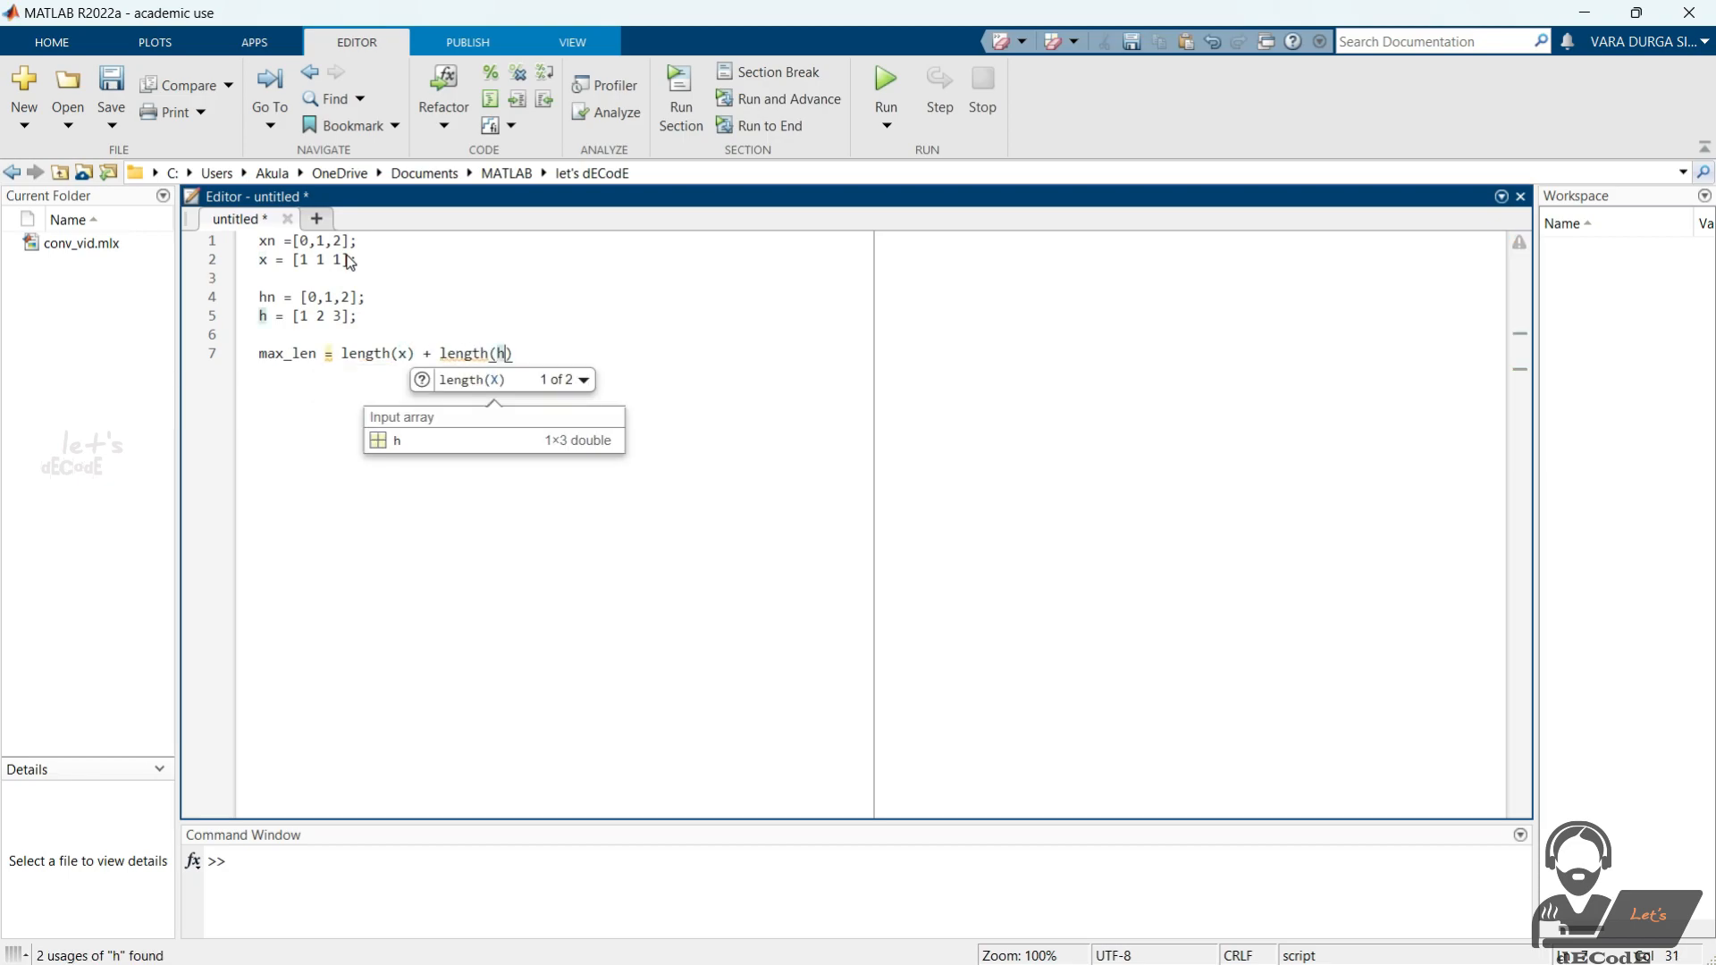
pyautogui.write(') -1;')
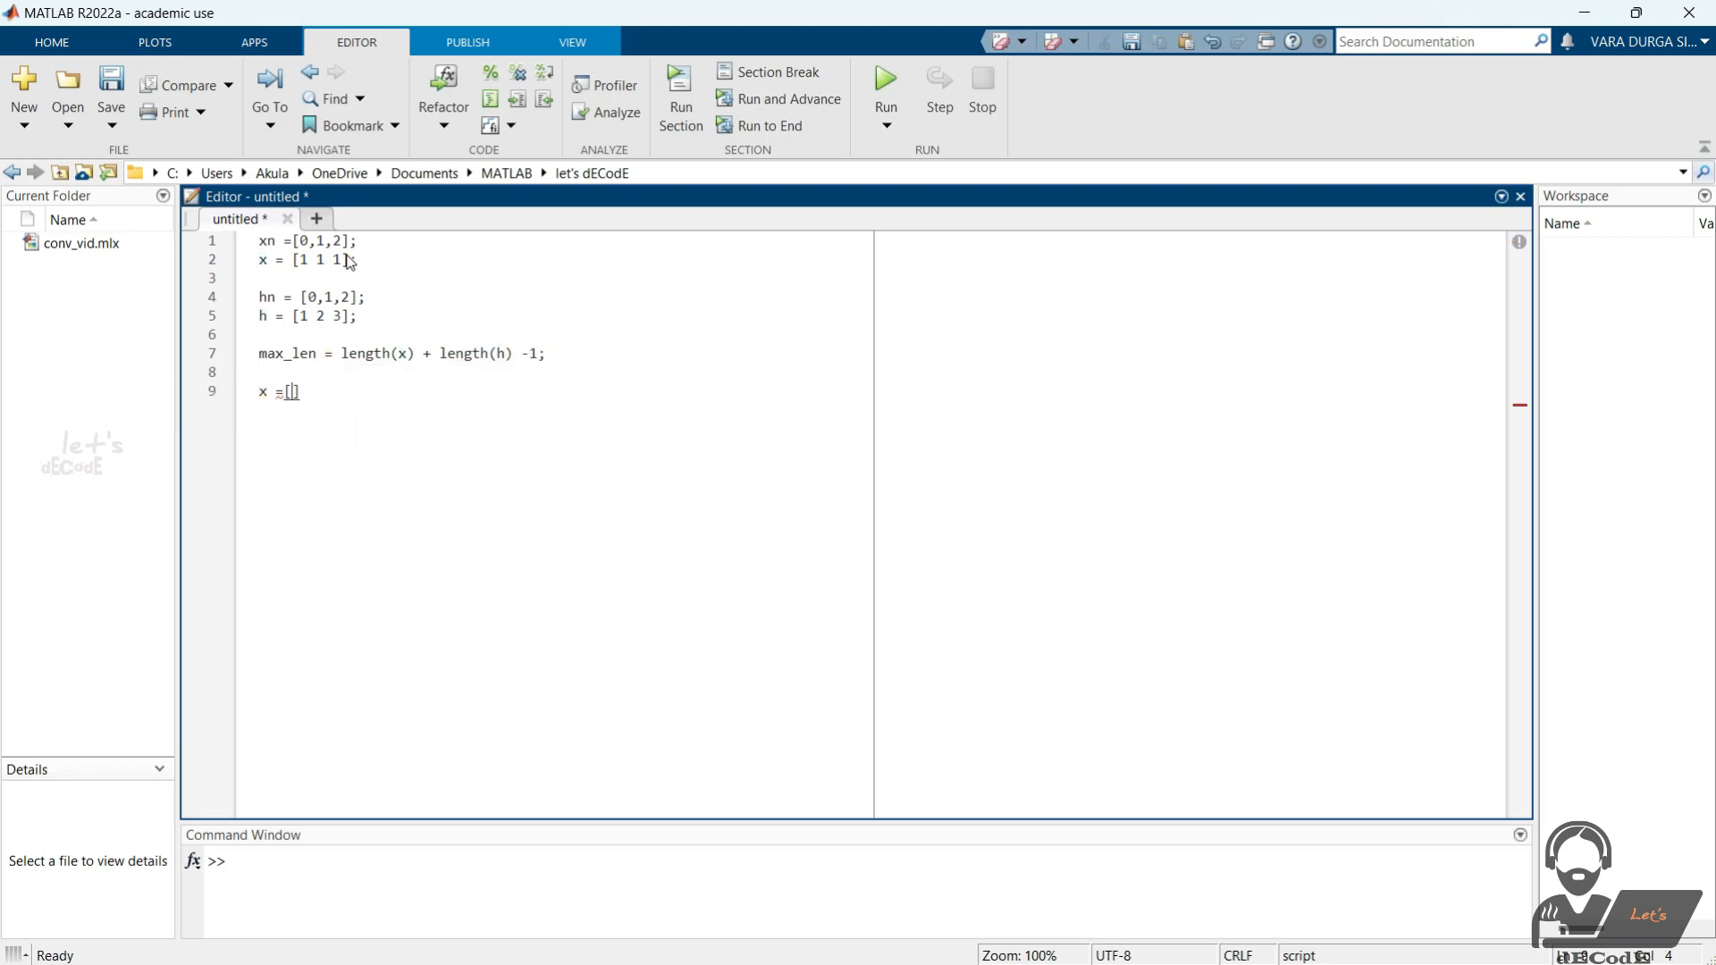
# - Zero-pad x and h to max_len, sum products in nested loops, and stem-plot y in a figure
pyautogui.write('[x,zeros(1,length(h)-1)]')
pyautogui.write('h =[h,zeros(1,max_len-1')
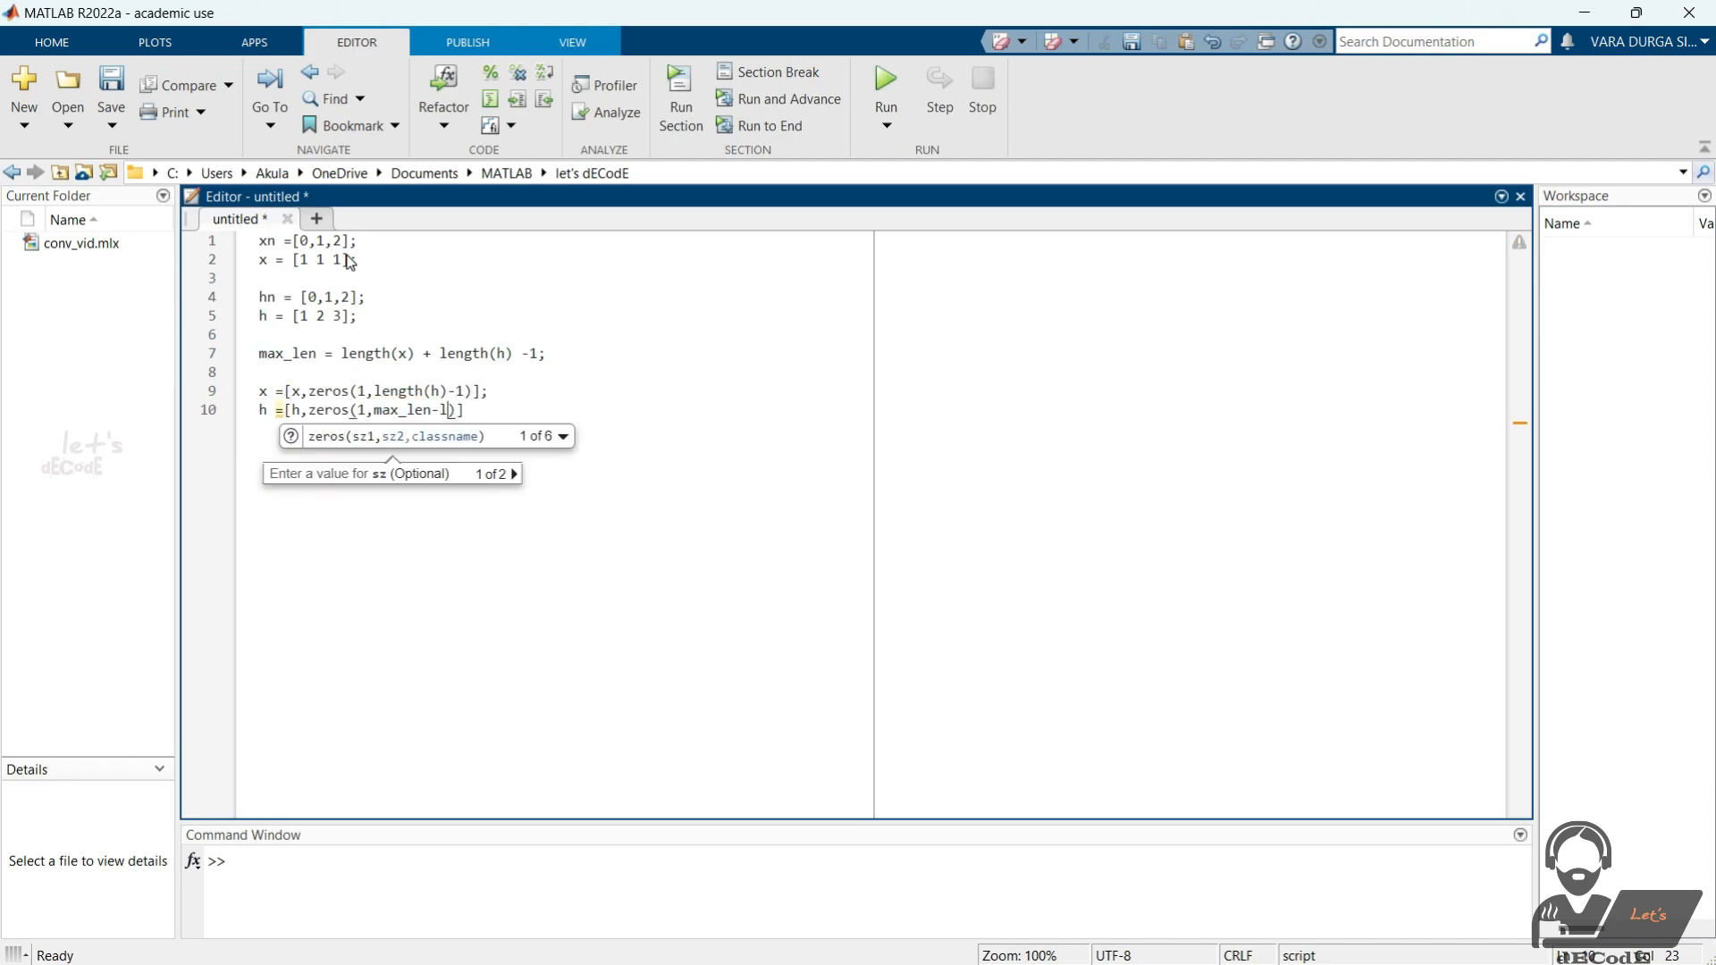
pyautogui.write('length(hn))];')
pyautogui.write('y = zeros(1,max_')
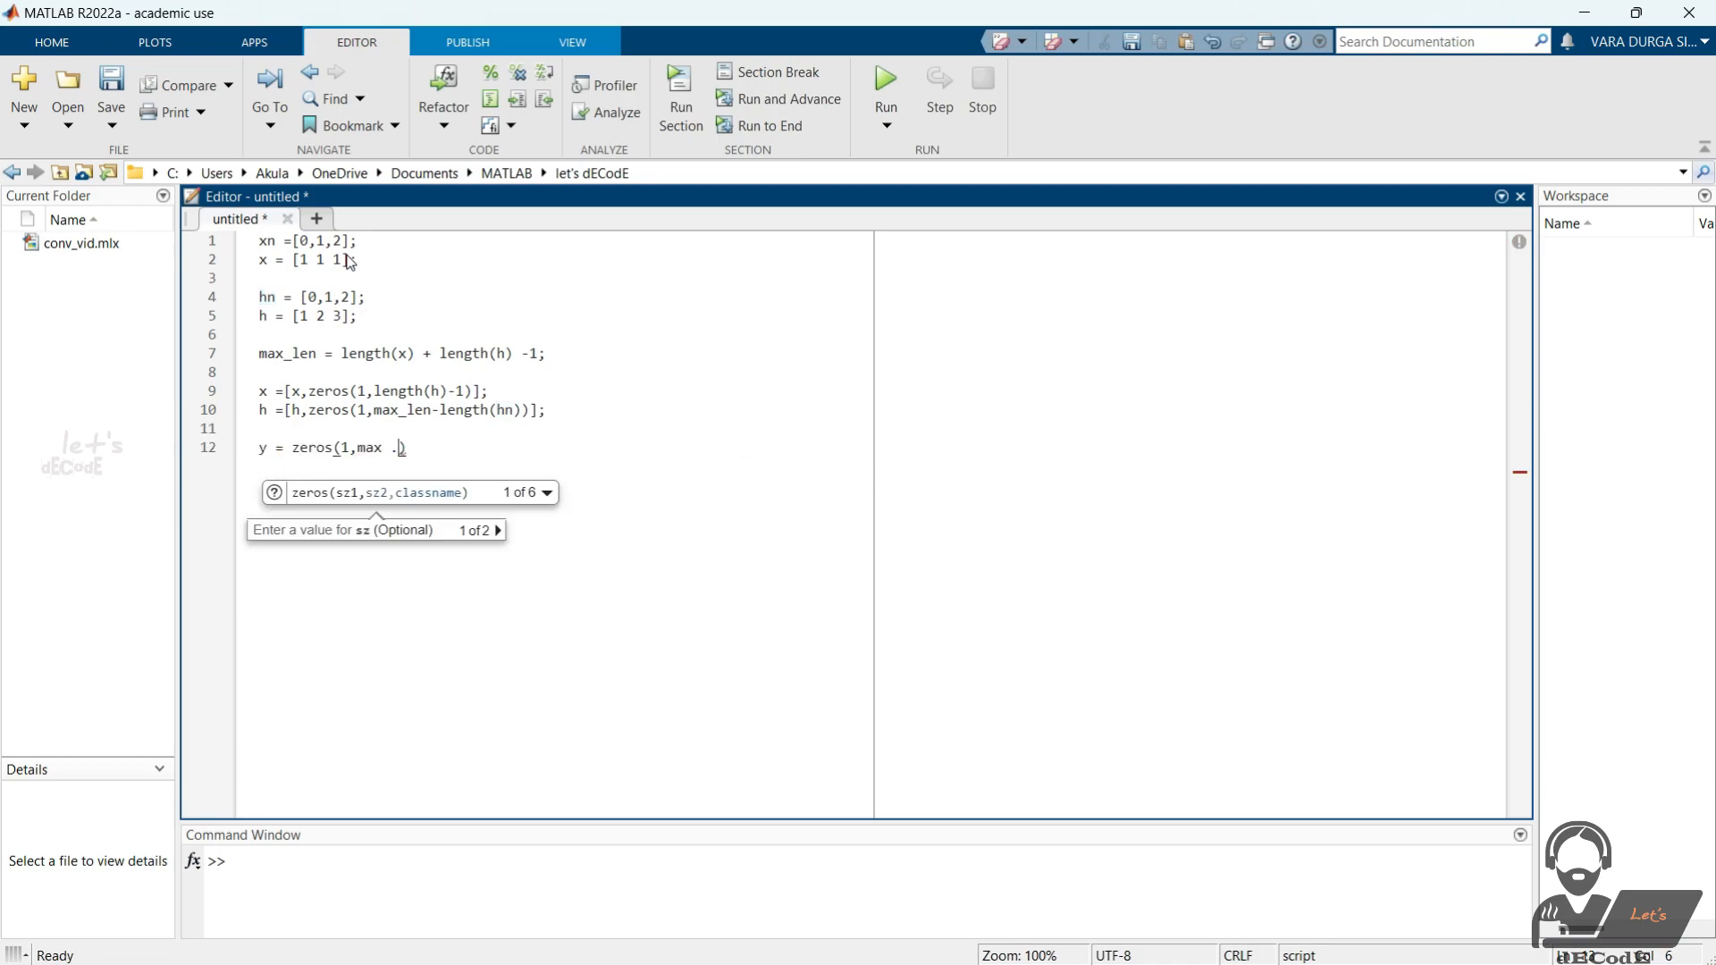
pyautogui.write('_len);')
pyautogui.write('a')
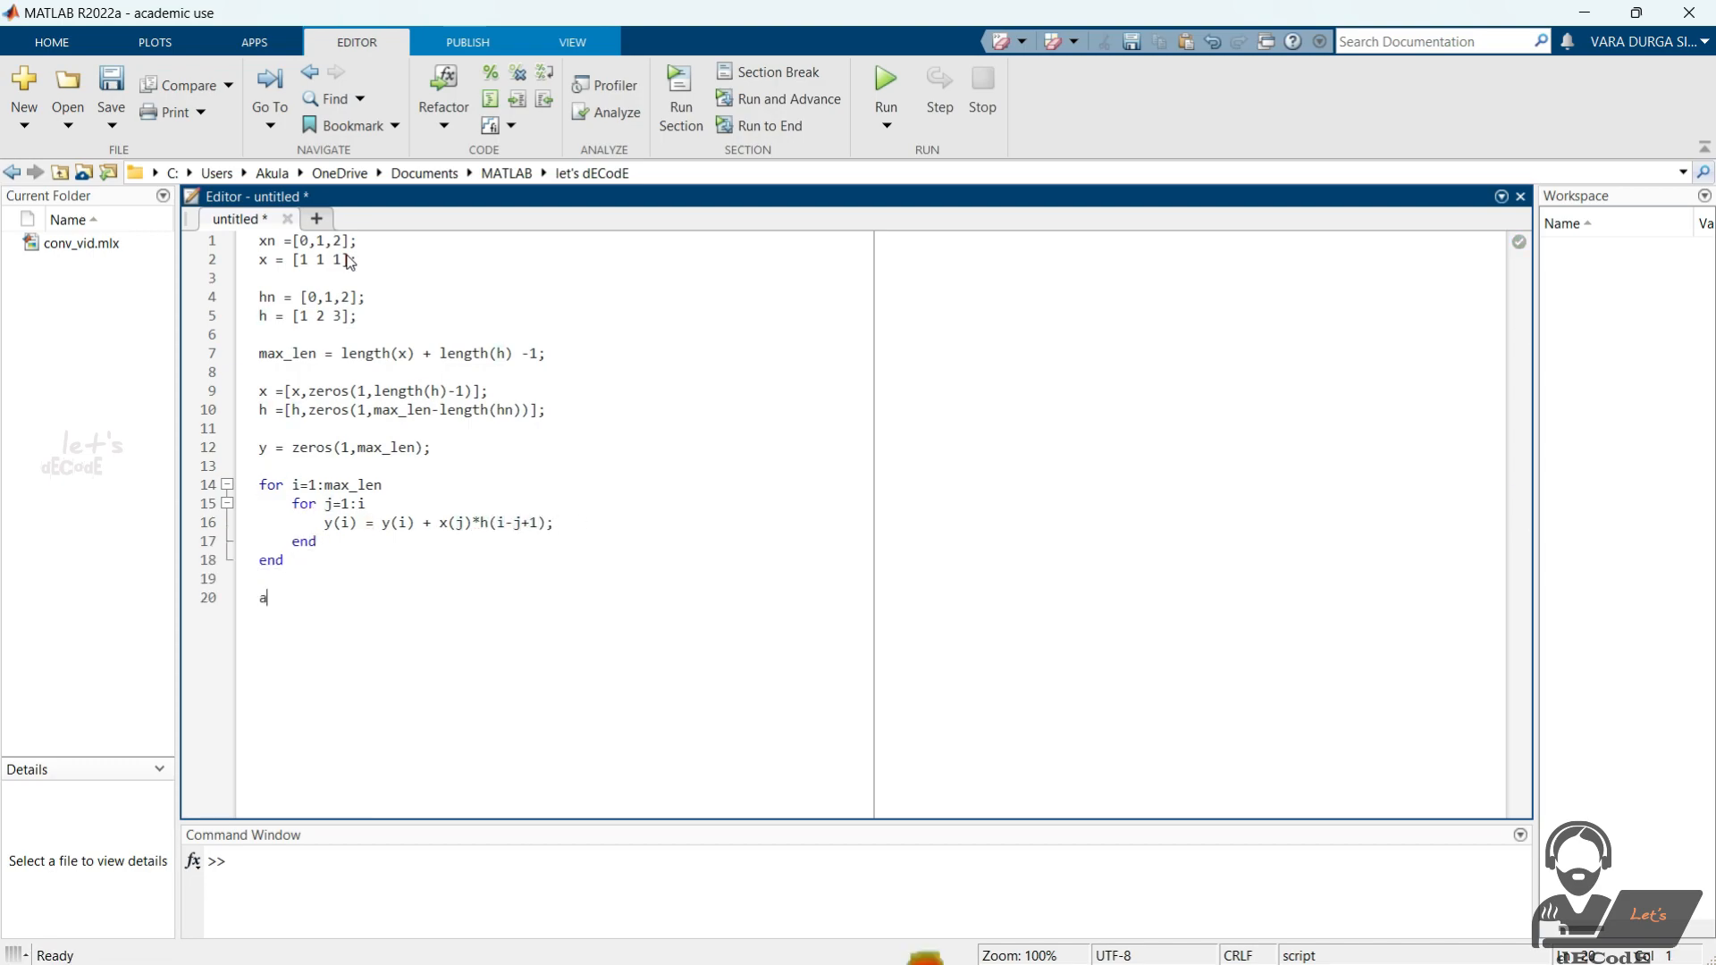
pyautogui.write('ste')
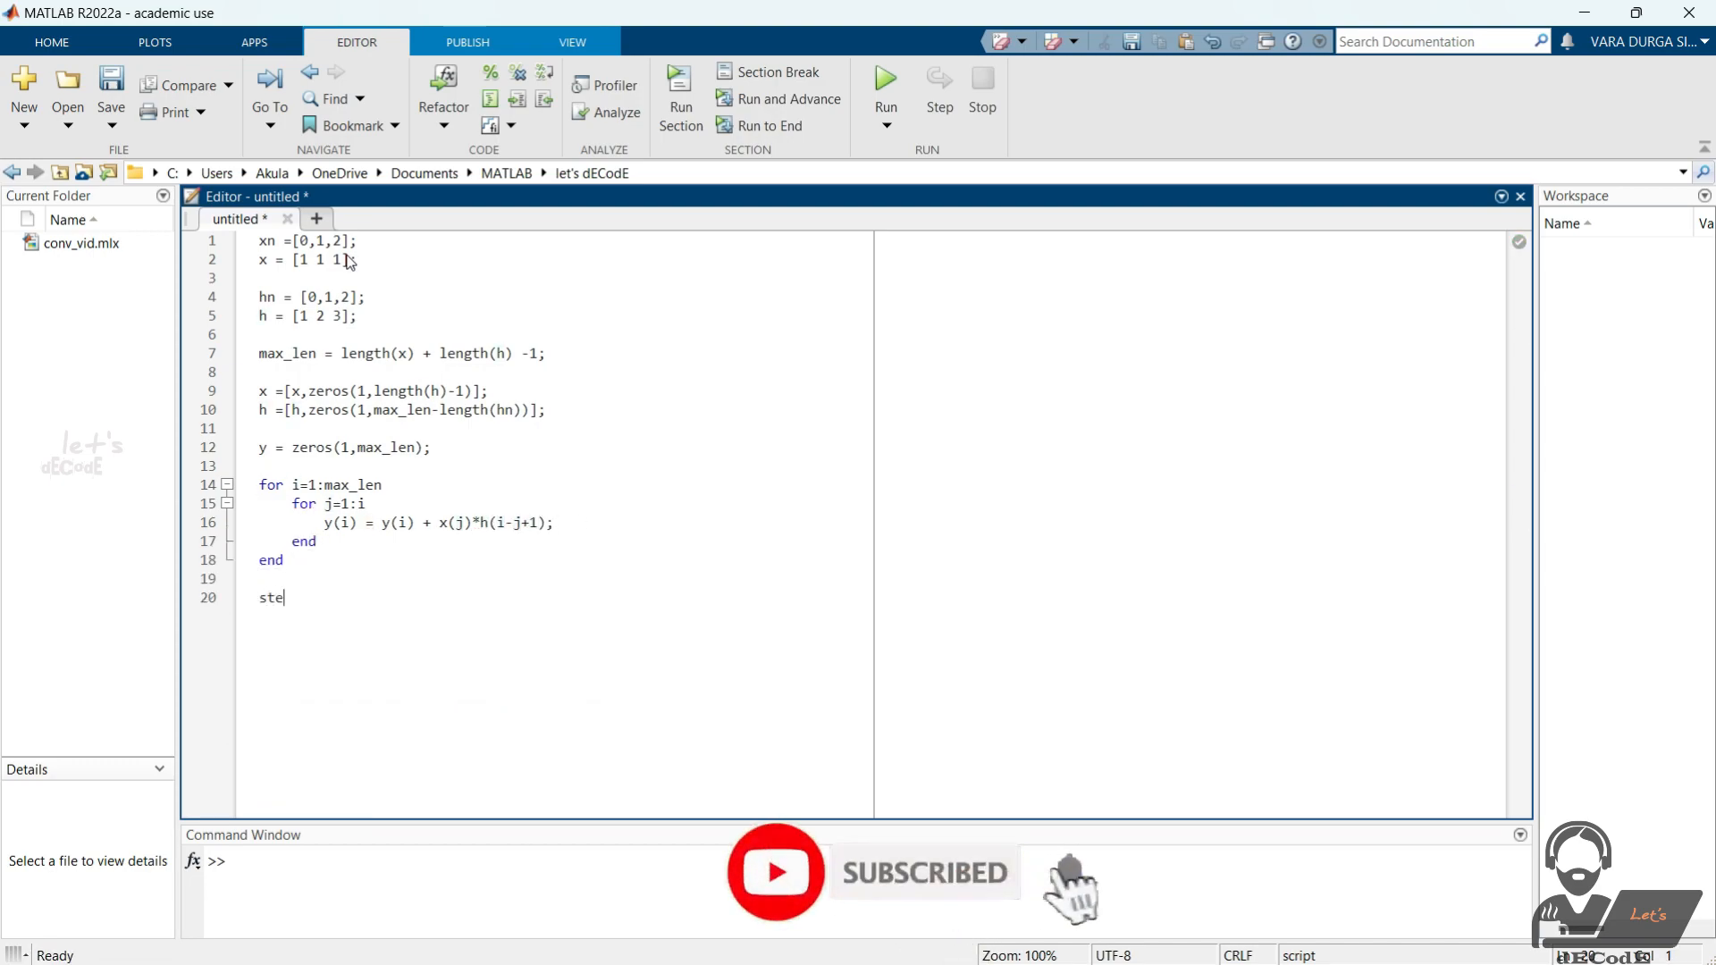
pyautogui.write('figure,stem(y)')
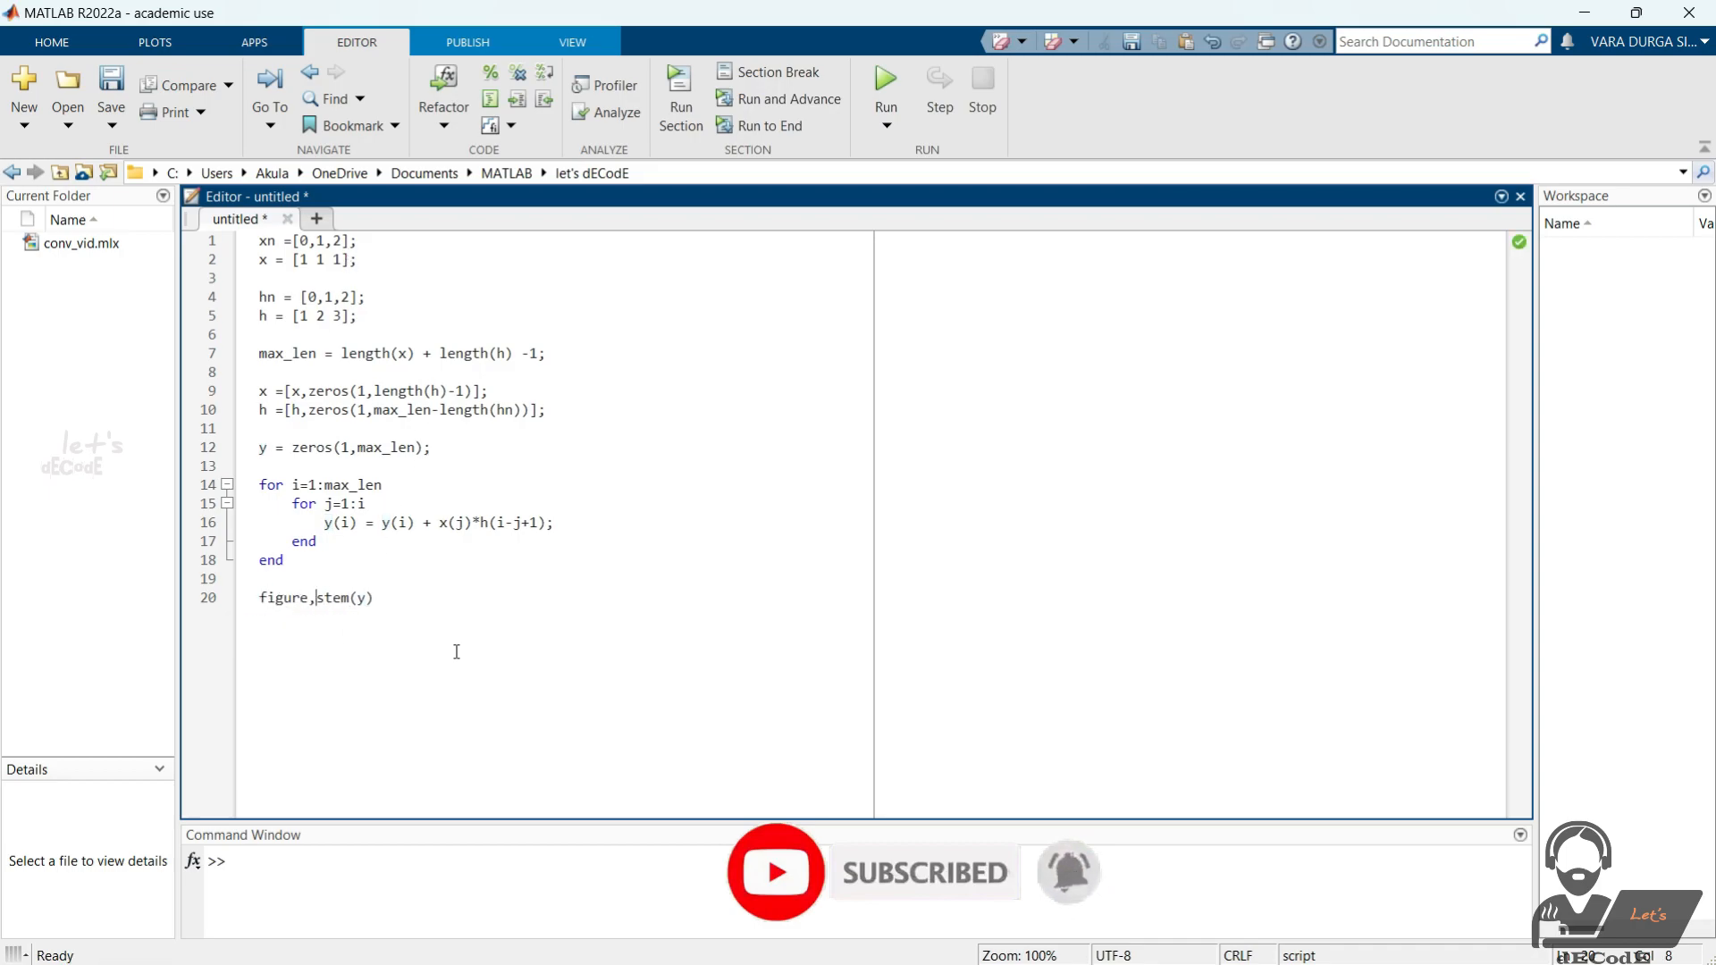
# - Save and run as conv_lin.m giving y = 1 3 6 5 3, close the plot, start a %% section
pyautogui.click(885, 82)
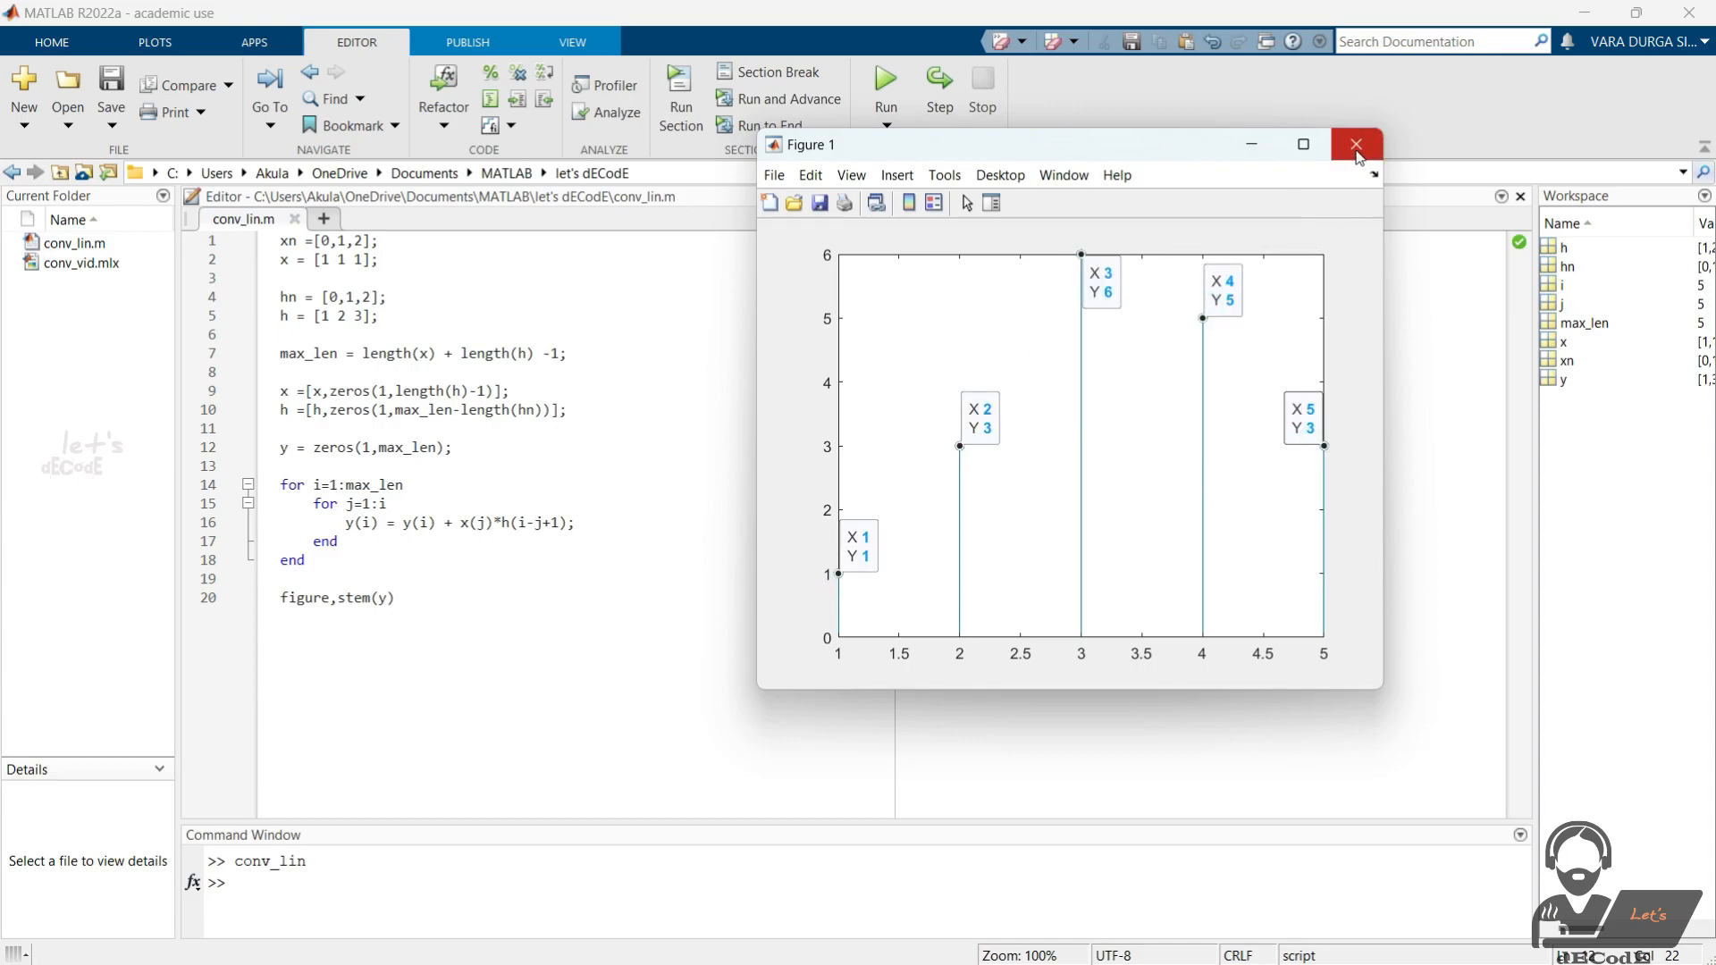
pyautogui.click(1357, 143)
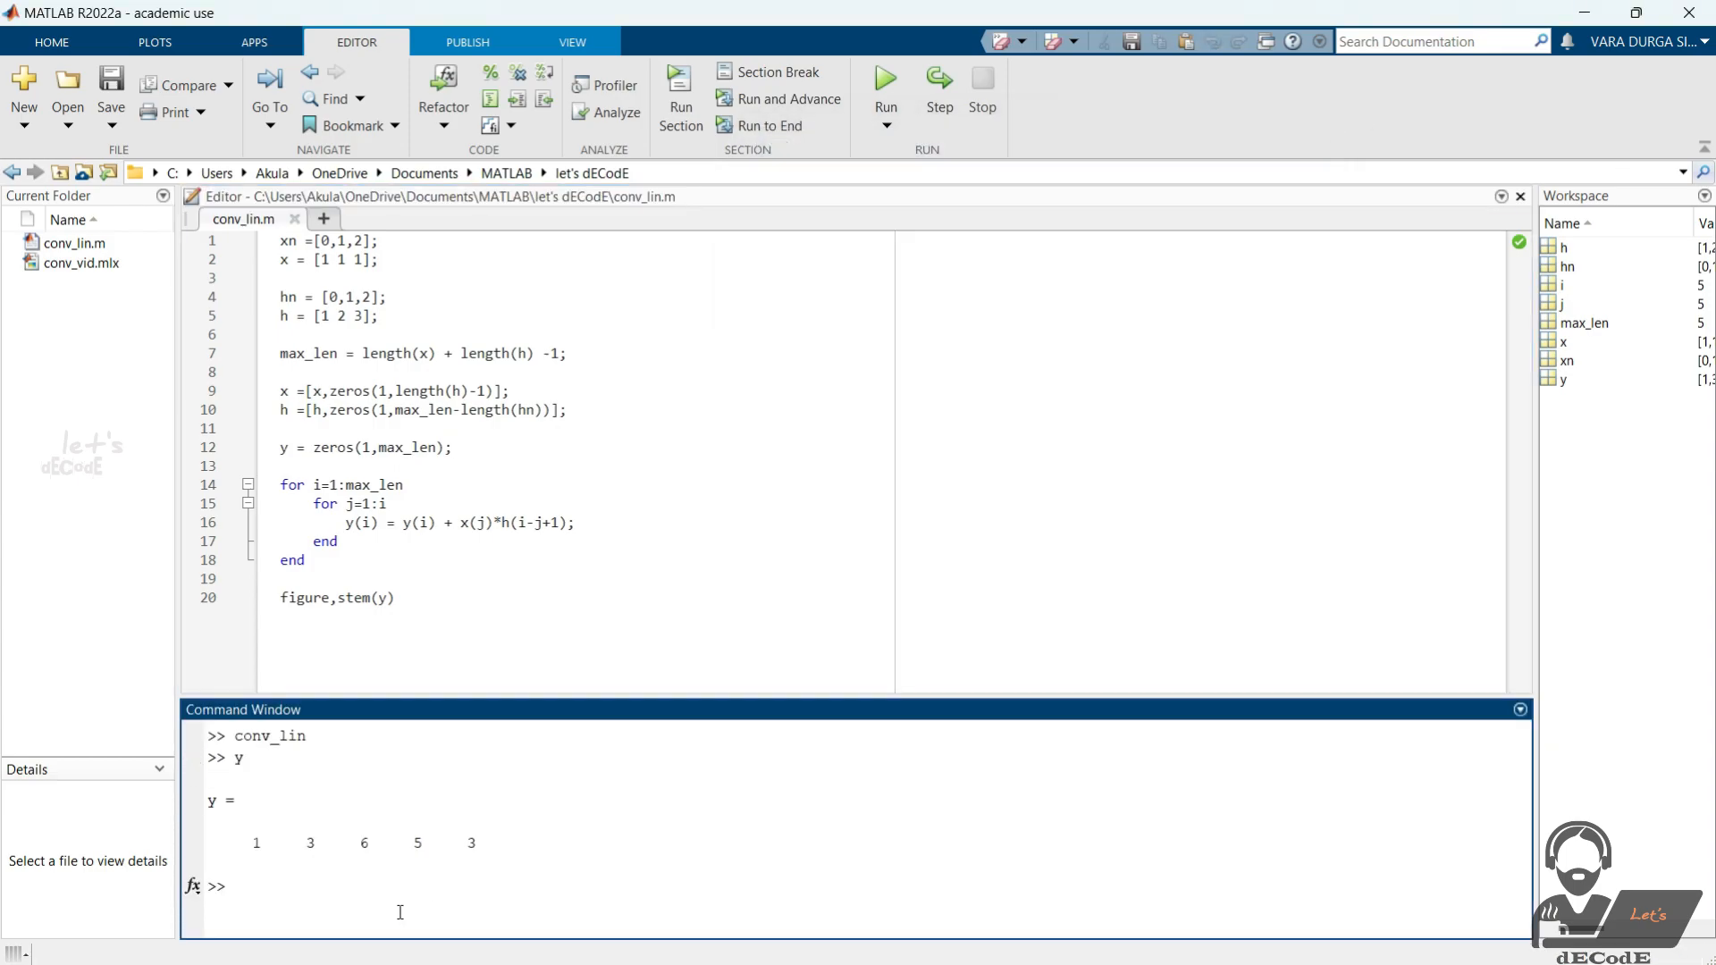
pyautogui.write('%%')
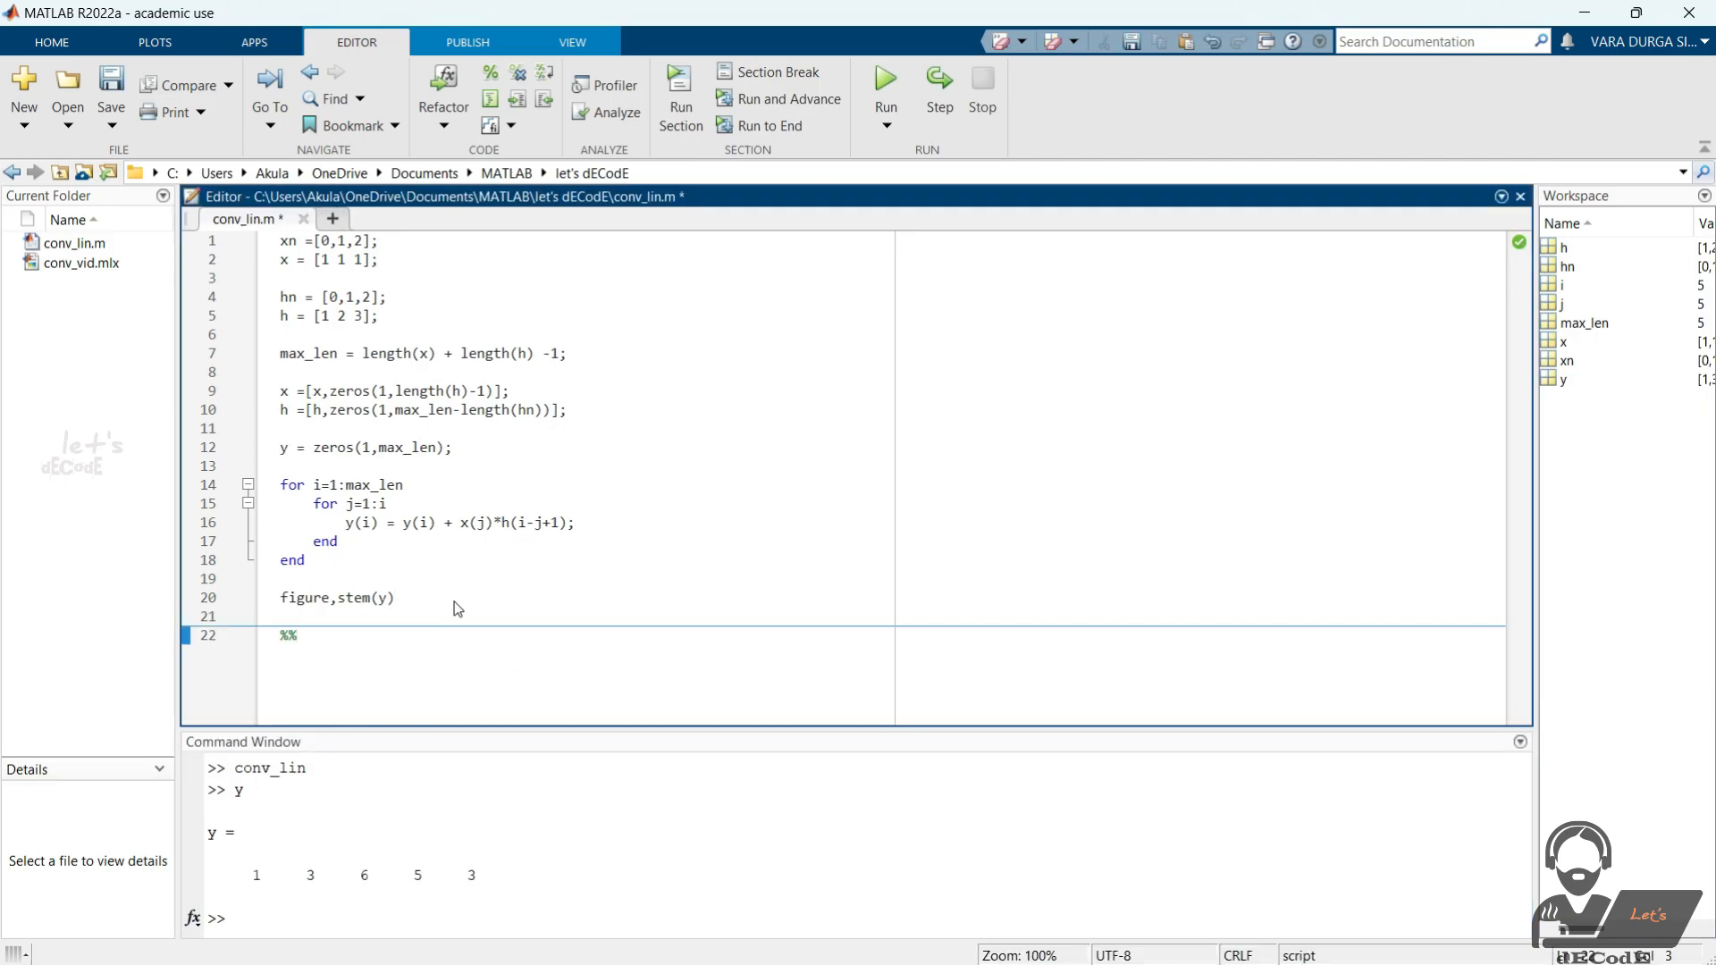
# - Compute y1 = conv(x,h) in a section titled 'using conv function', giving 1 3 6 5 3
pyautogui.write('y1 = con')
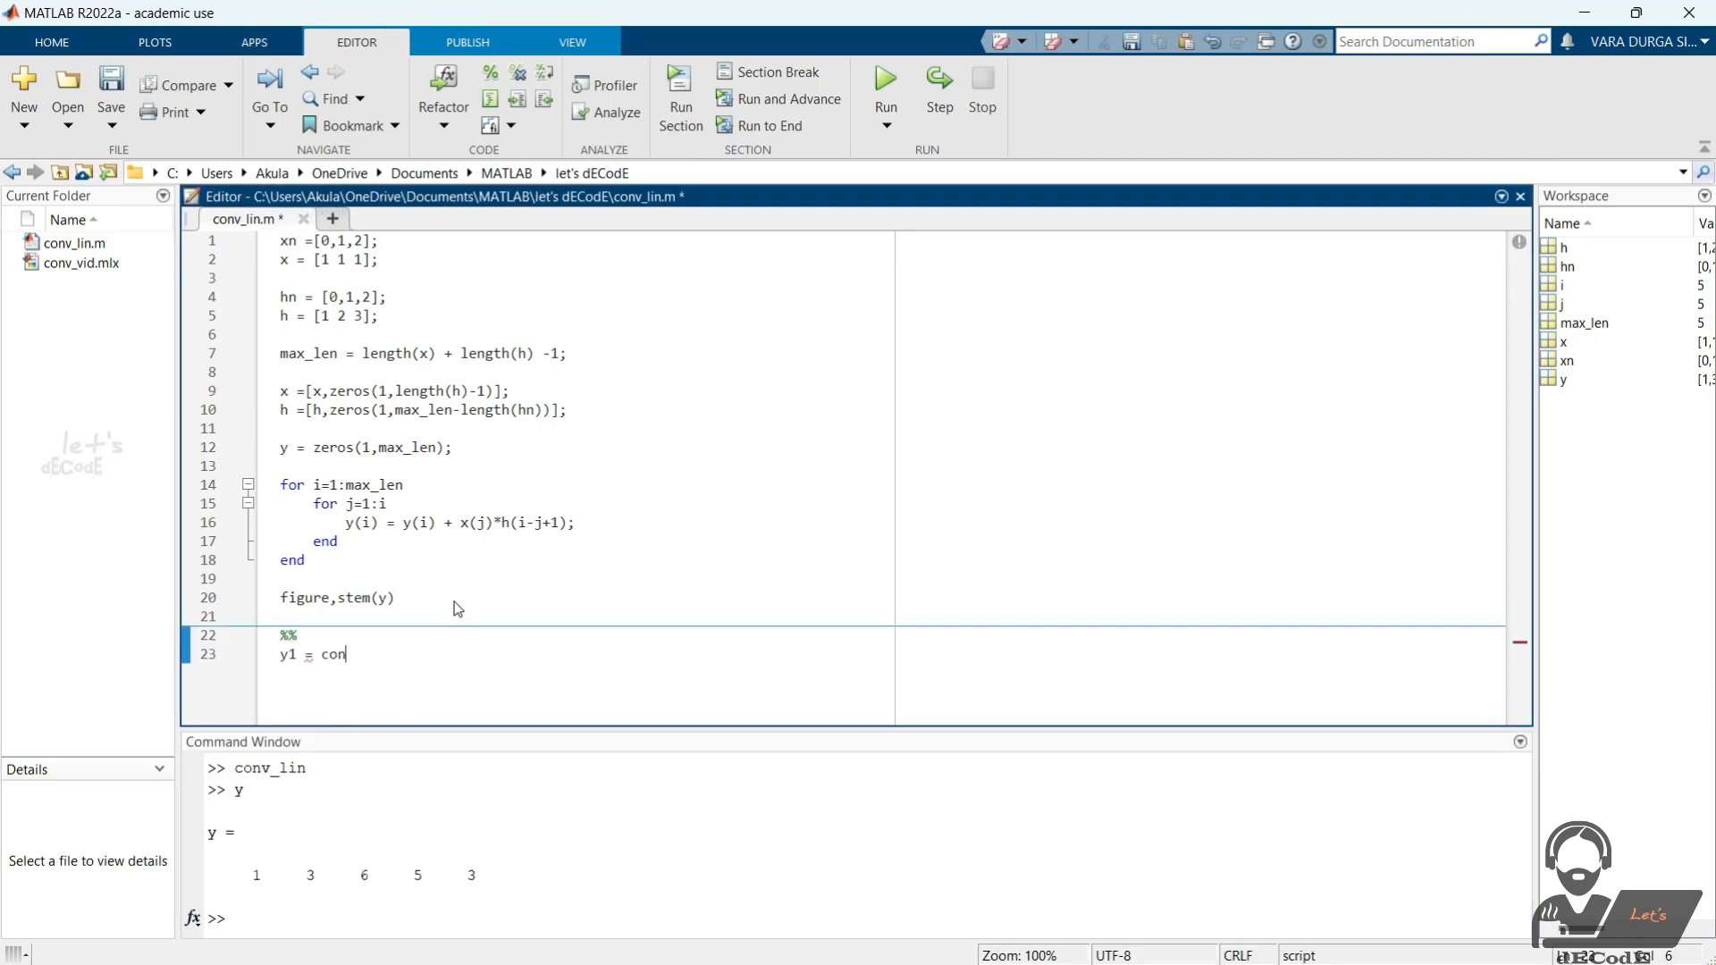
pyautogui.write('v(x,h)')
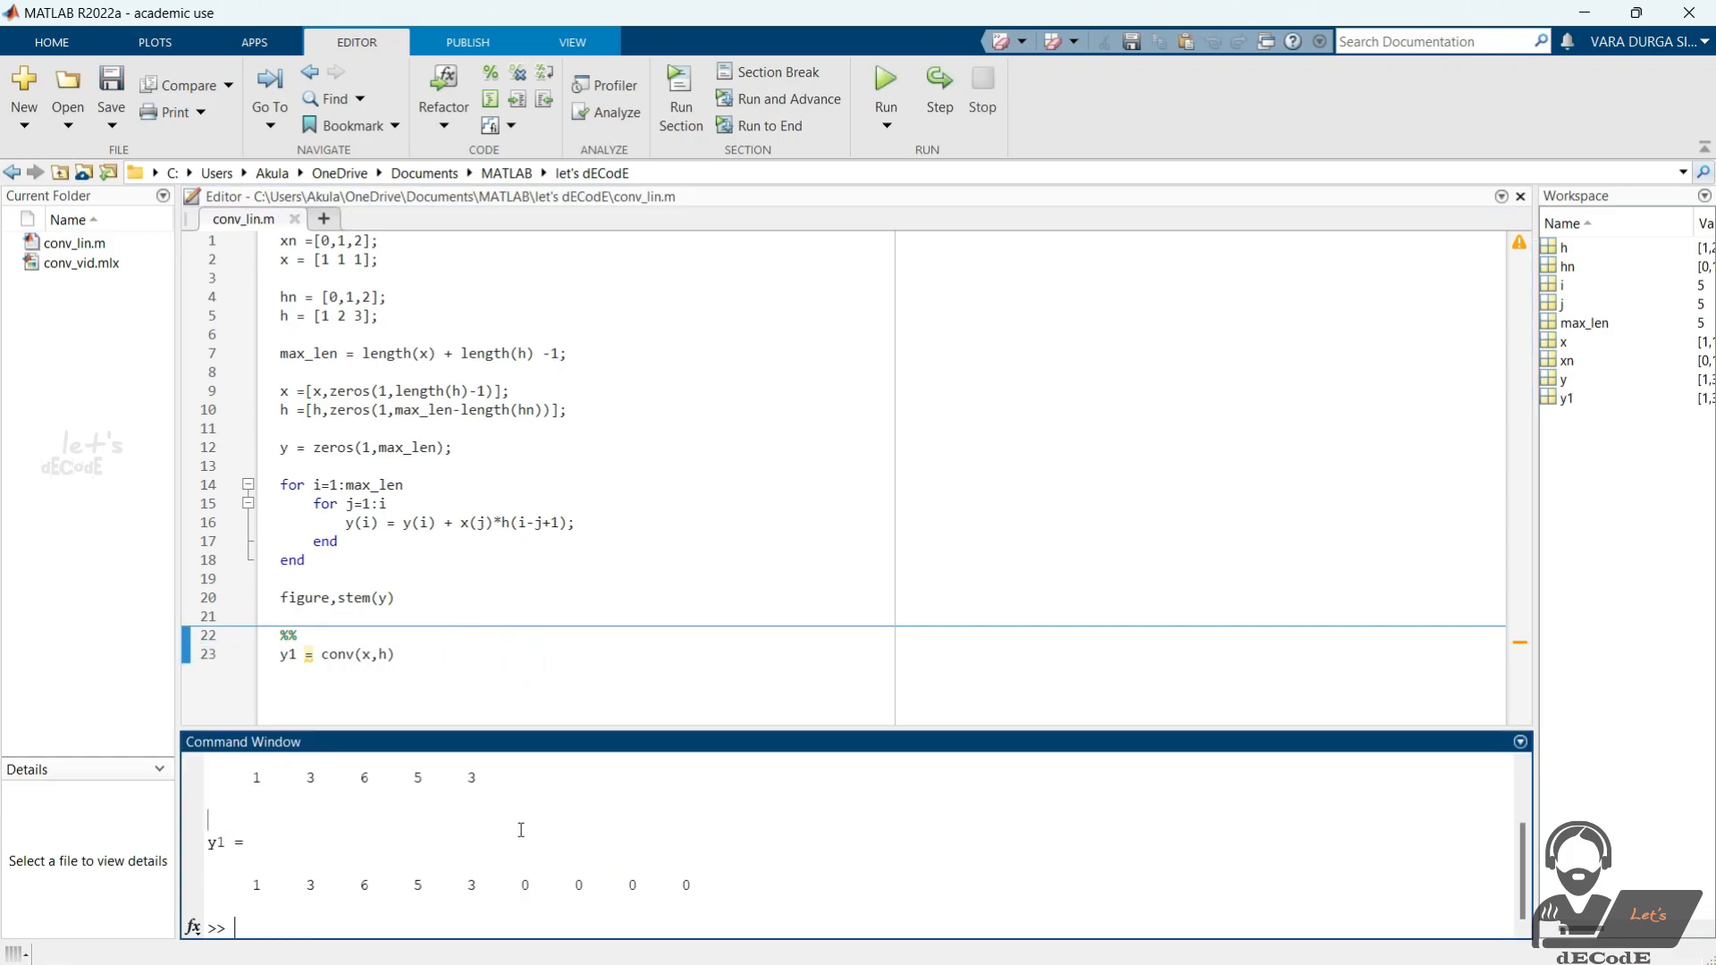
pyautogui.moveTo(498, 715)
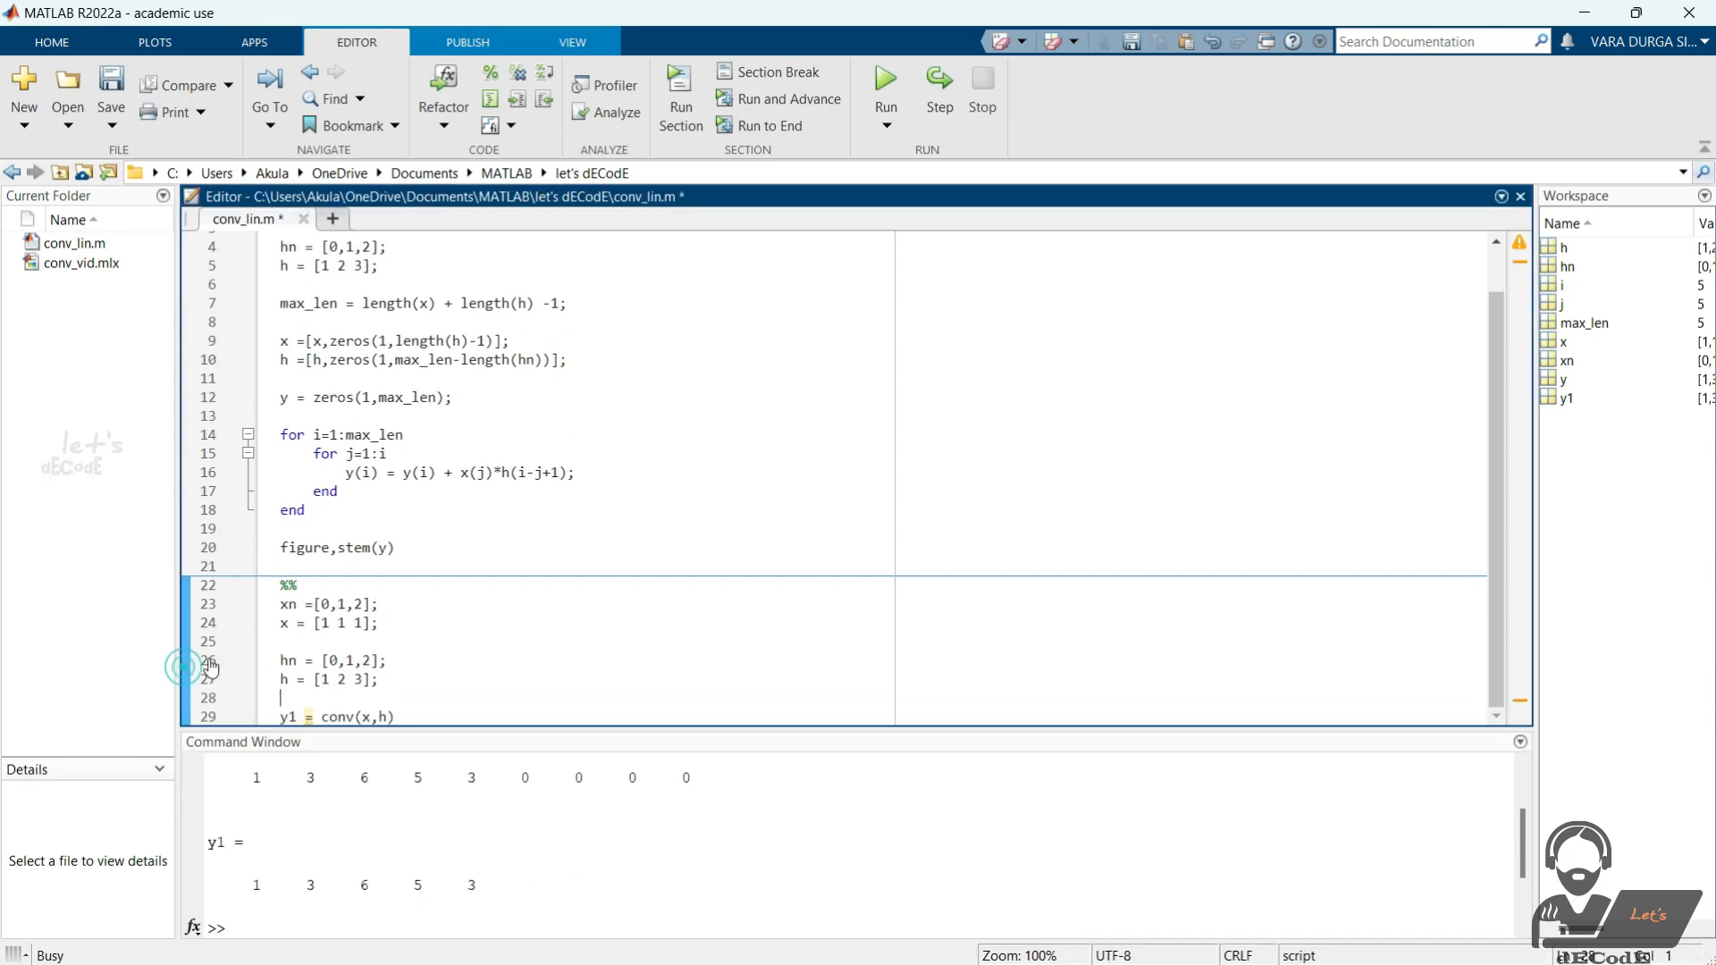
pyautogui.write('using conv')
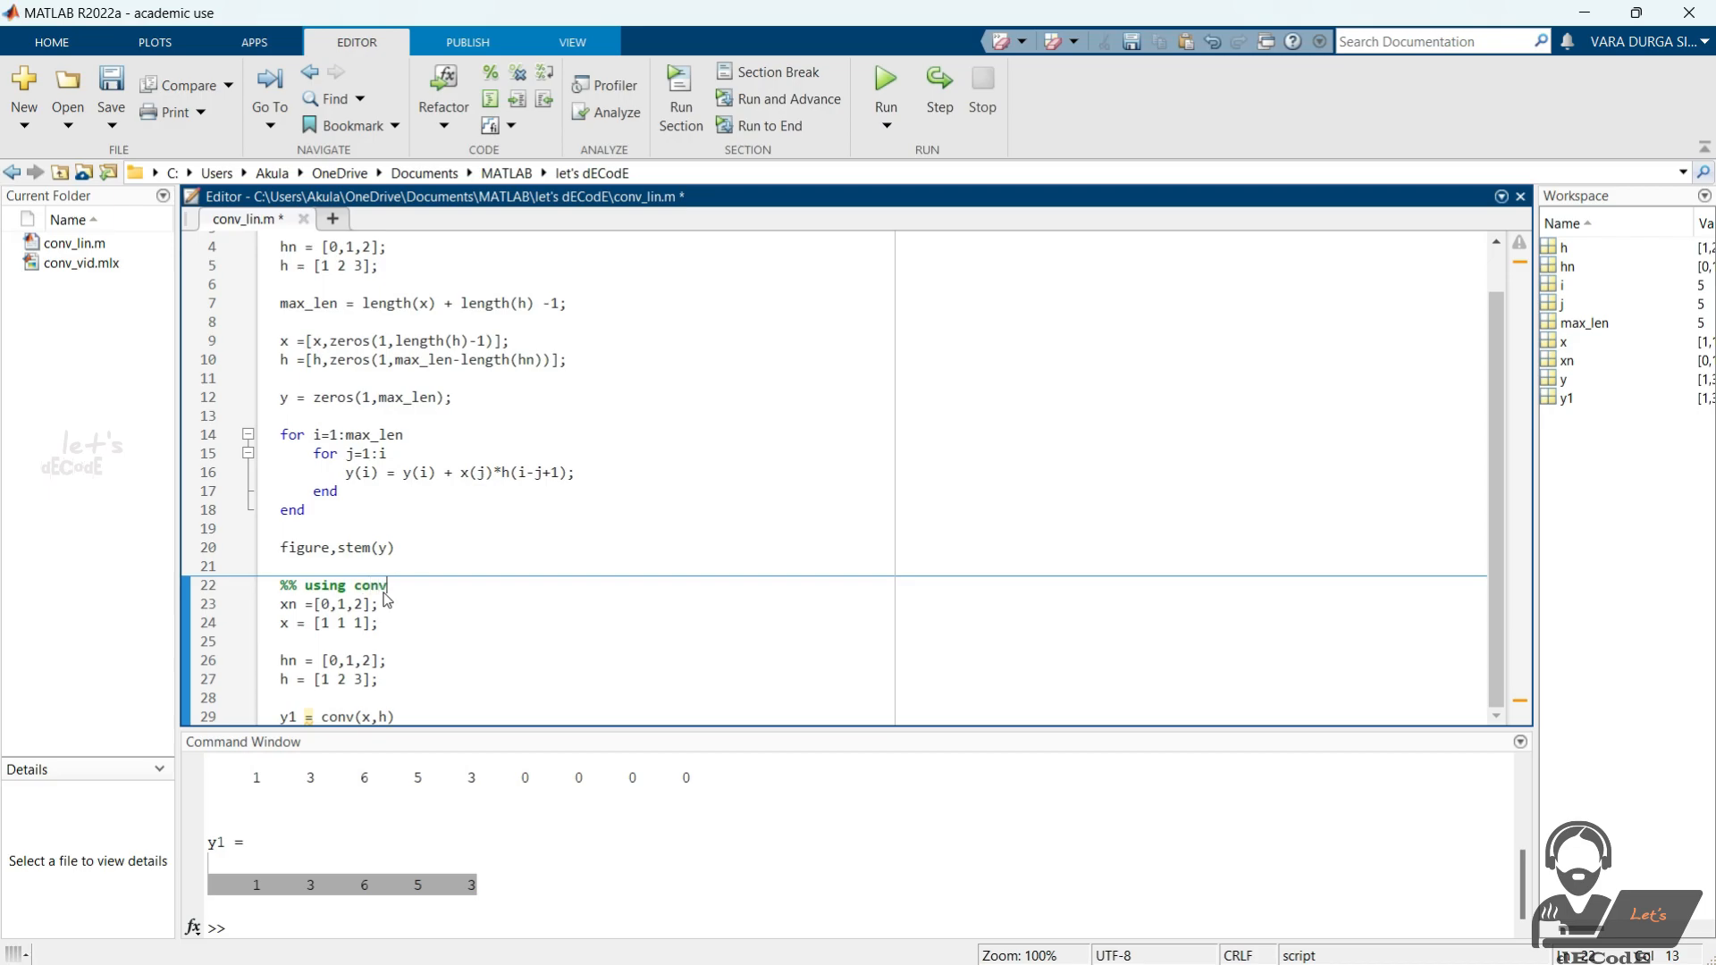
pyautogui.write('function')
pyautogui.write('%%')
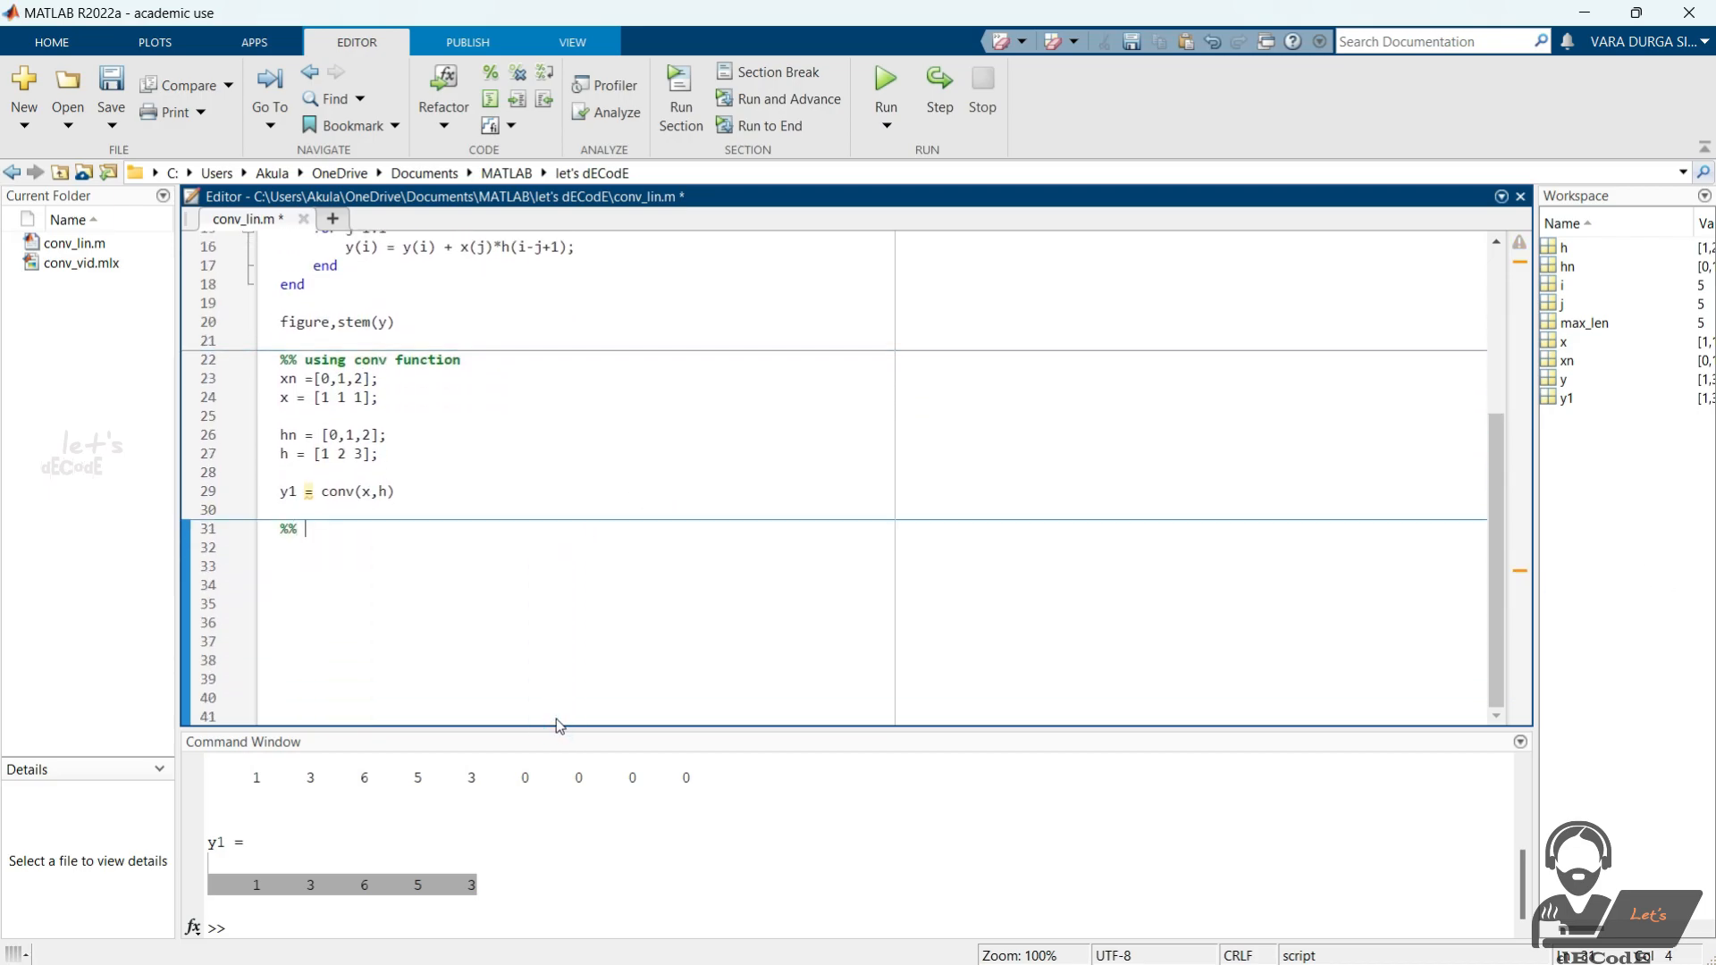
# - In a 'using fft function' section compute xff, hff, yff = xff.*hff and y2 = ifft(yff)
pyautogui.write('using fft function')
pyautogui.write('xff')
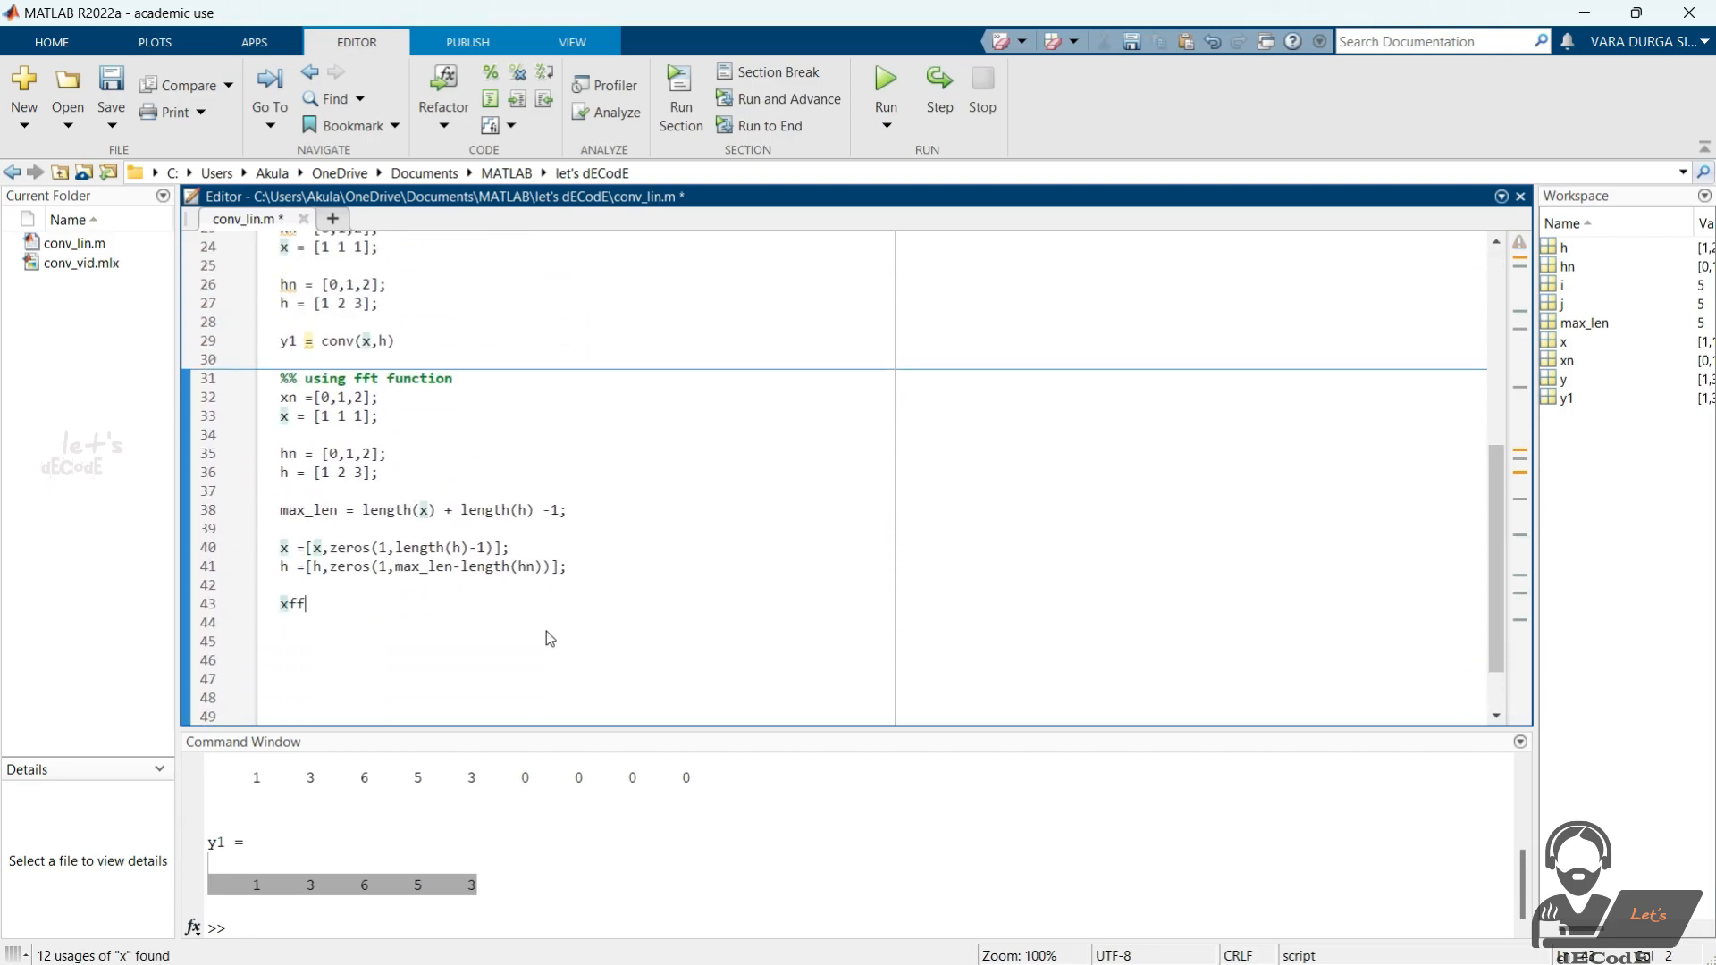
pyautogui.write('= fft(x);')
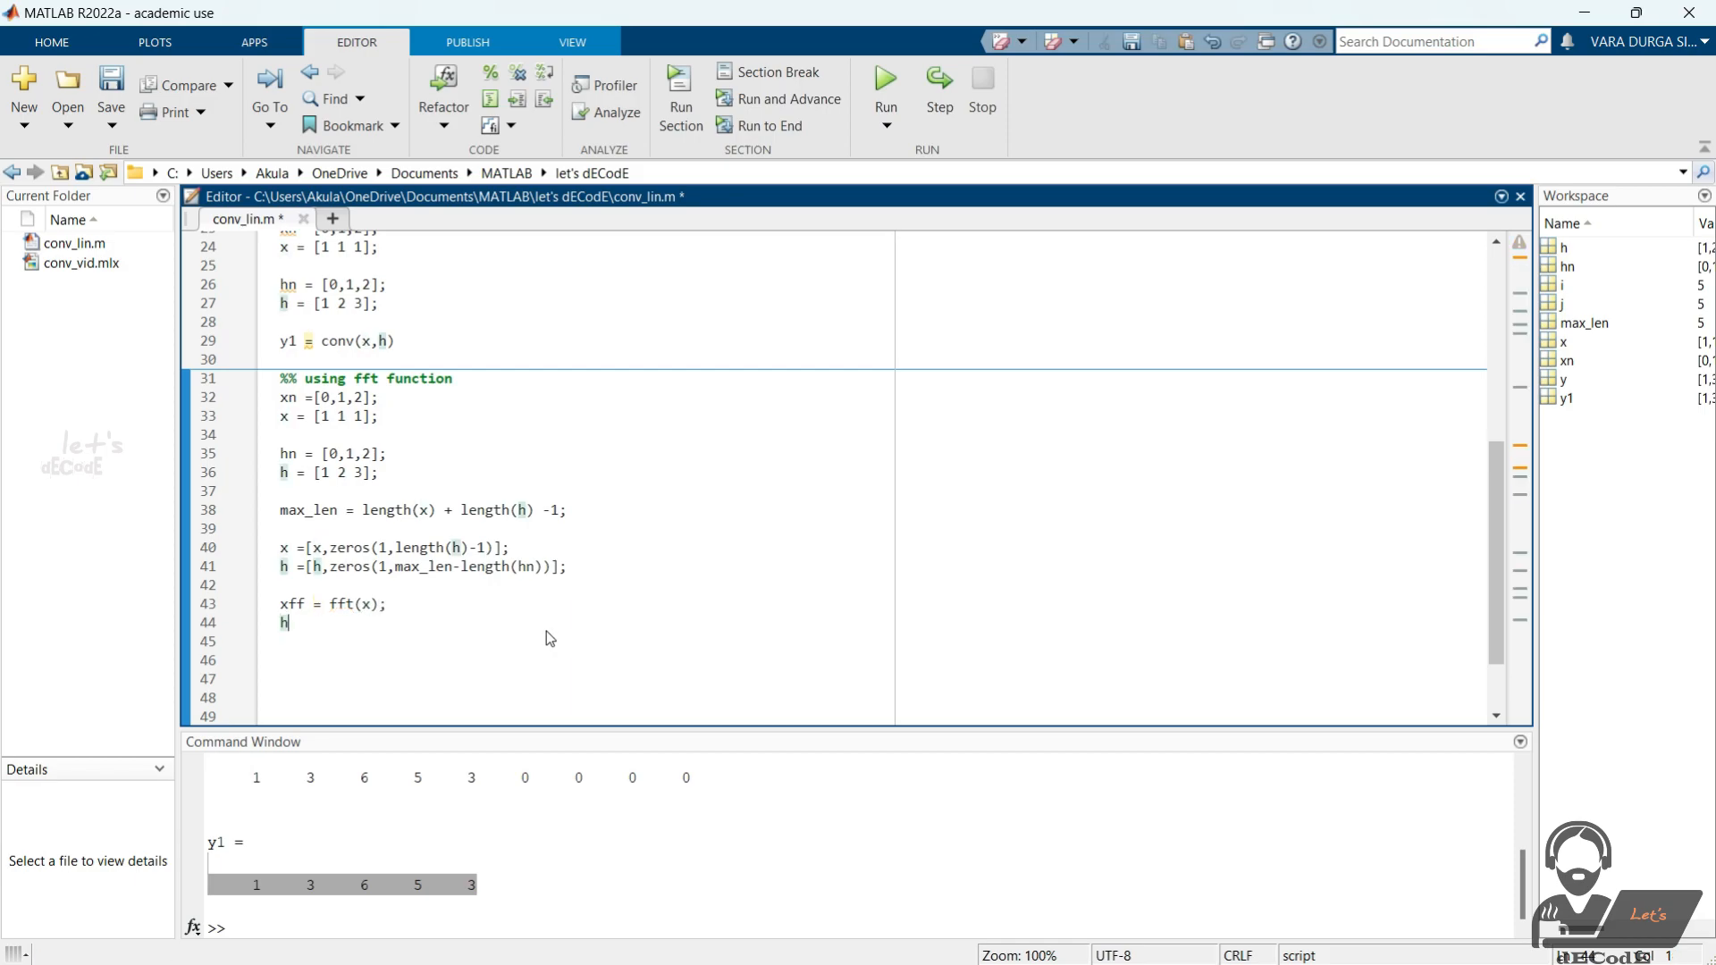
pyautogui.write('ff = fft(h);')
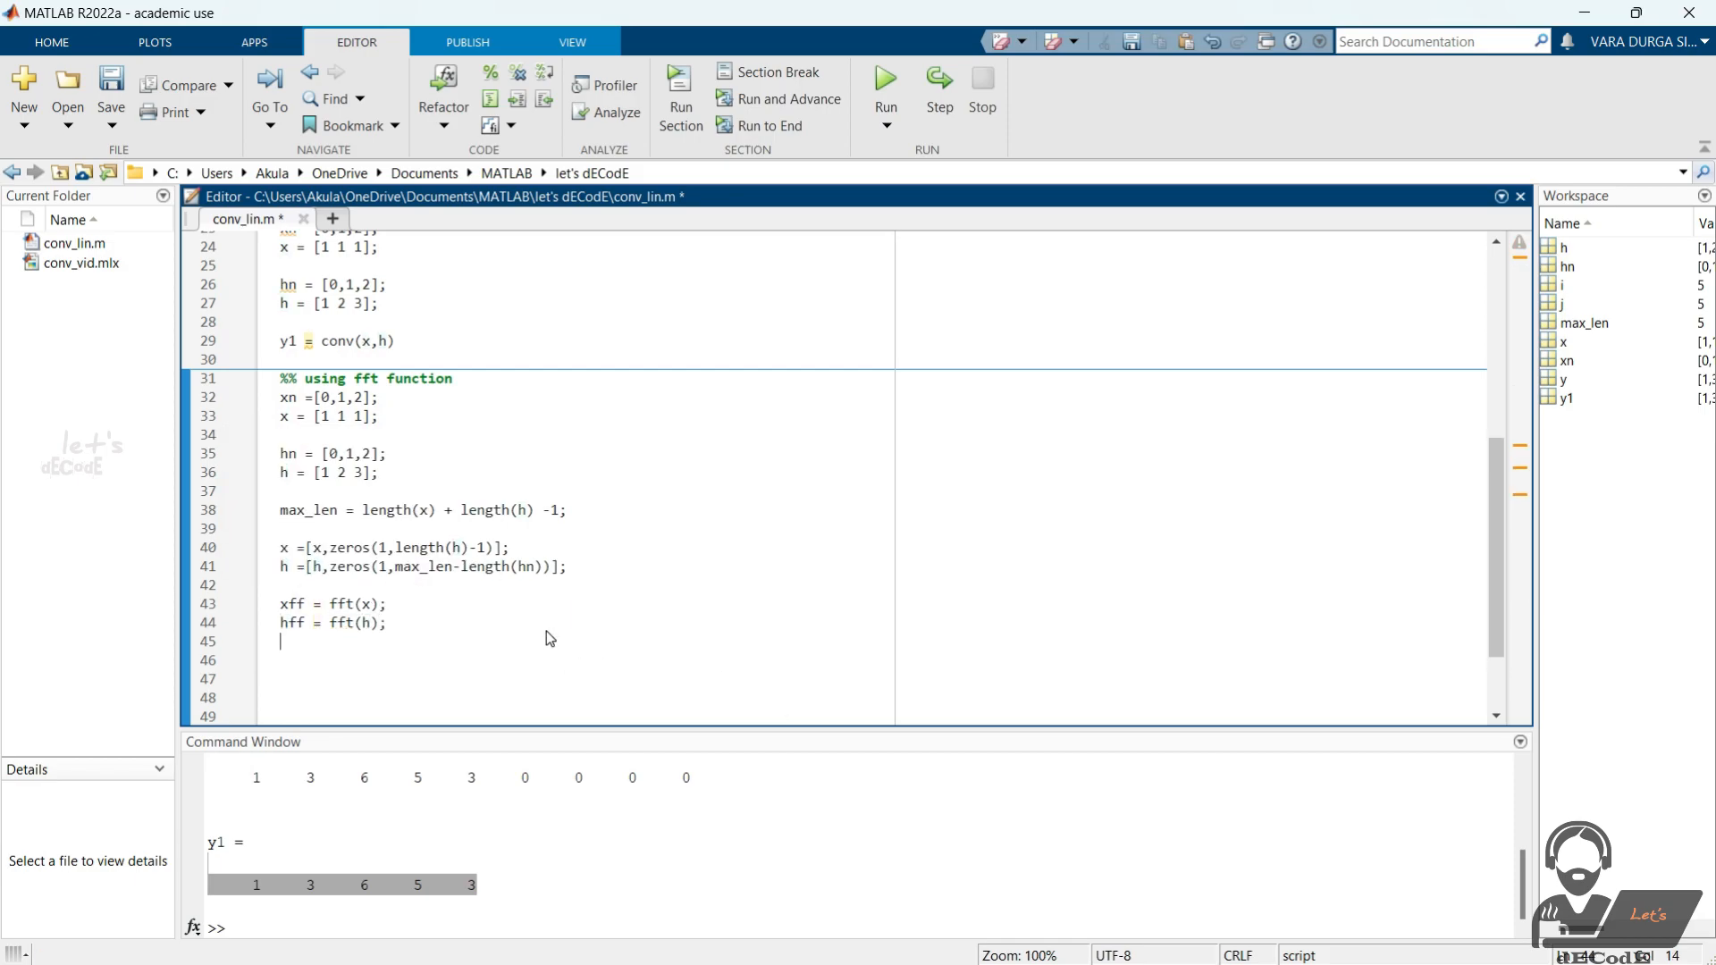
pyautogui.write('yff = xff')
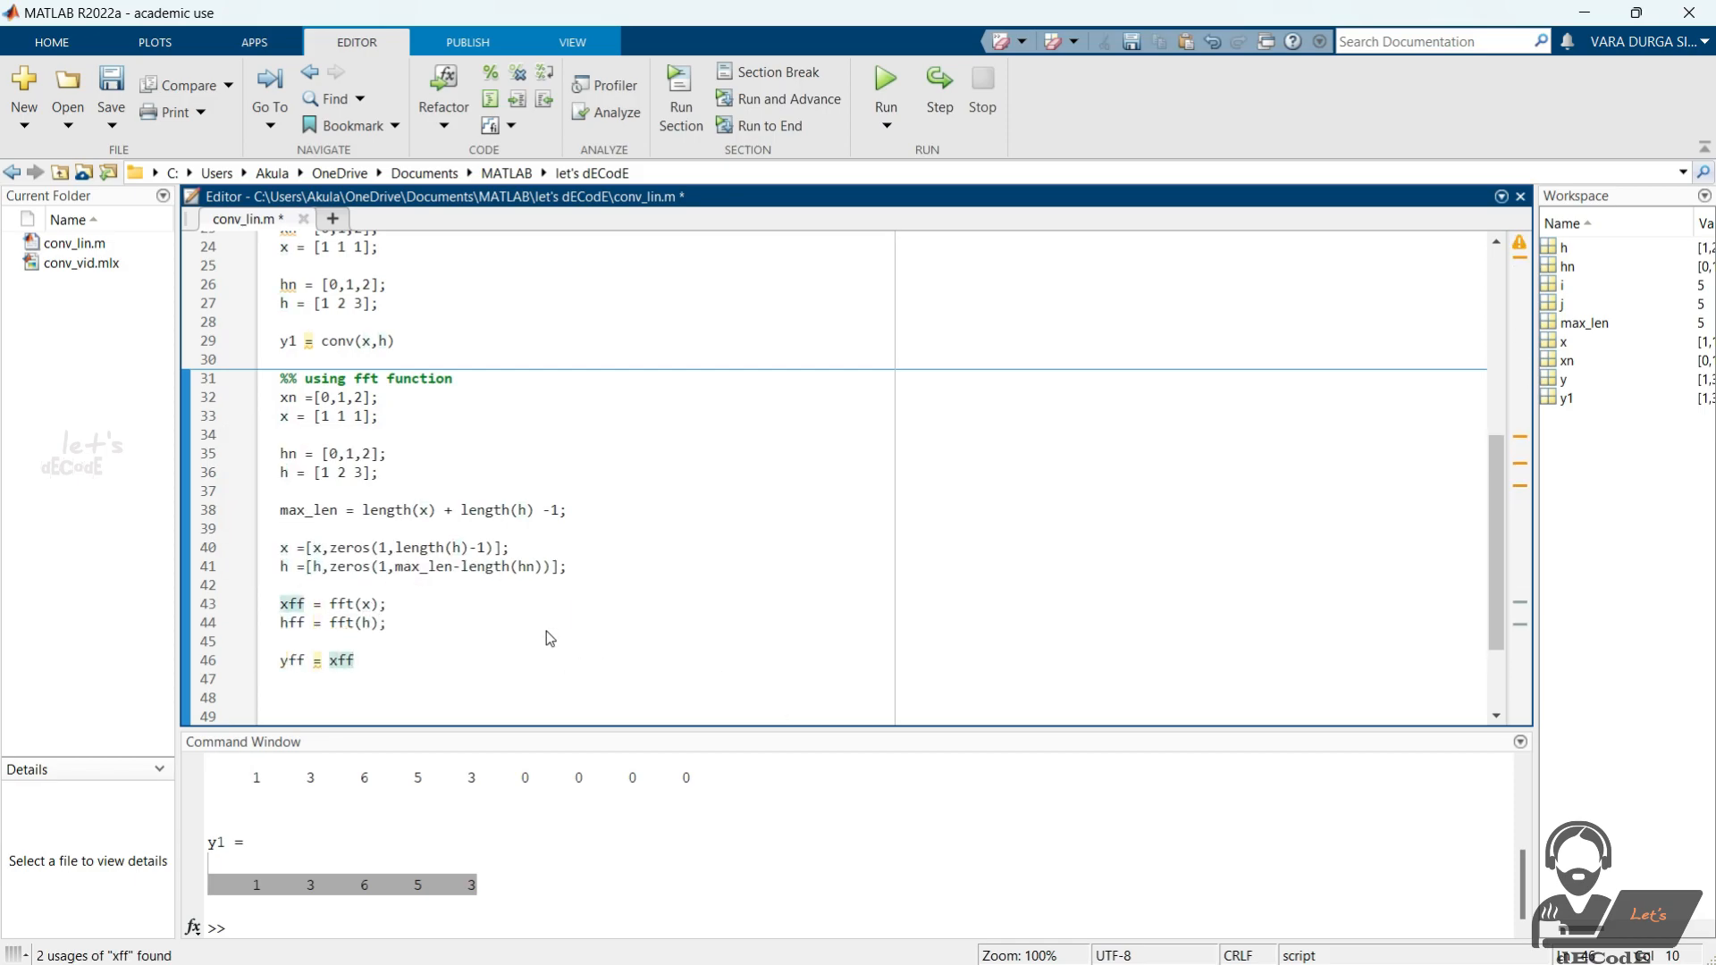
pyautogui.write('.*hff;')
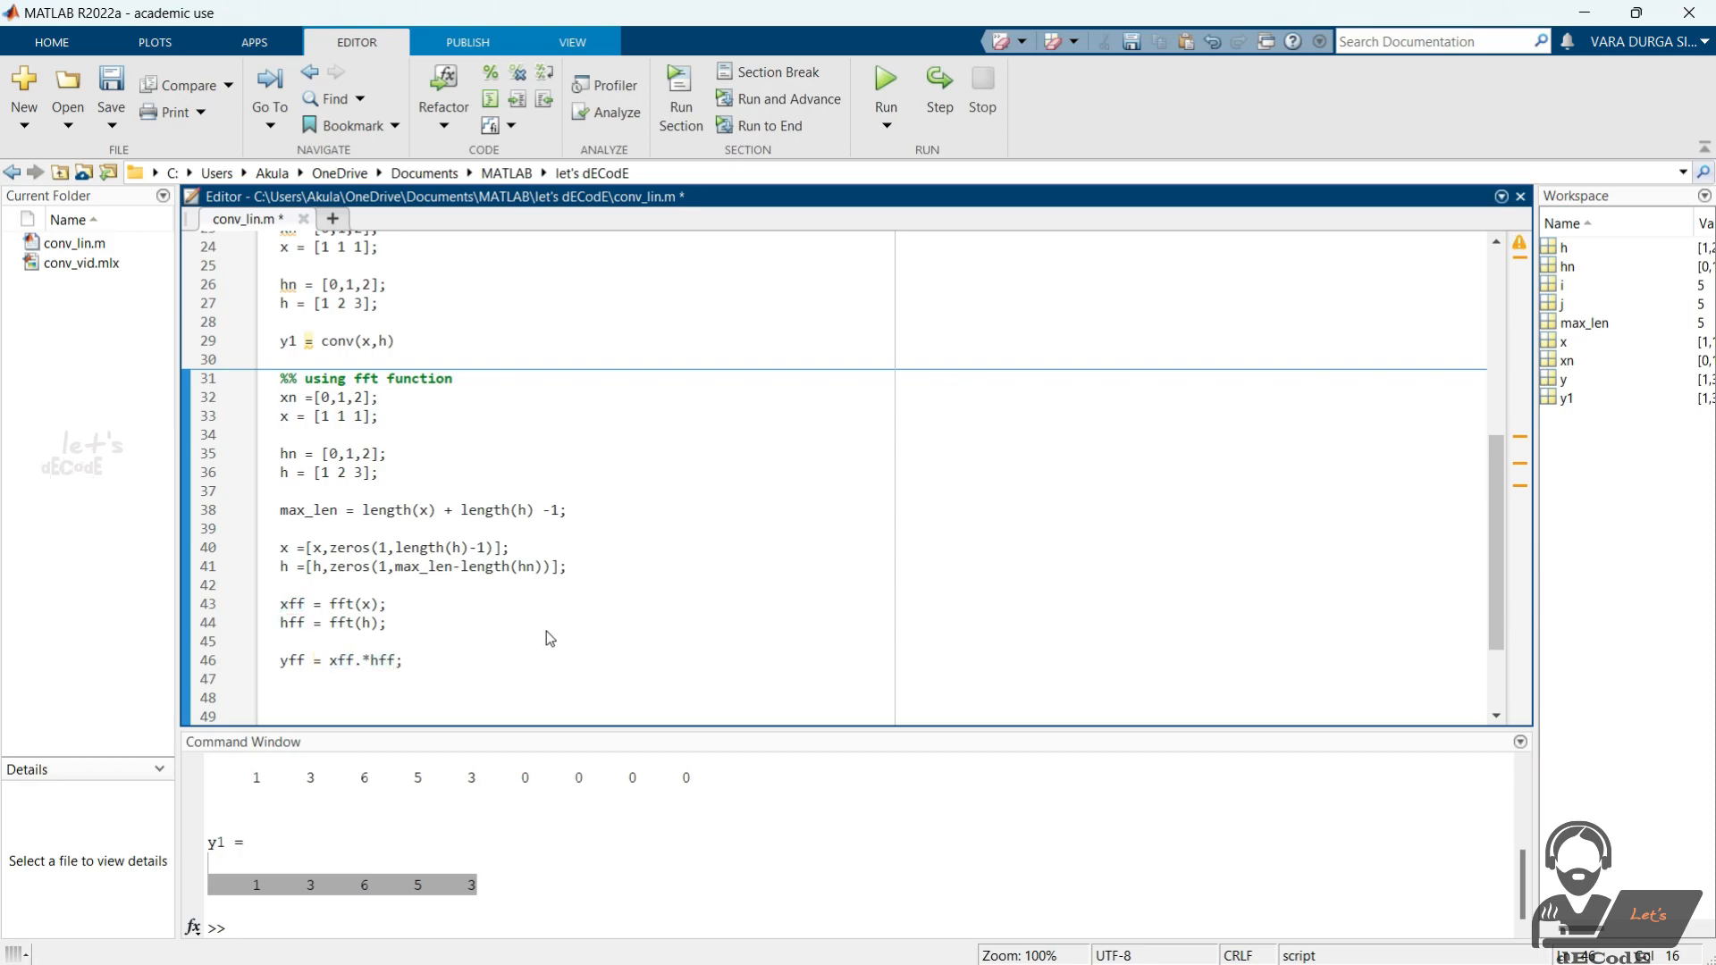
pyautogui.write('y')
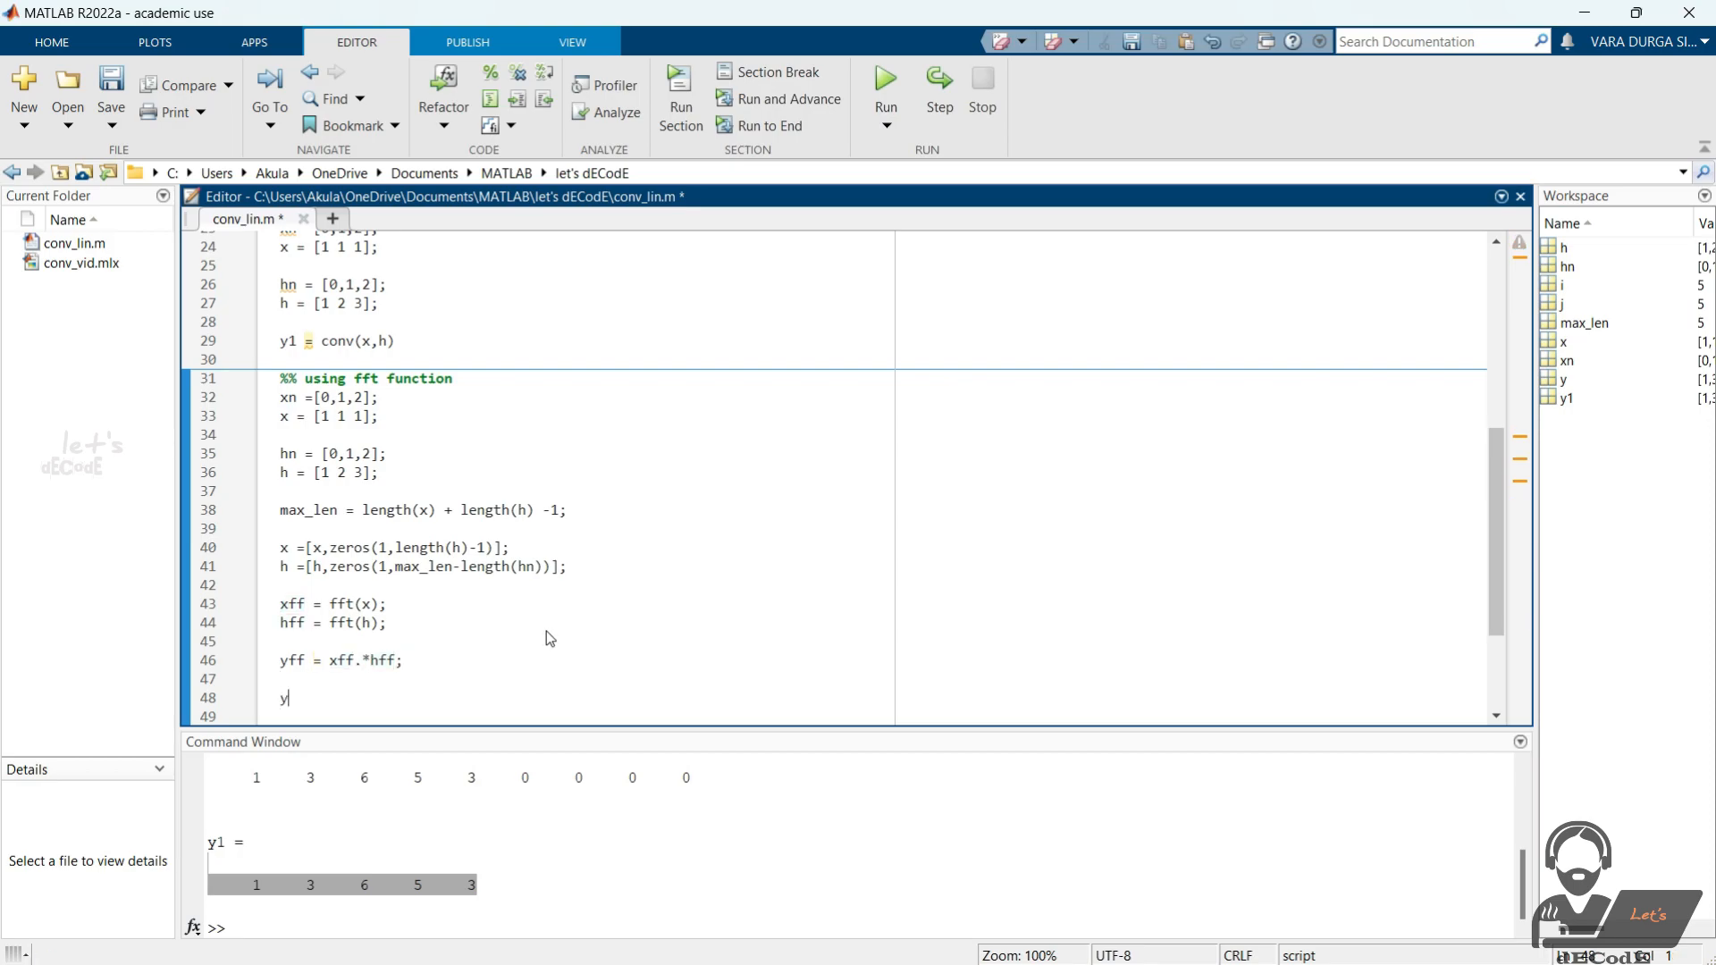
pyautogui.write('= ifft(yff);')
pyautogui.click(858, 928)
pyautogui.write('y2')
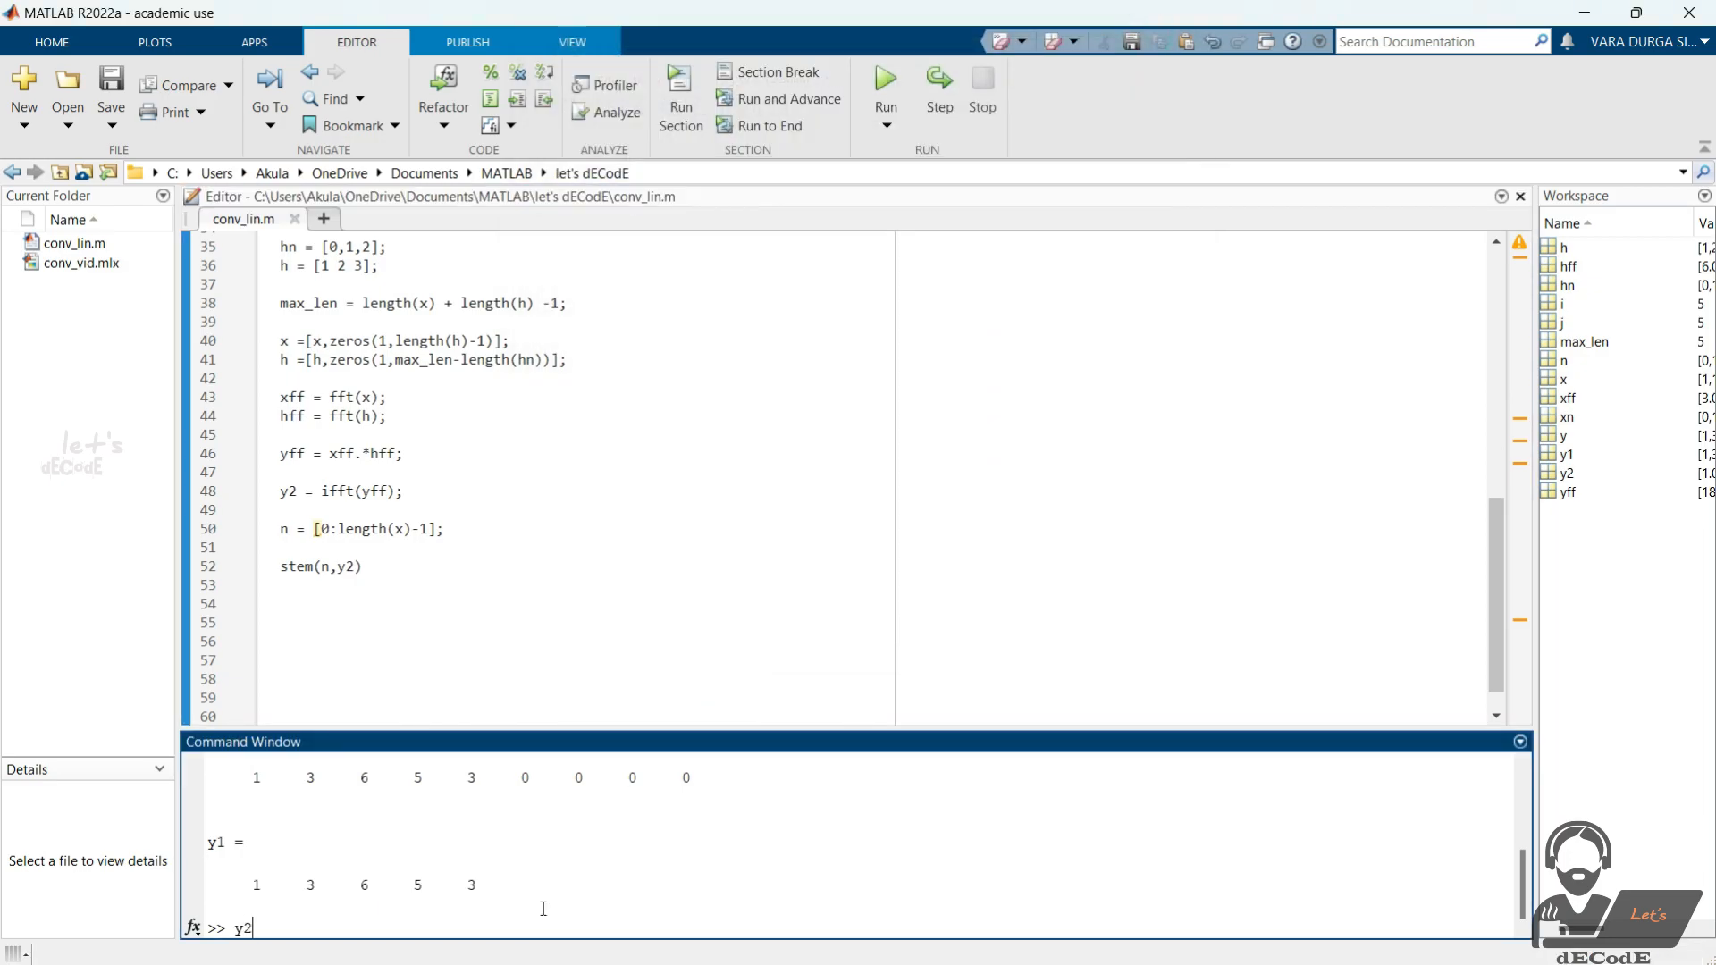
# - Display y2 = 1 3 6 5 3 in the Command Window to confirm the FFT result
pyautogui.press('Return')
pyautogui.write('% circular conv using function')
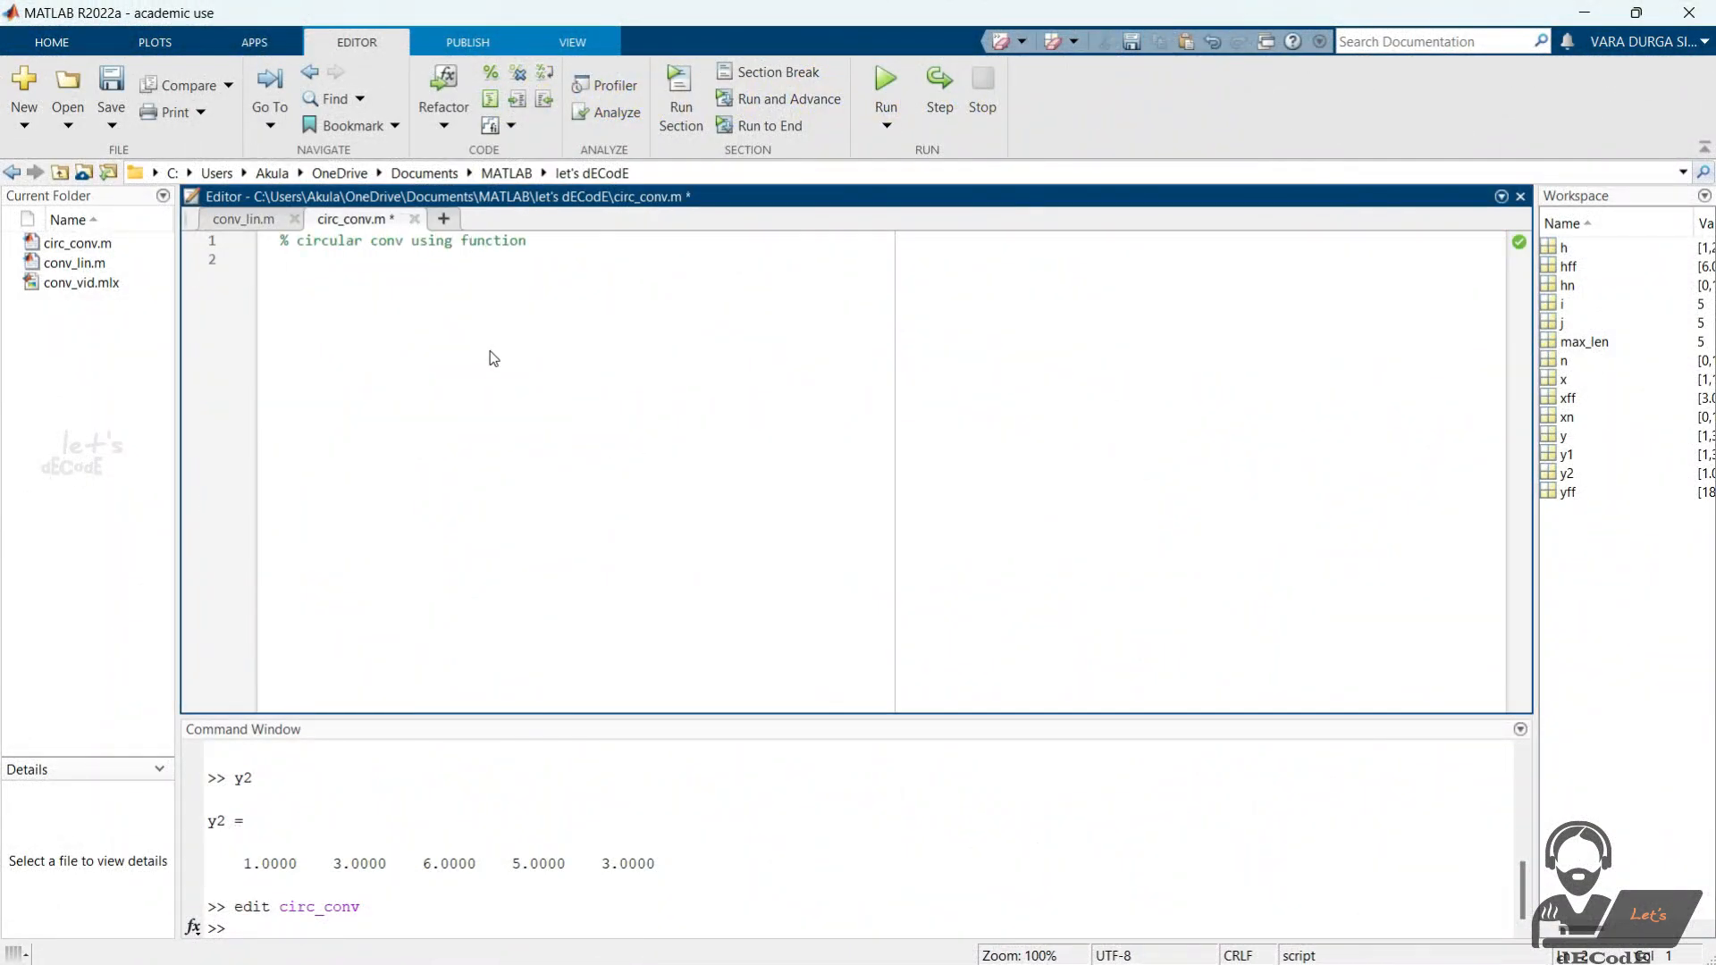
# - Copy the signal definitions from conv_lin.m and add y3 = cconv(x,h,max(length(hn),length(xn)))
pyautogui.click(242, 218)
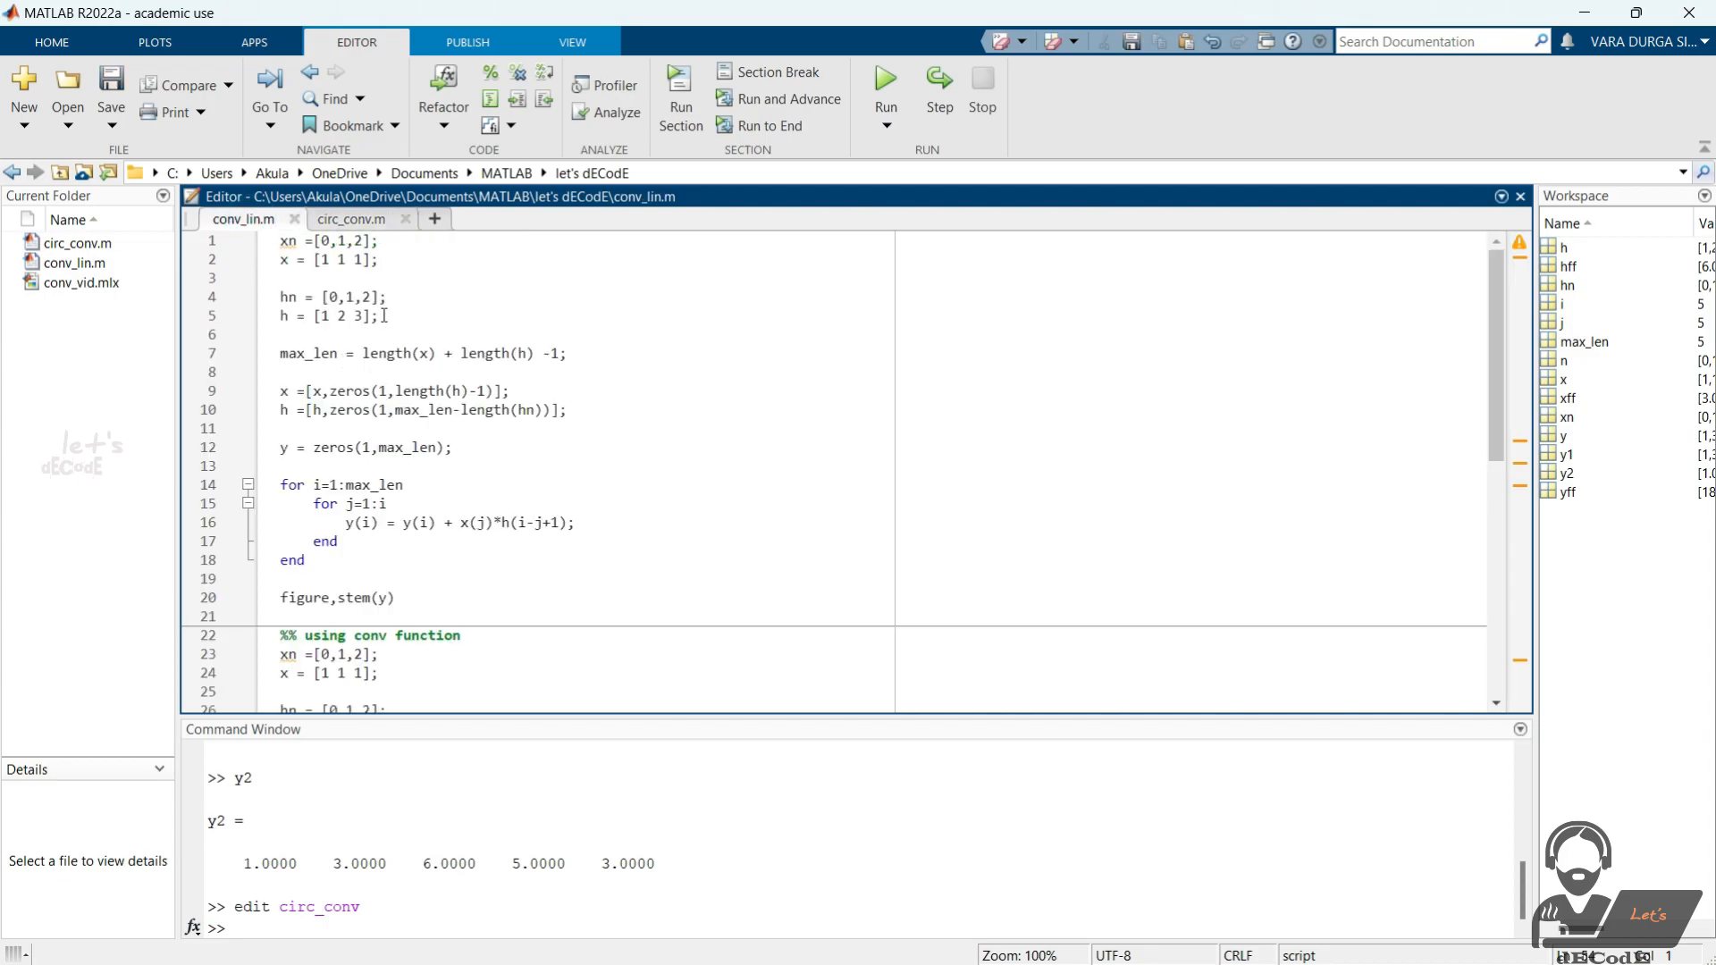
pyautogui.click(352, 218)
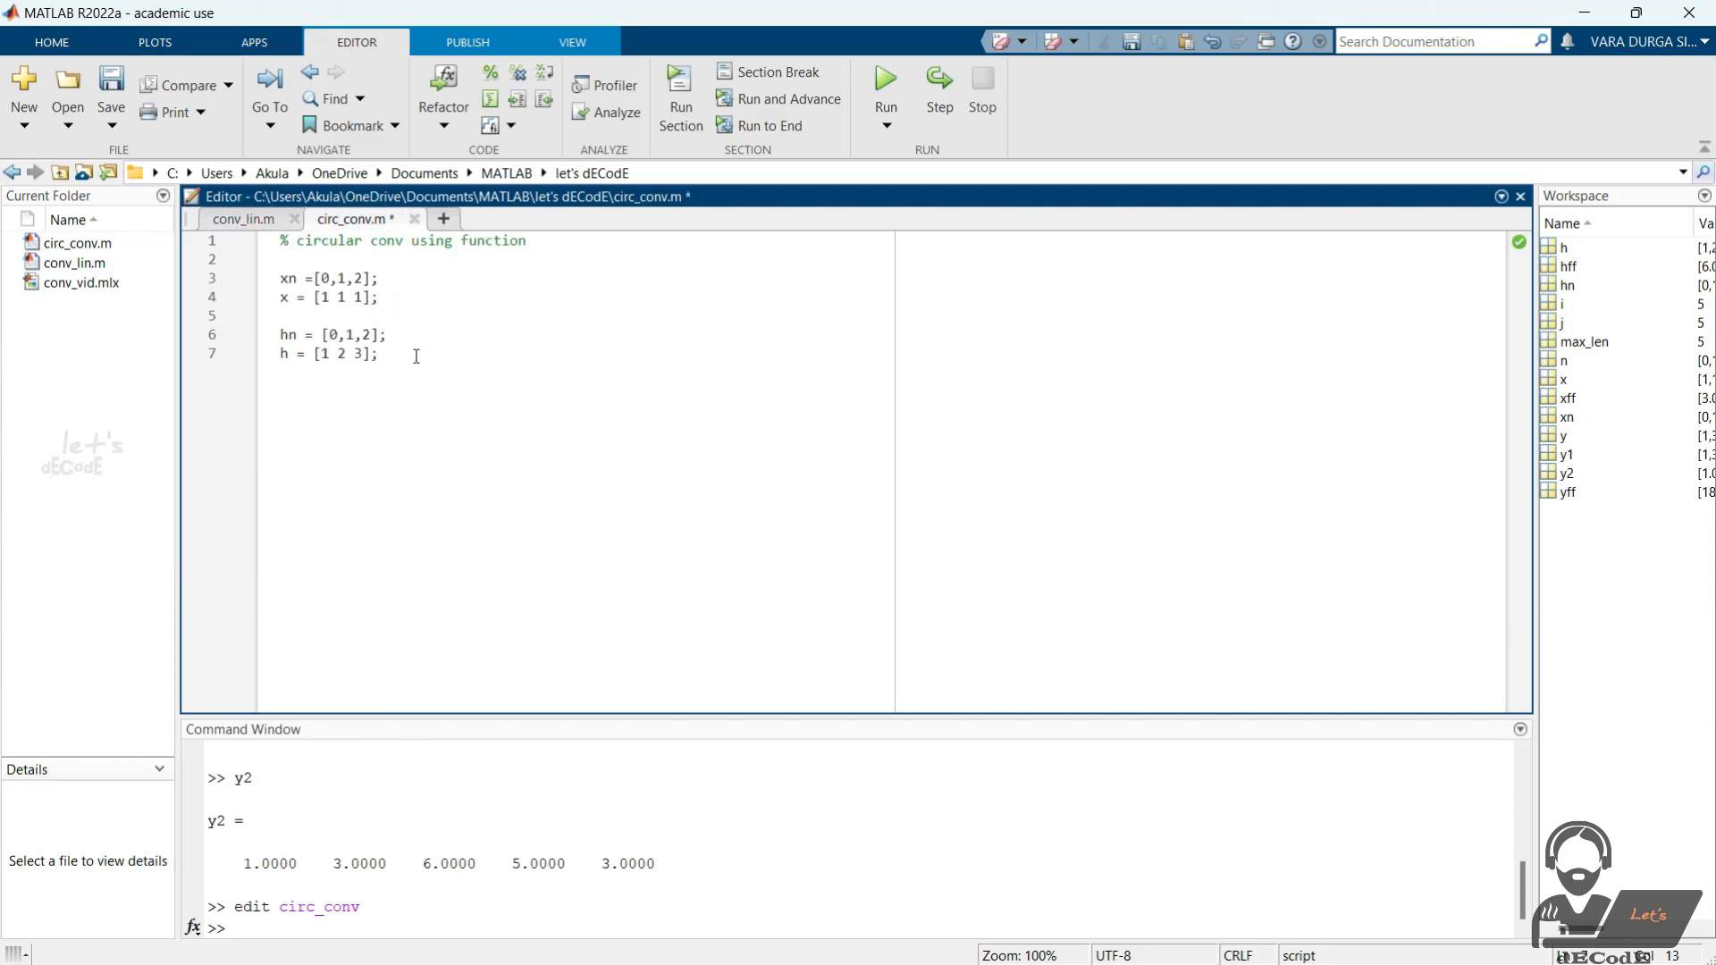
pyautogui.write('y3 = cconv(')
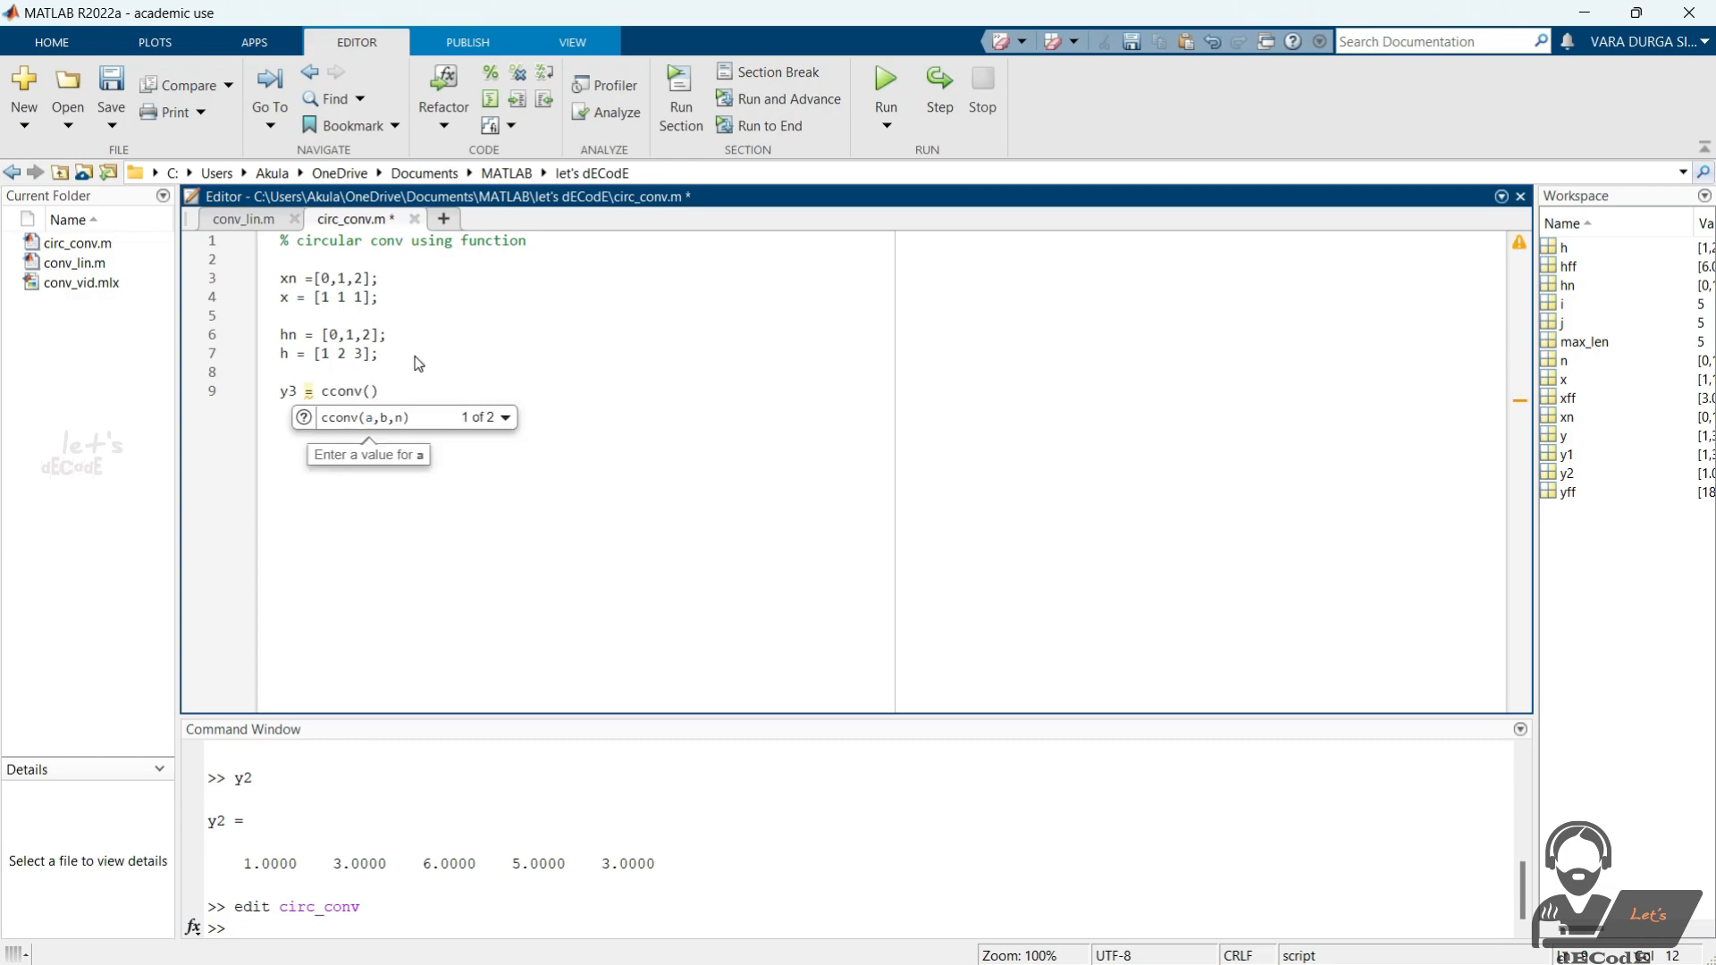
pyautogui.write('x,h,max(length(hn')
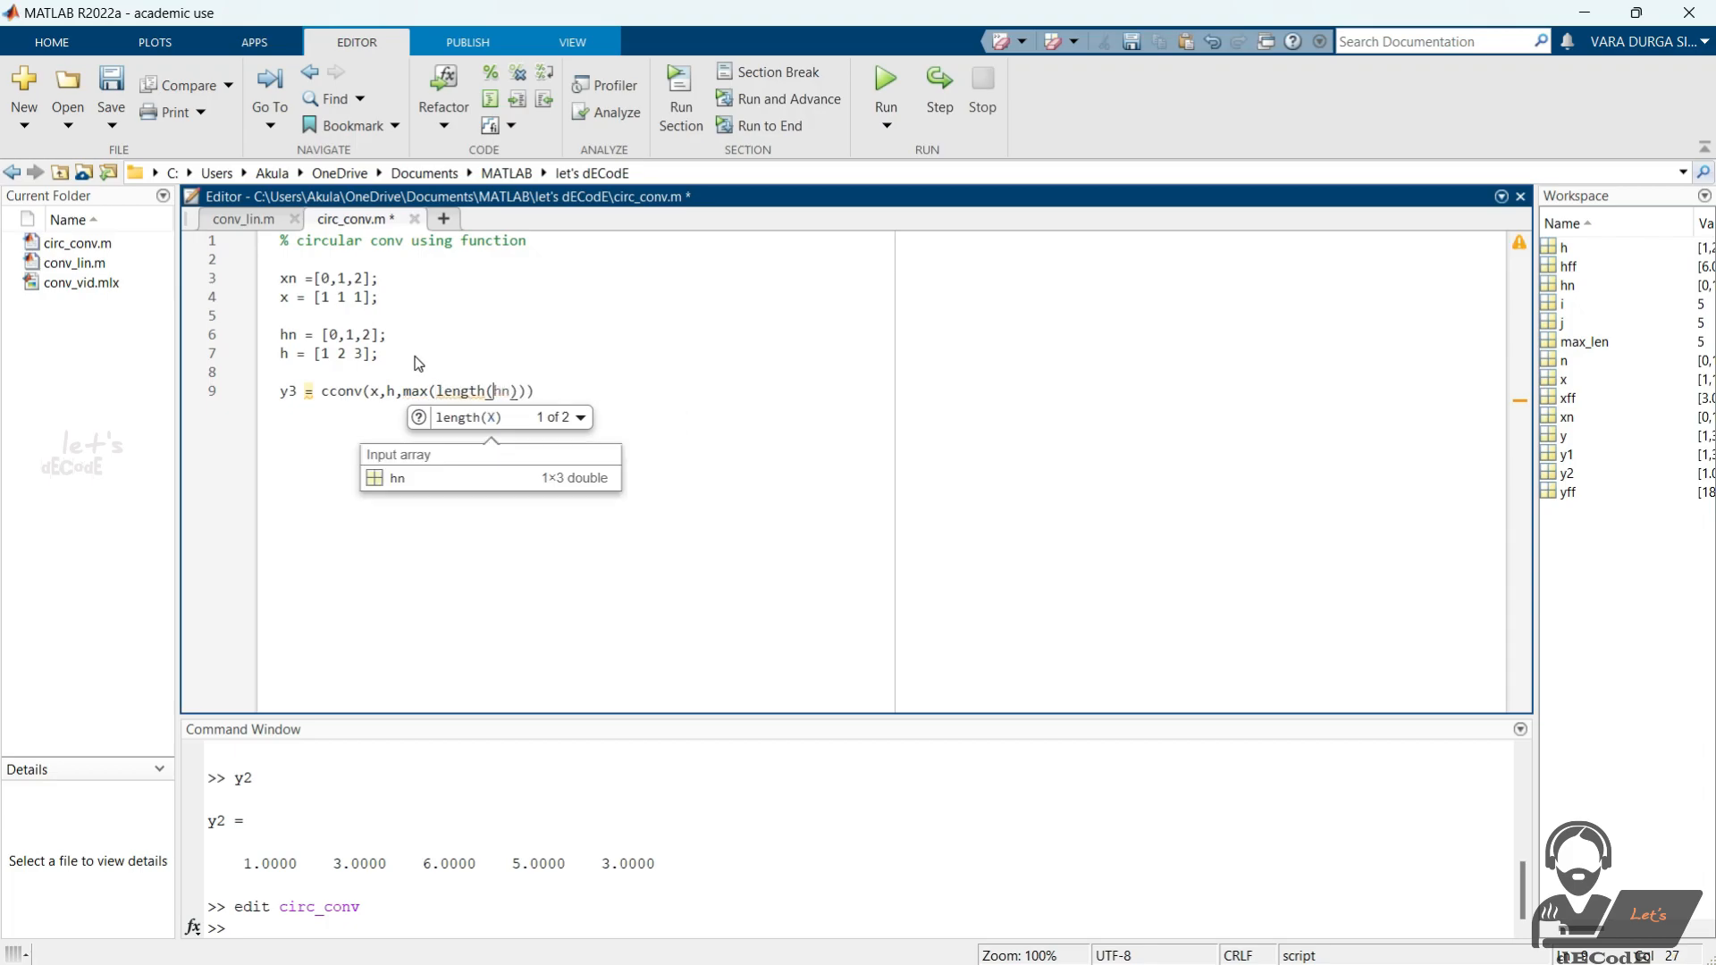
pyautogui.write(',length(xn')
pyautogui.click(332, 277)
pyautogui.write(',3')
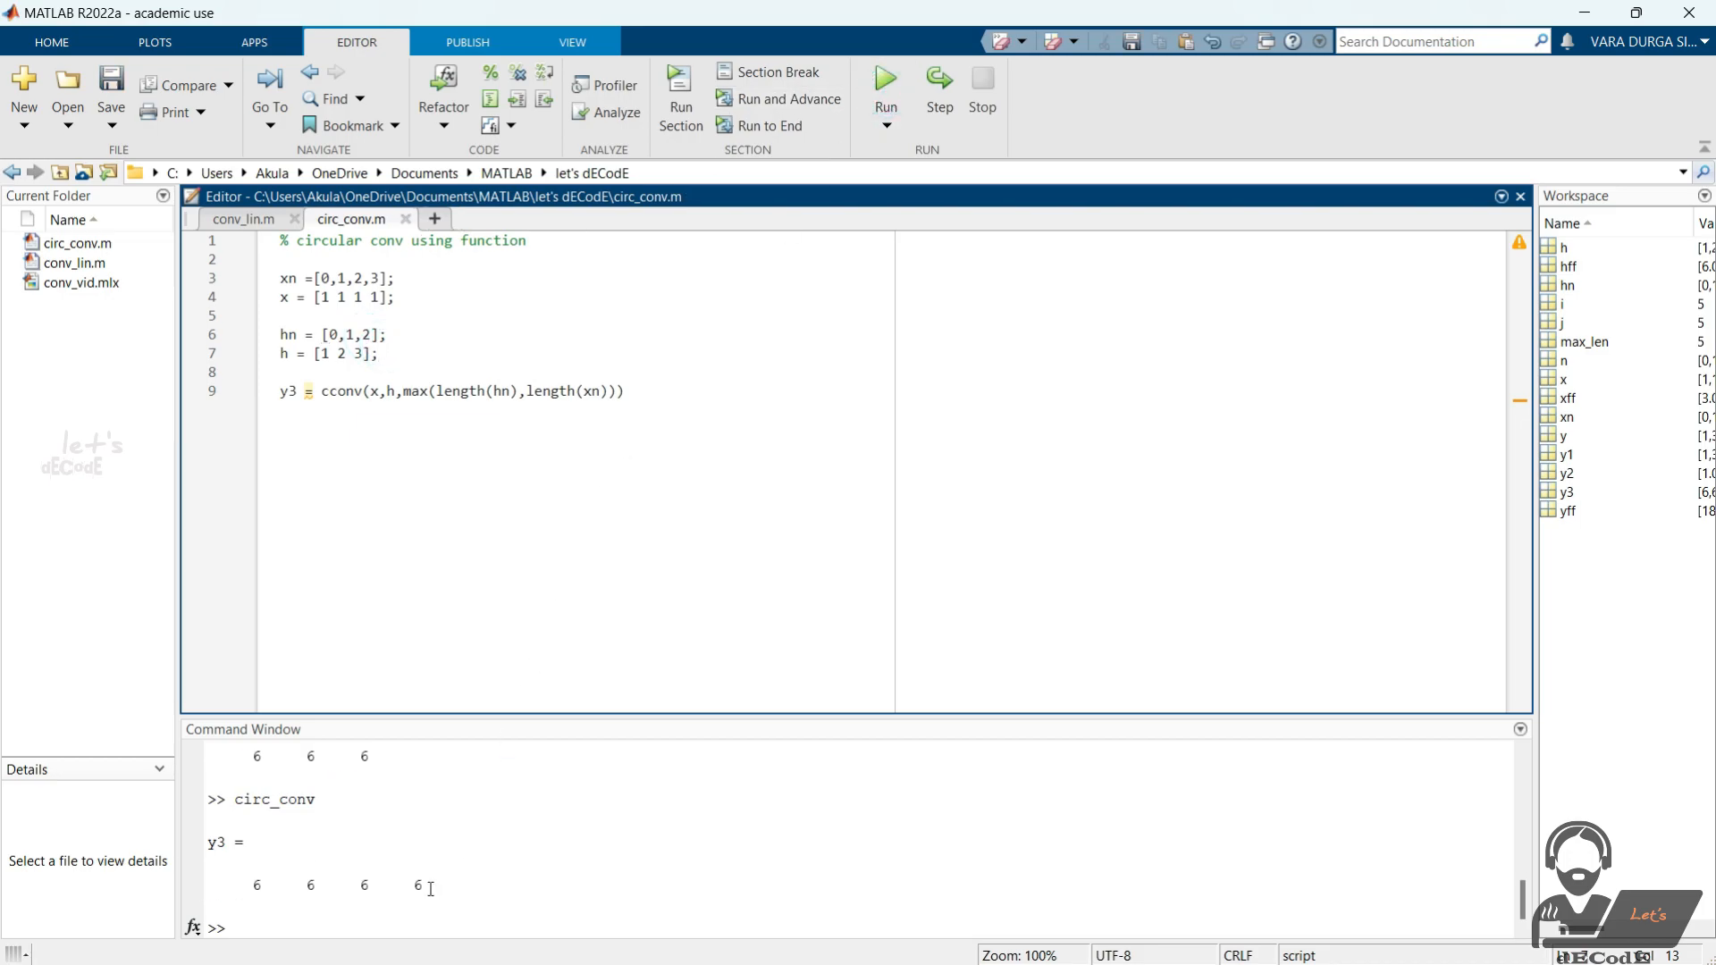
# - Add a '%% using fft method' section with xff = fft(x), yff = xff.*hff, y = ifft(yff)
pyautogui.press('enter')
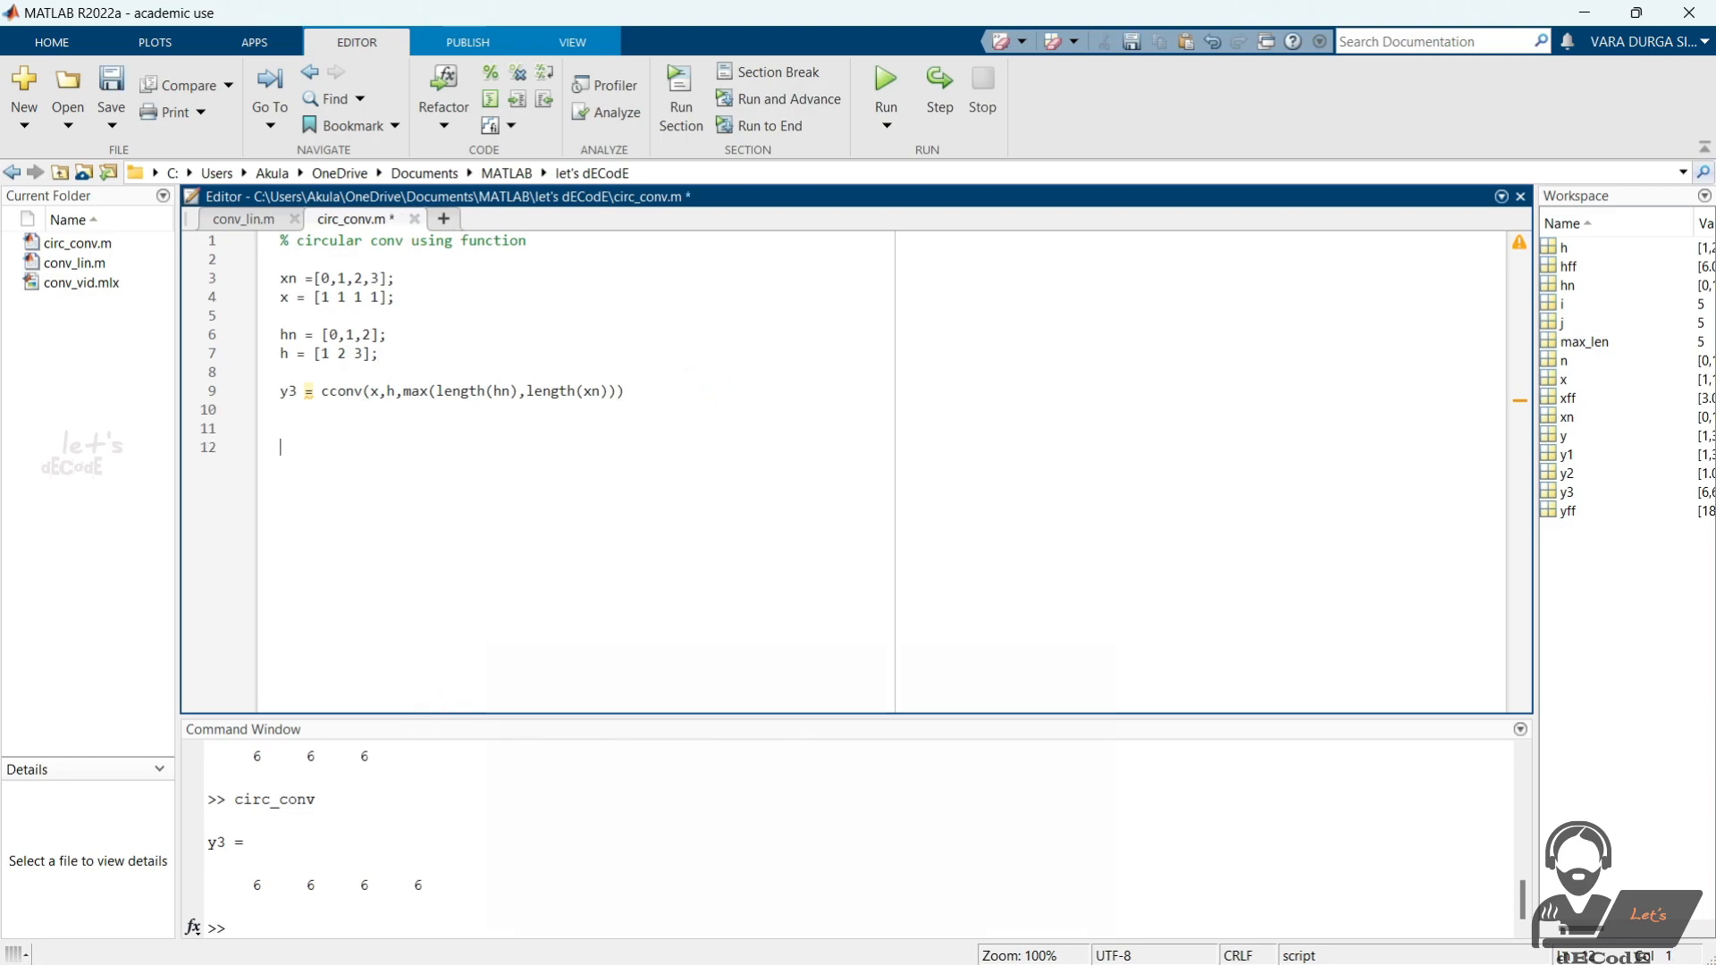
pyautogui.write('%% using fft method')
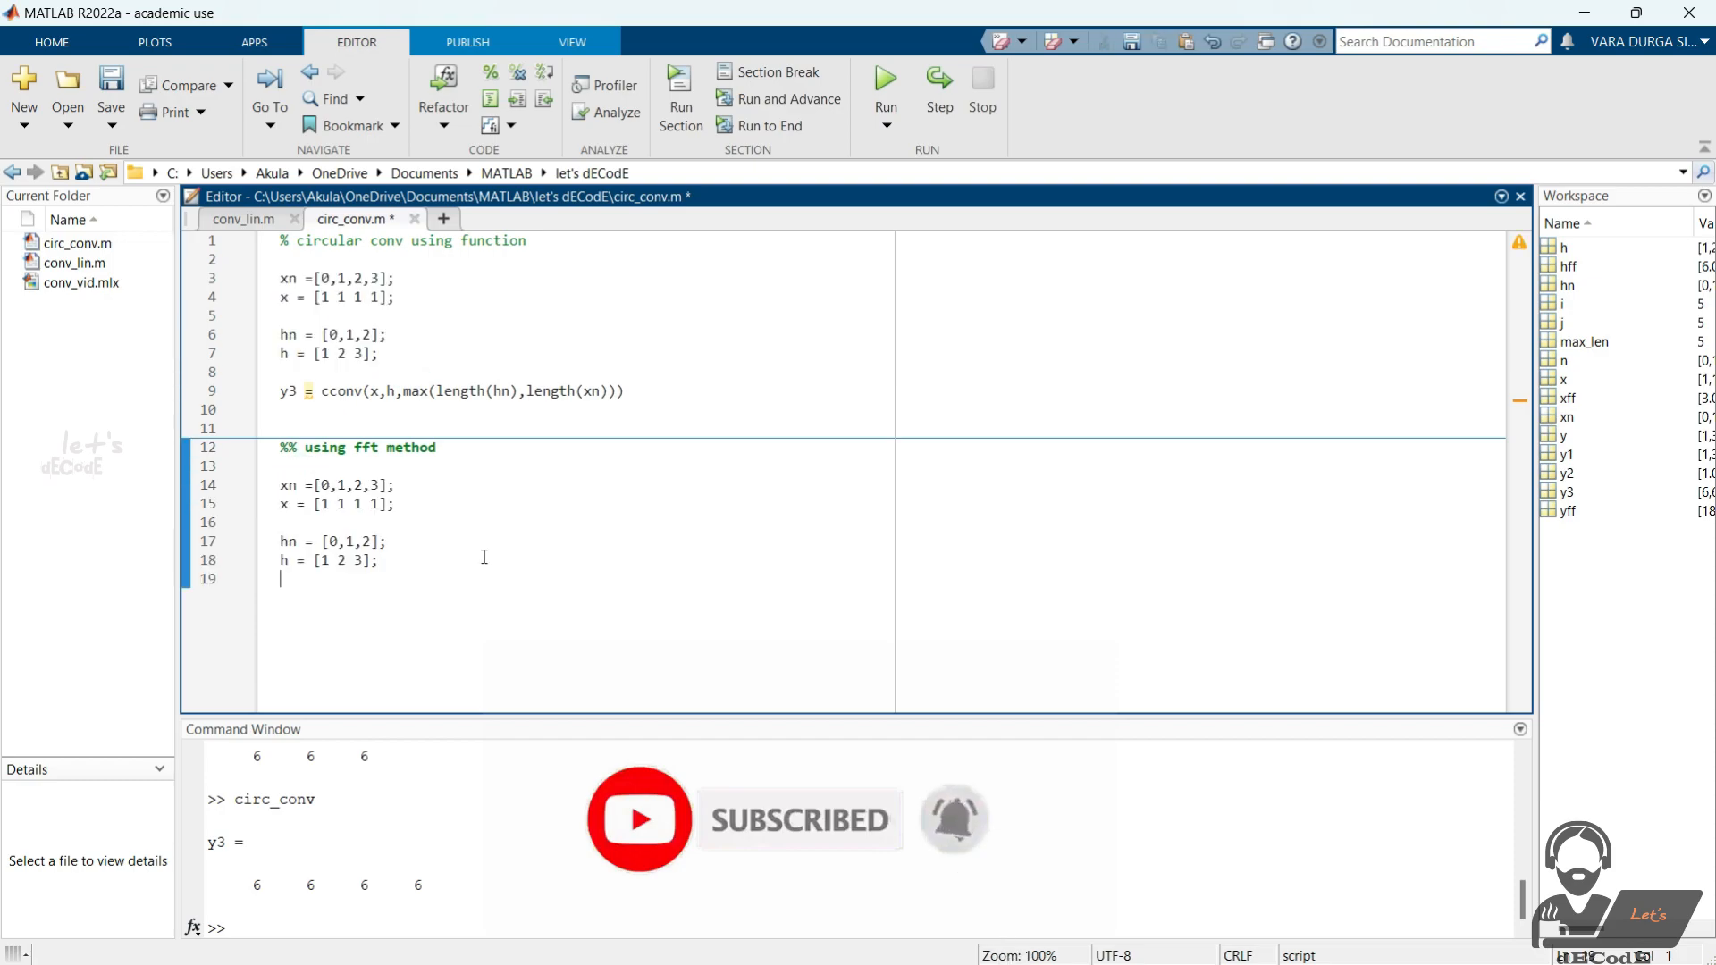
pyautogui.write('xff = fft(x);')
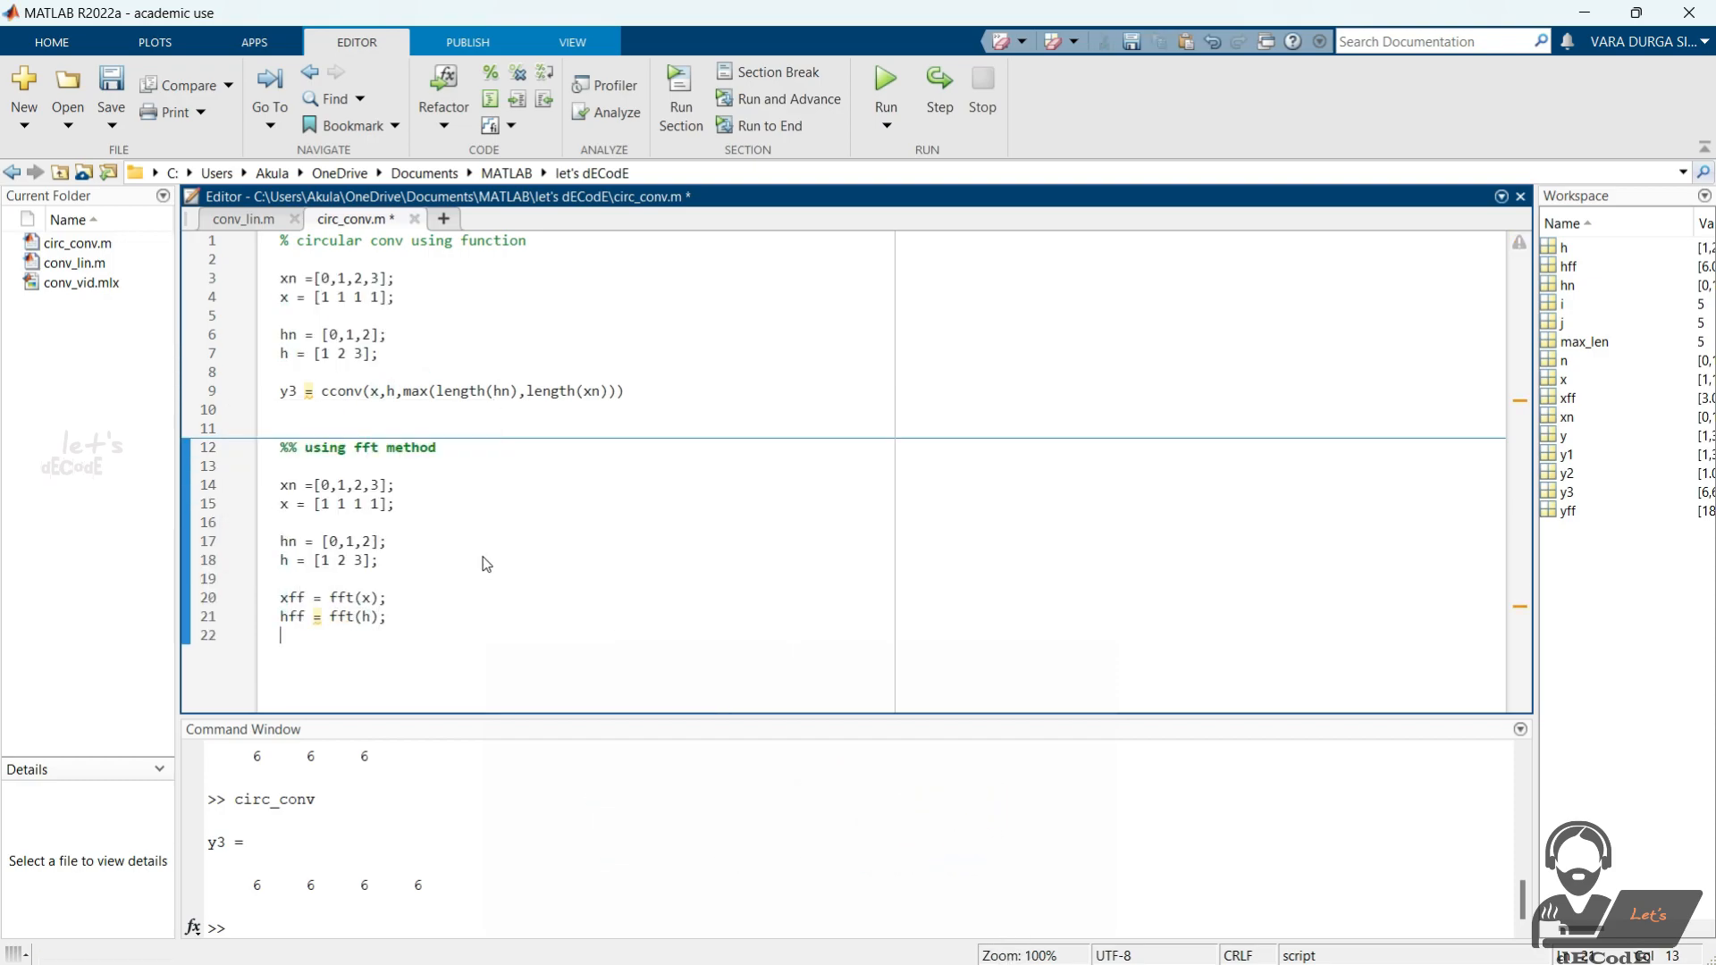
pyautogui.write('yff = xff.*')
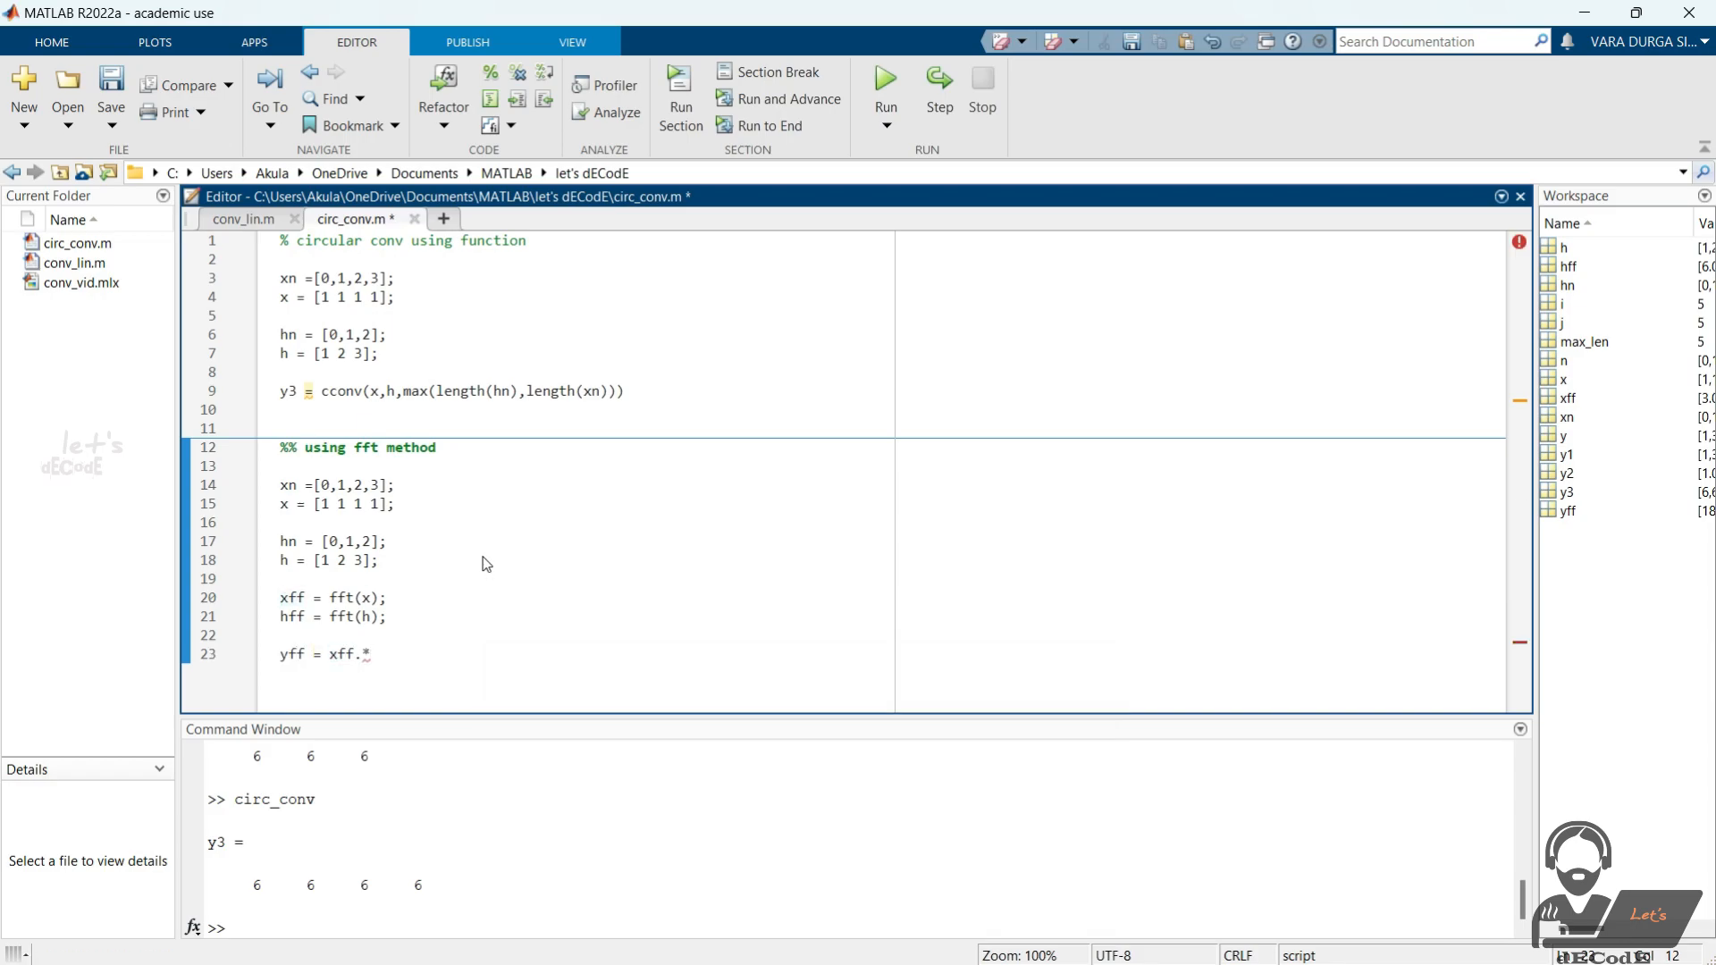
pyautogui.write('hff;')
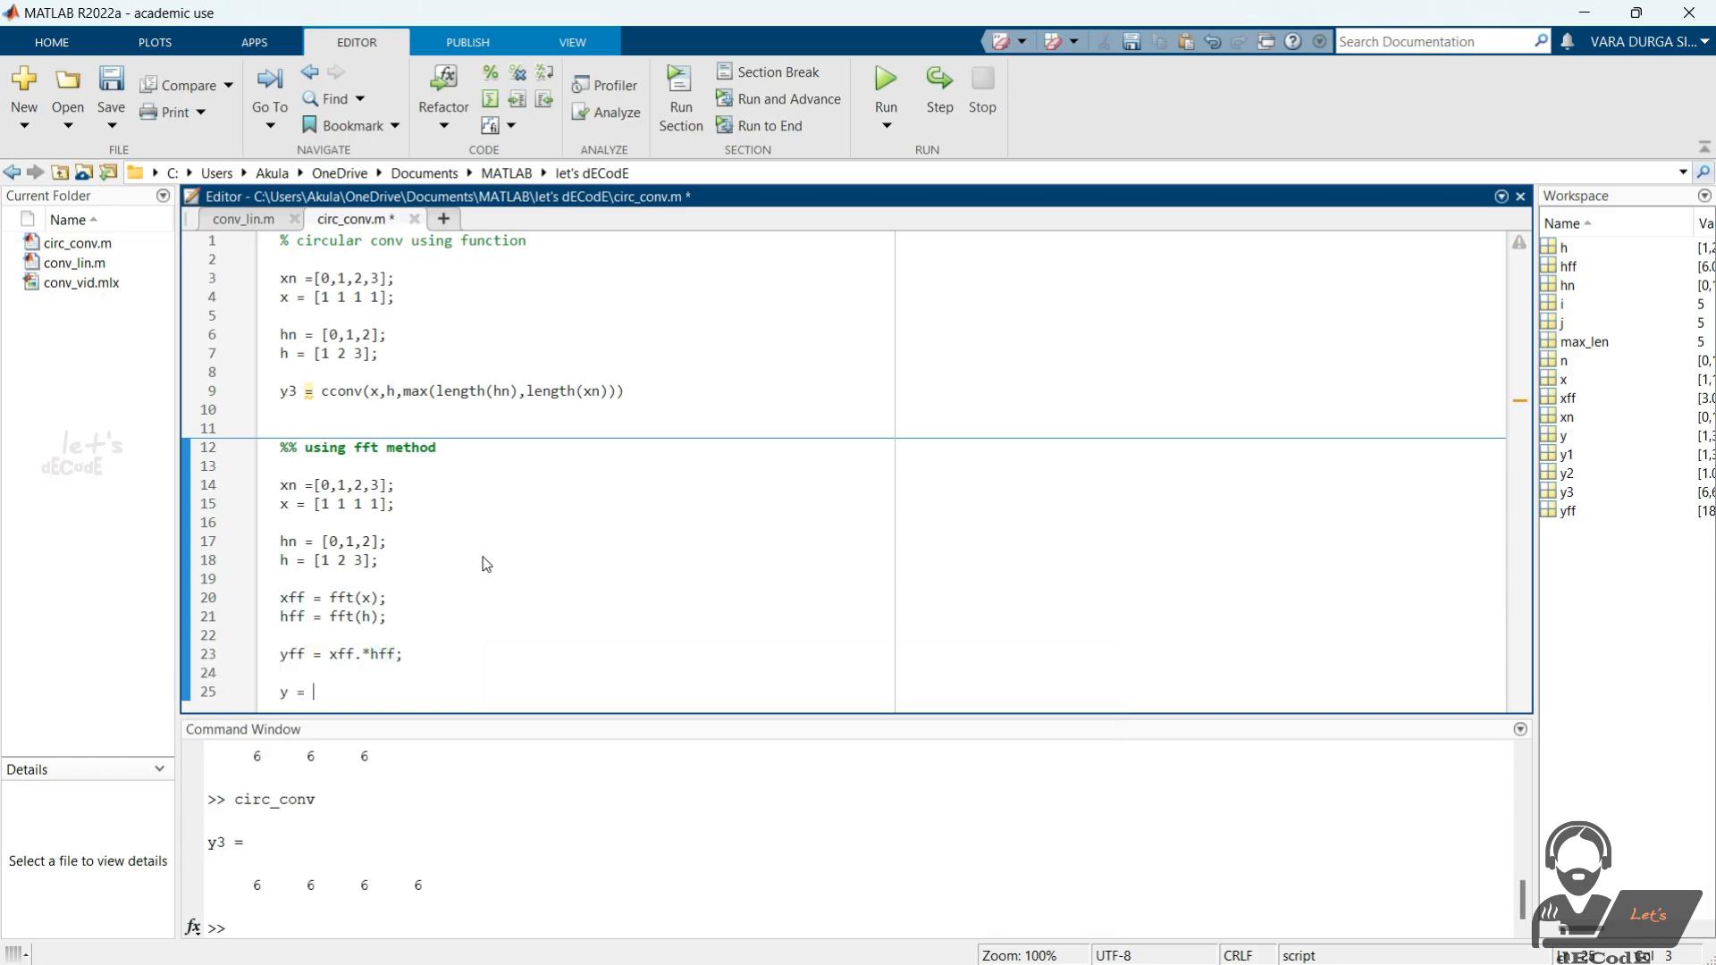
pyautogui.write('ifft(yff);')
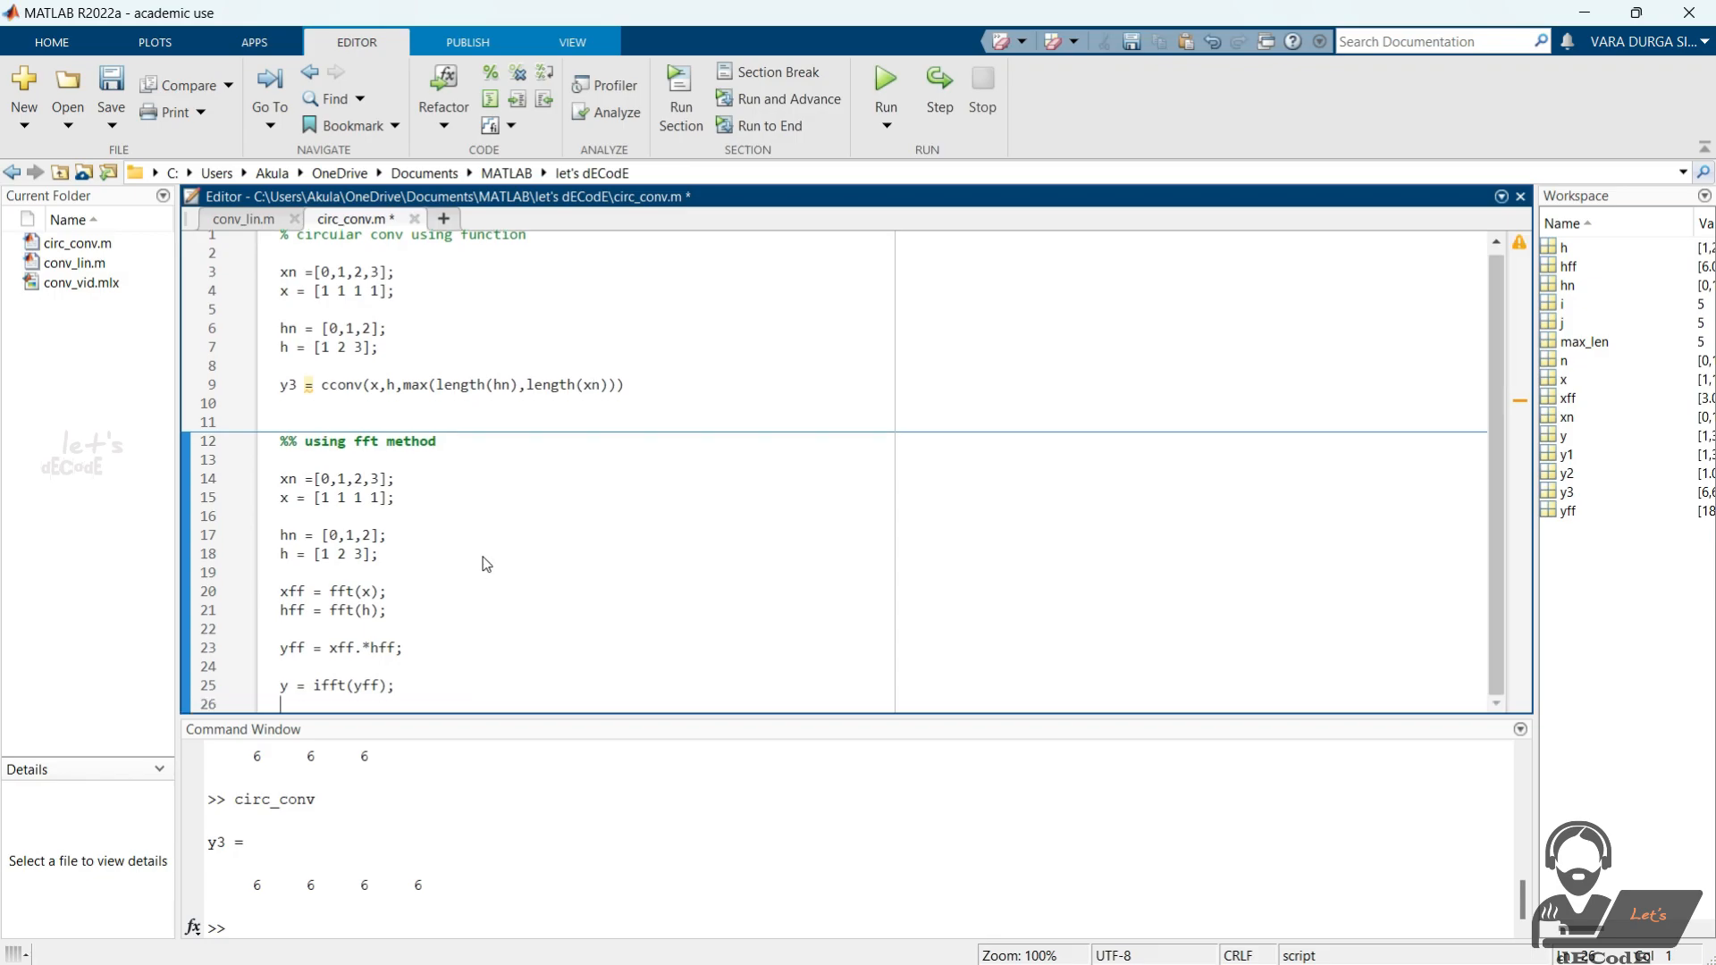
# - Run circ_conv with the FFT section, which errors on incompatible array sizes
pyautogui.click(885, 87)
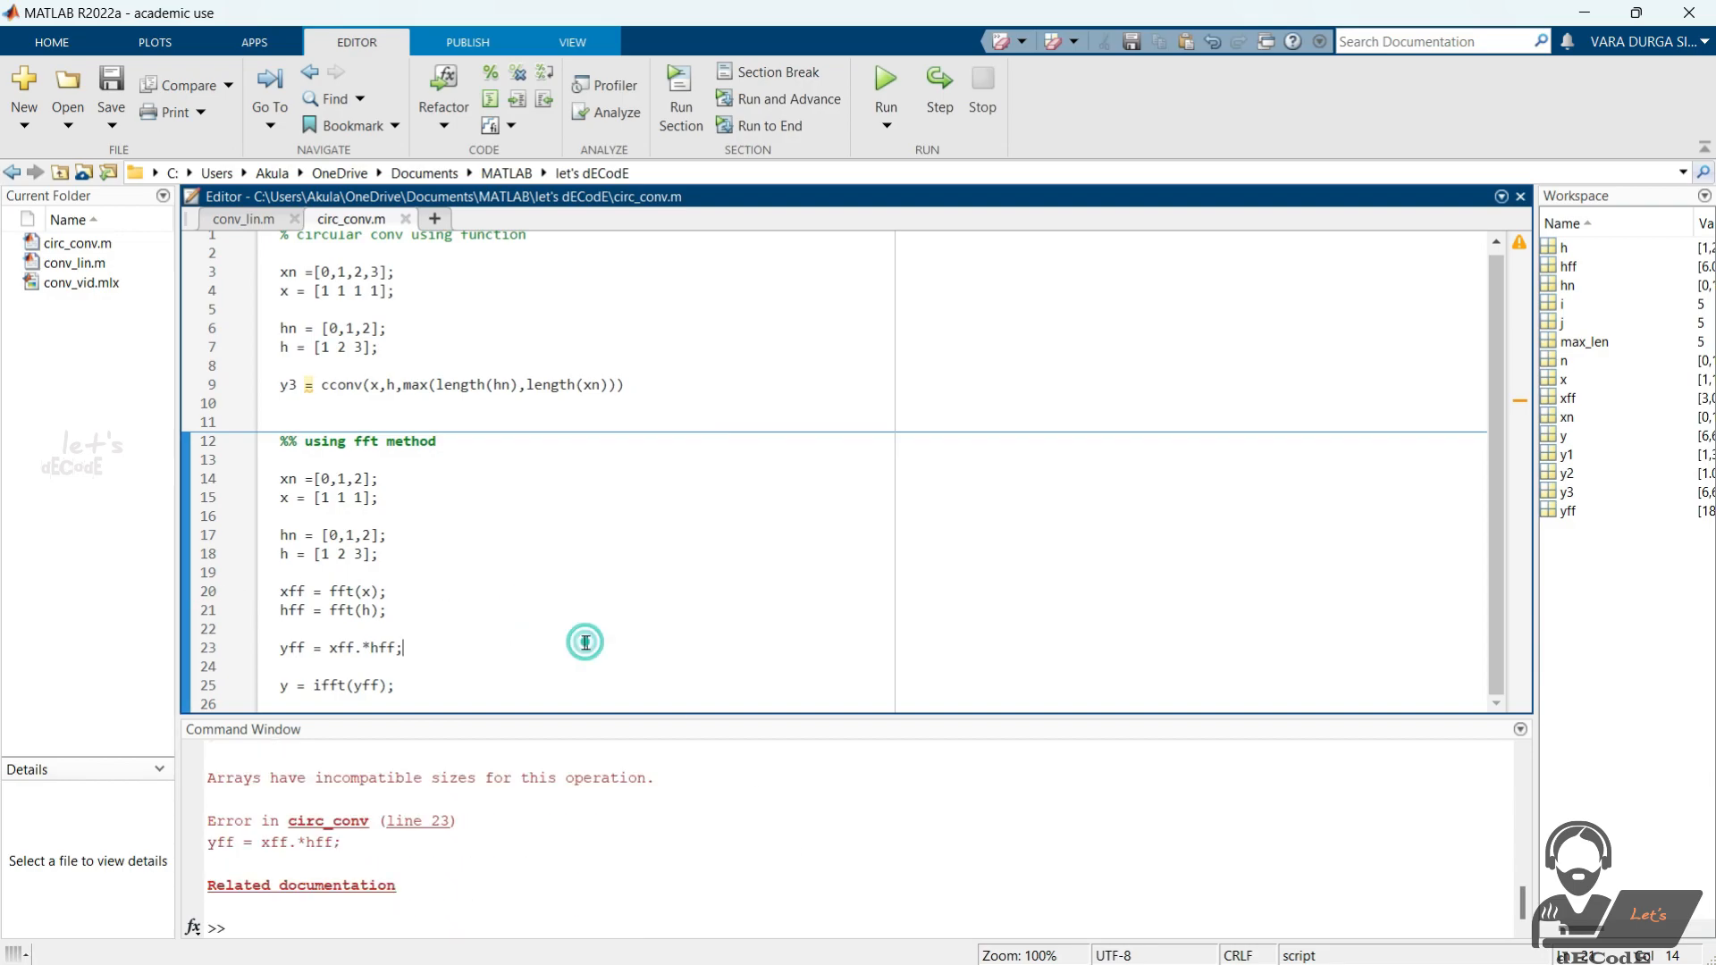
pyautogui.click(884, 86)
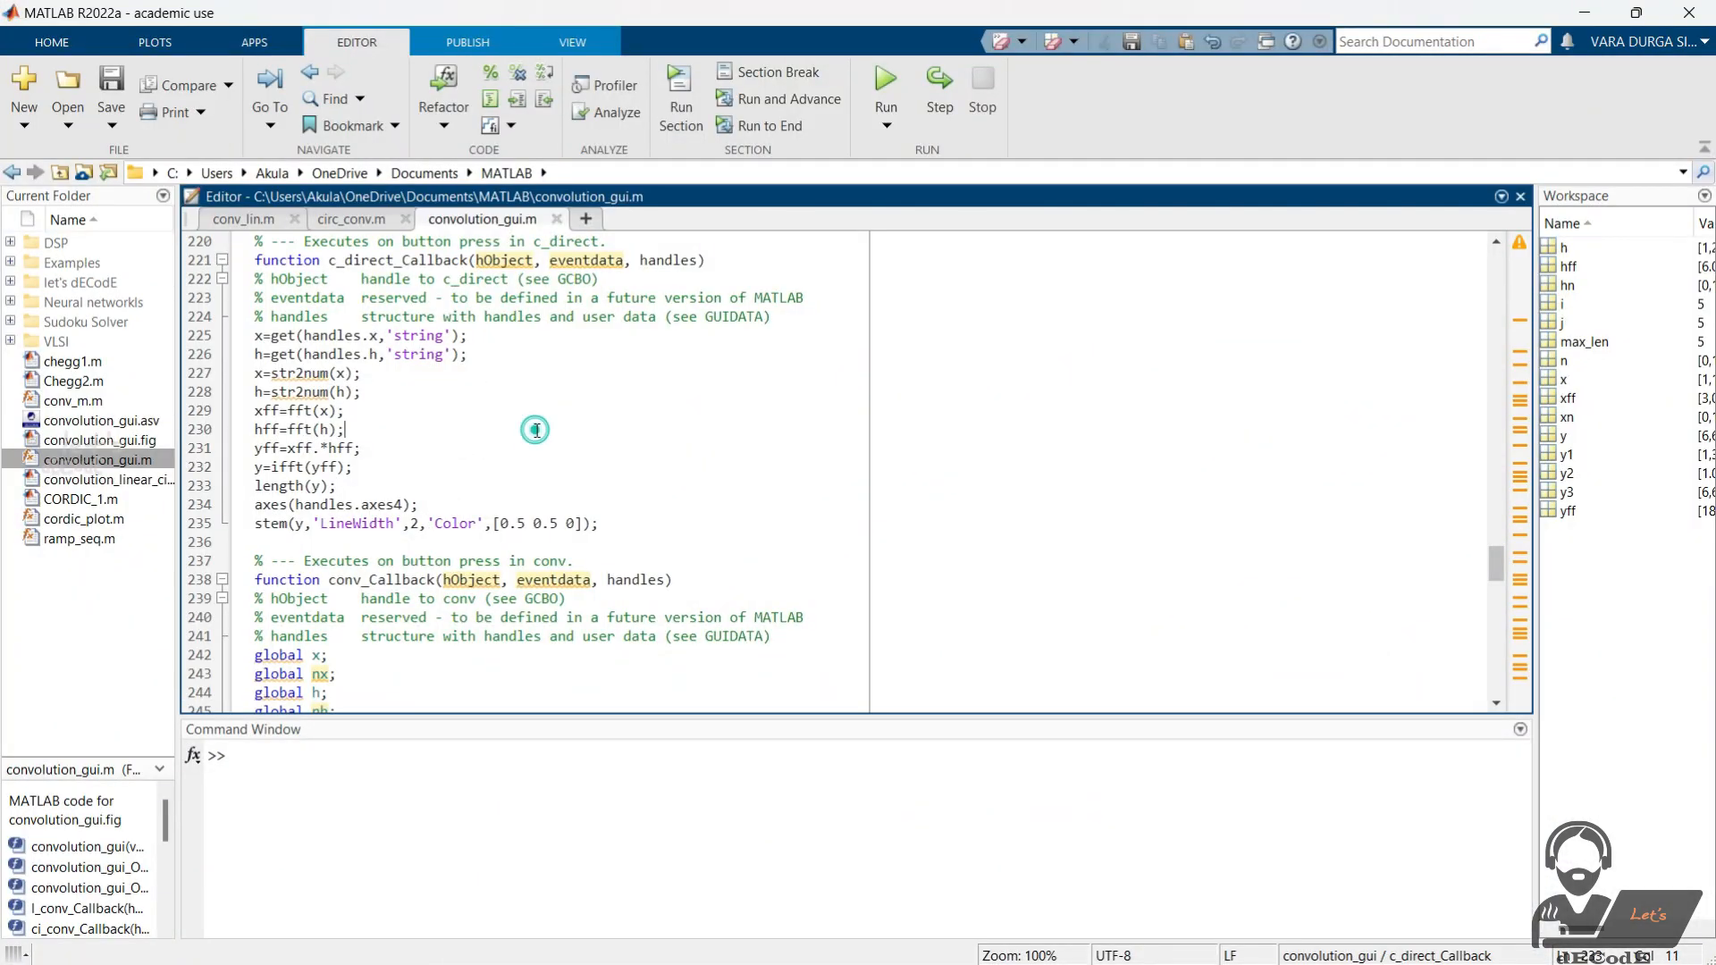
# - Run convolution_gui.m and enter x[n] = [1 2 3] over [0 1 2] and h[n] = [1 2 5 3]
pyautogui.scroll(3)
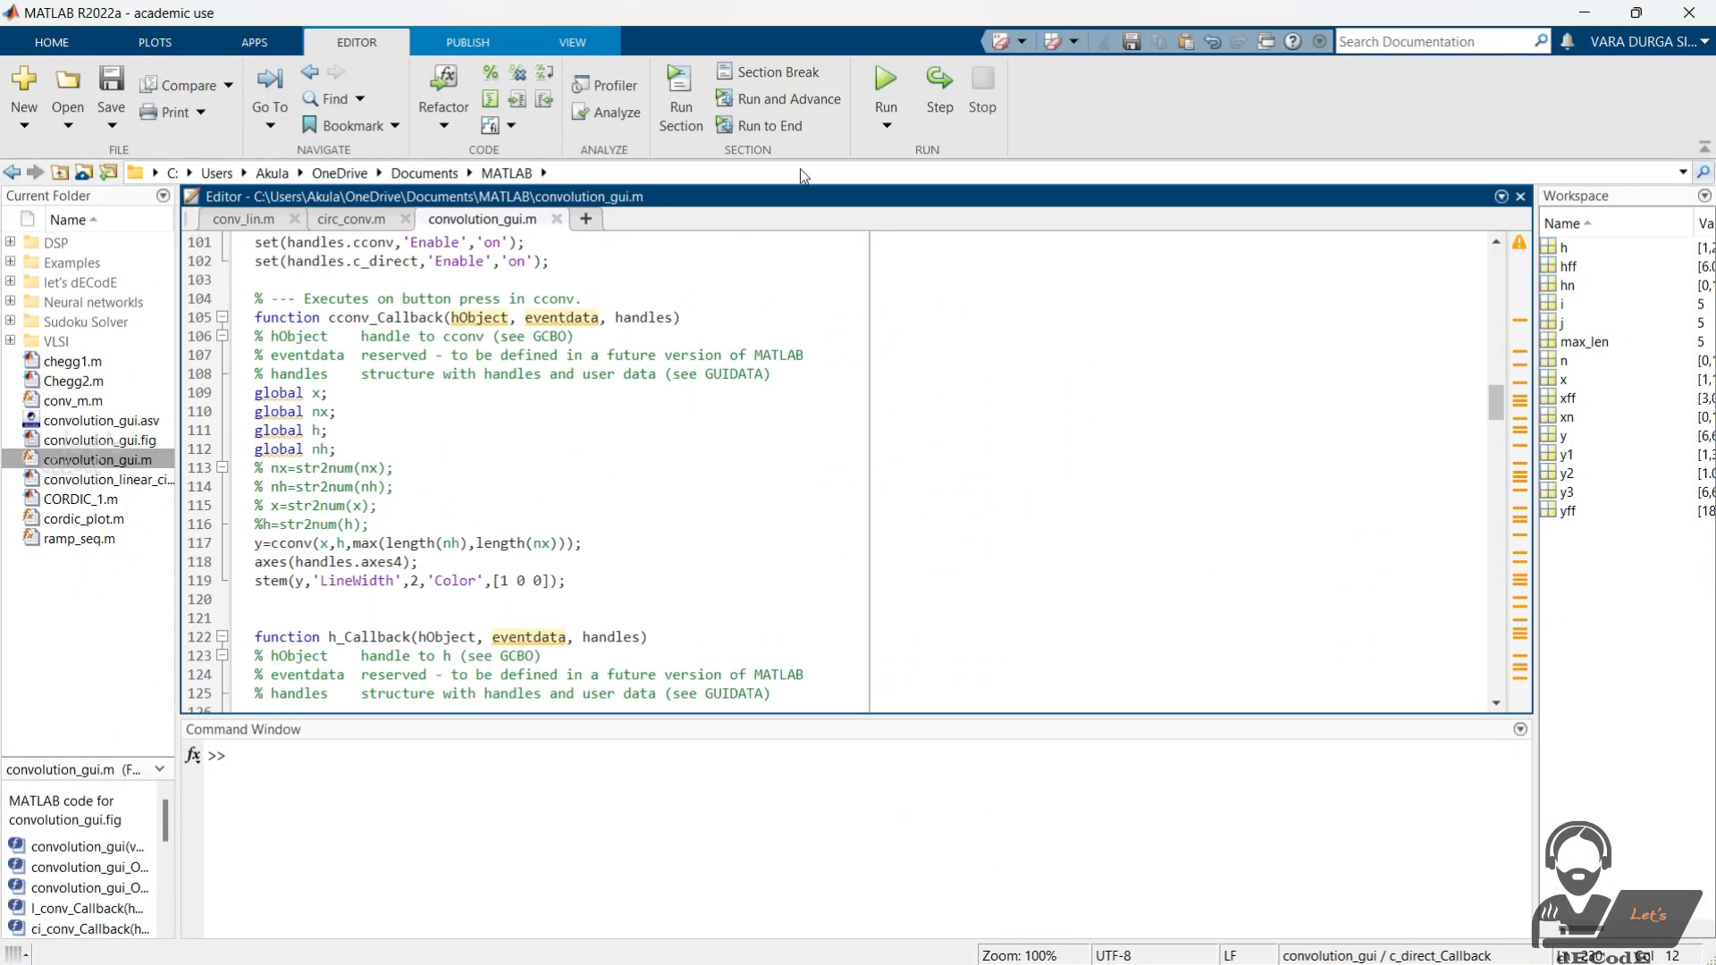
pyautogui.click(884, 88)
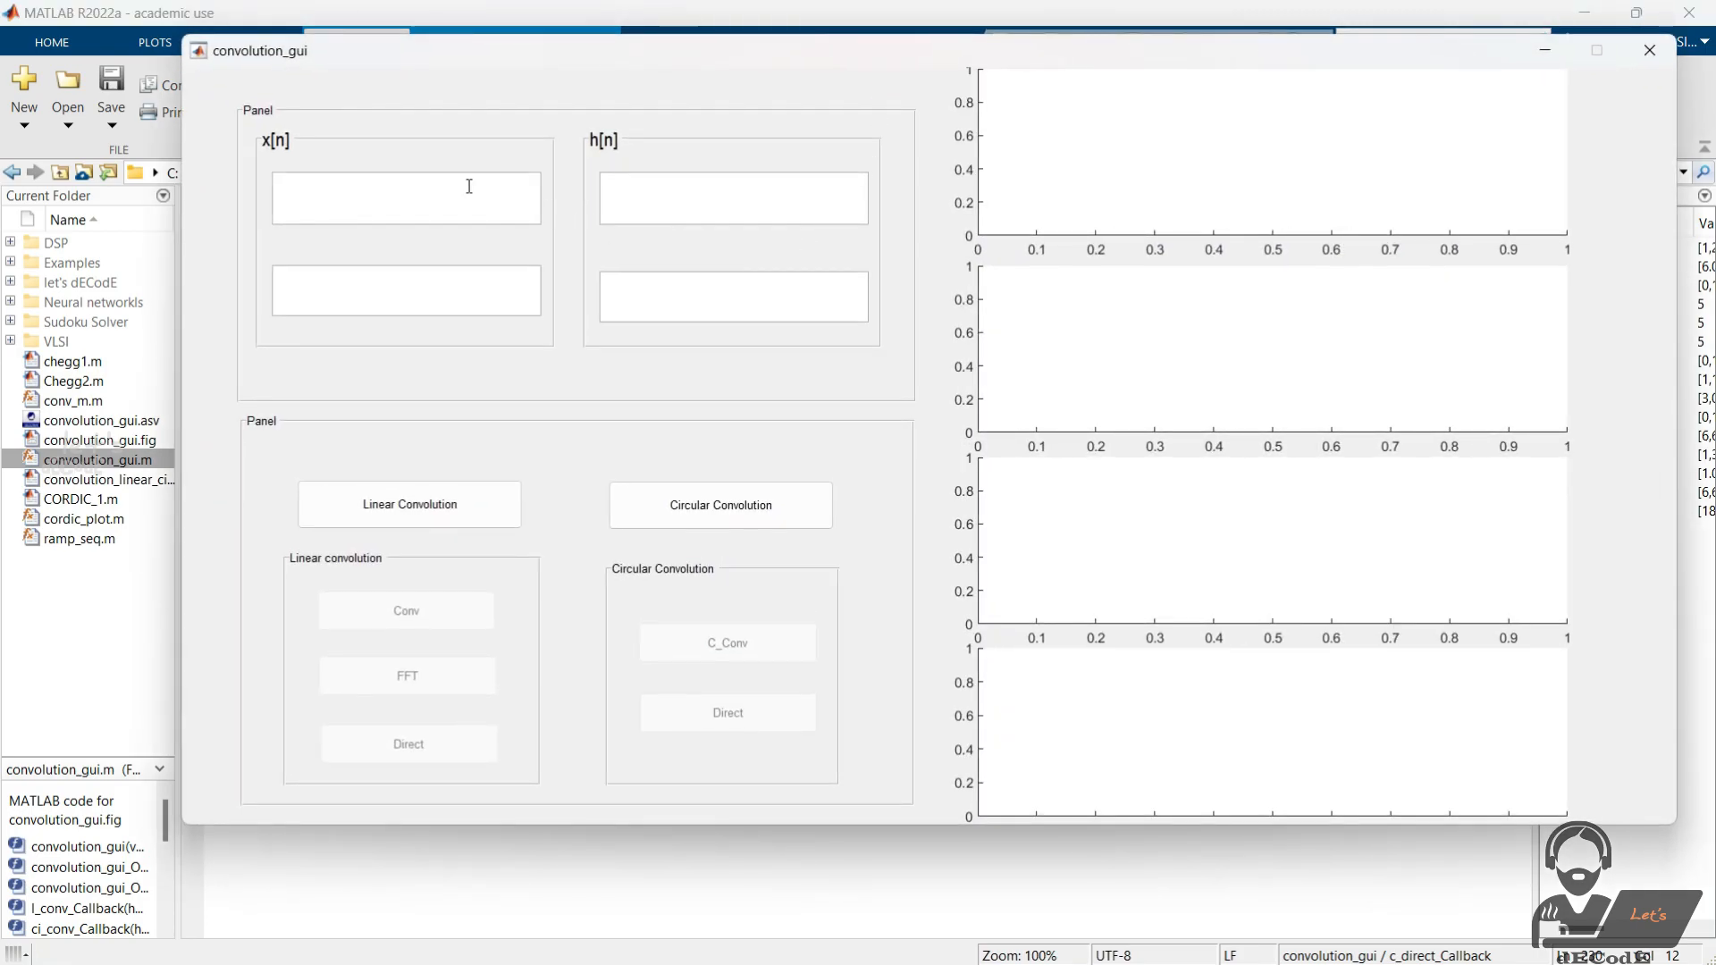
pyautogui.write('[ 1 2 3')
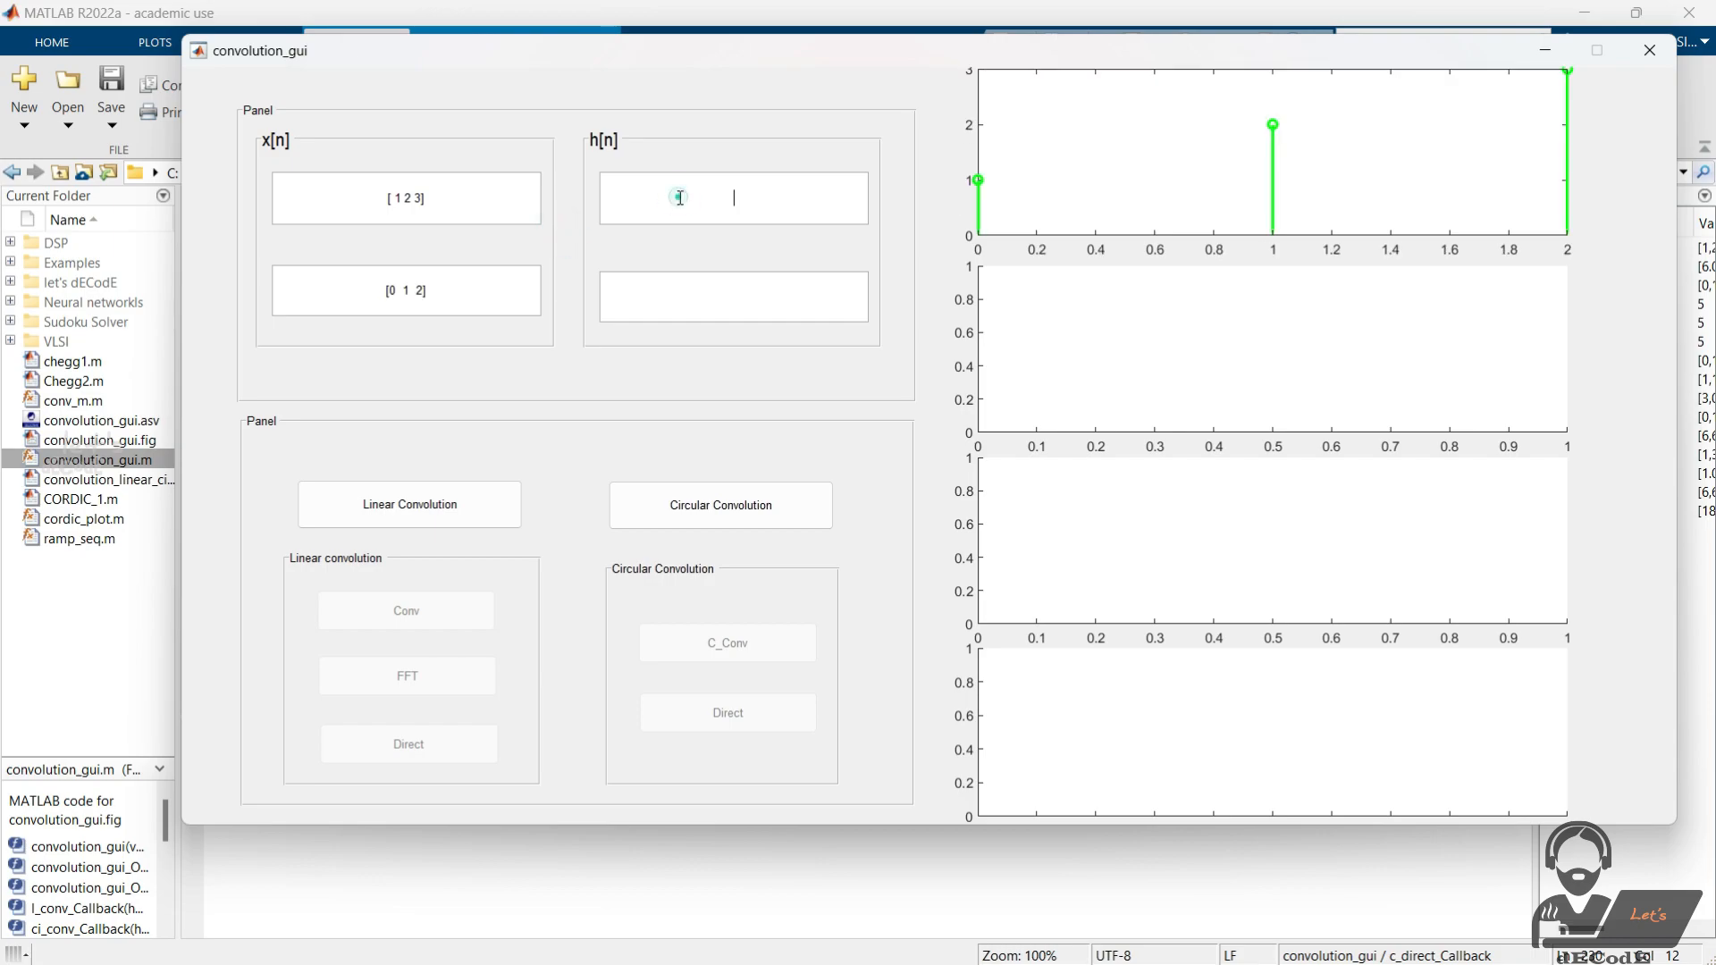
pyautogui.write('[1 2 5 3')
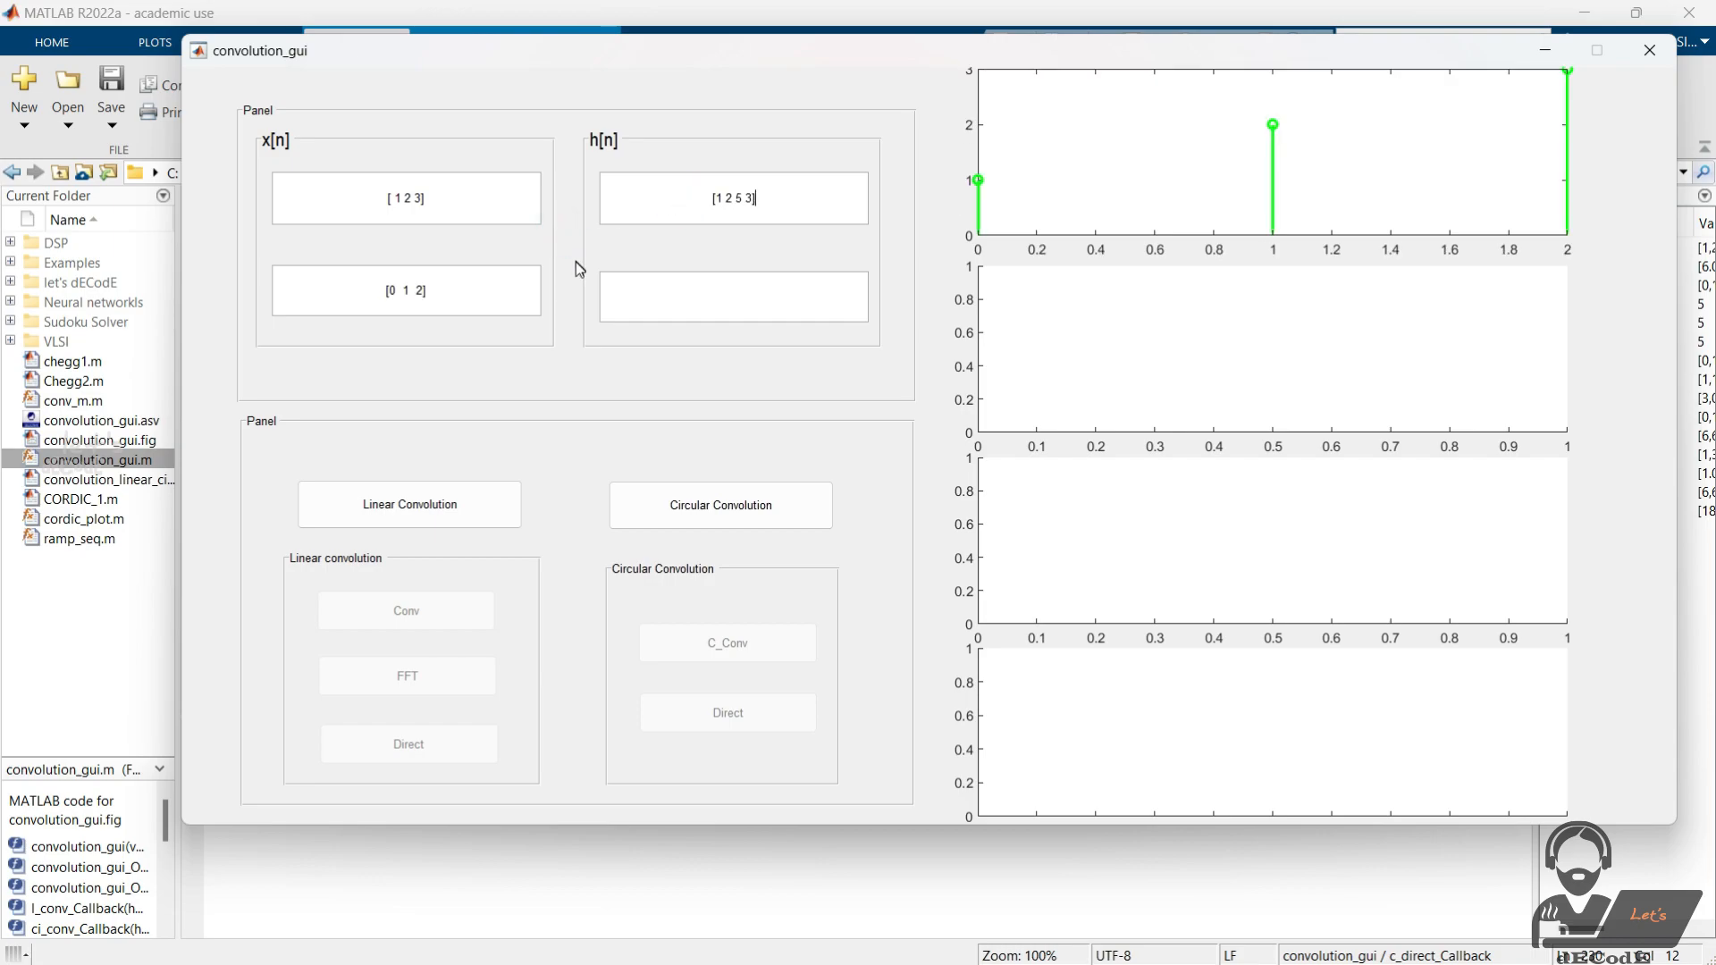
# - Plot the linear (Conv) and circular (C_Conv) convolutions of x[n] and h[n] in the GUI
pyautogui.click(408, 504)
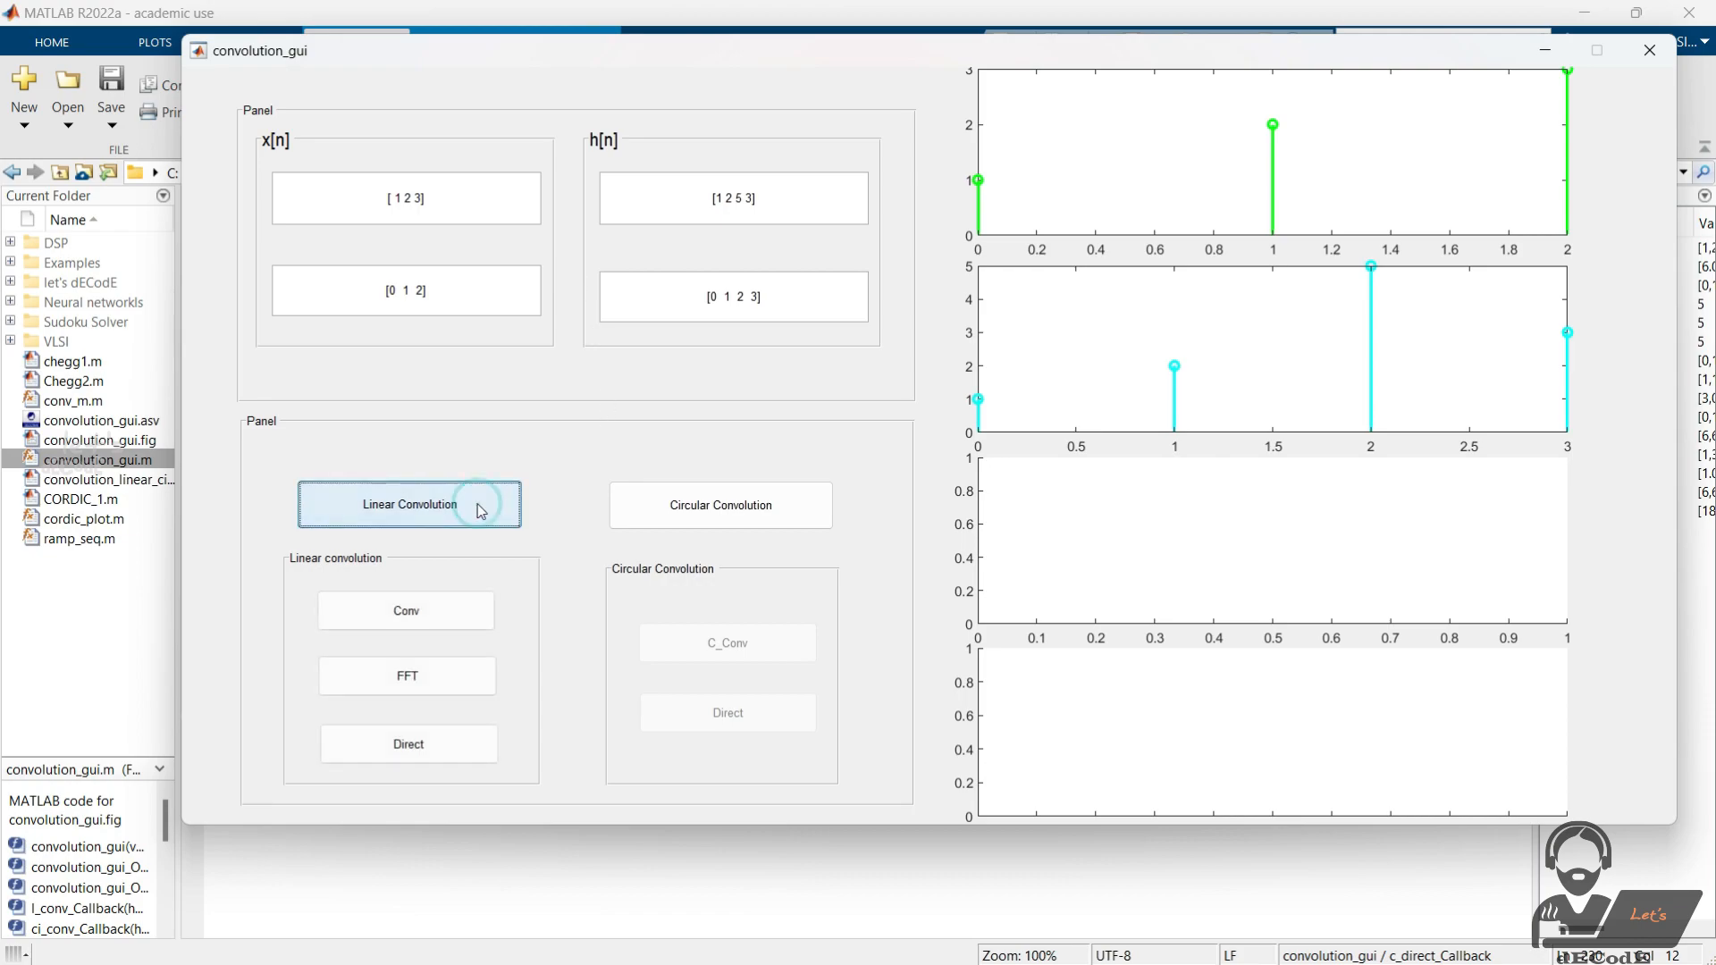
pyautogui.moveTo(461, 577)
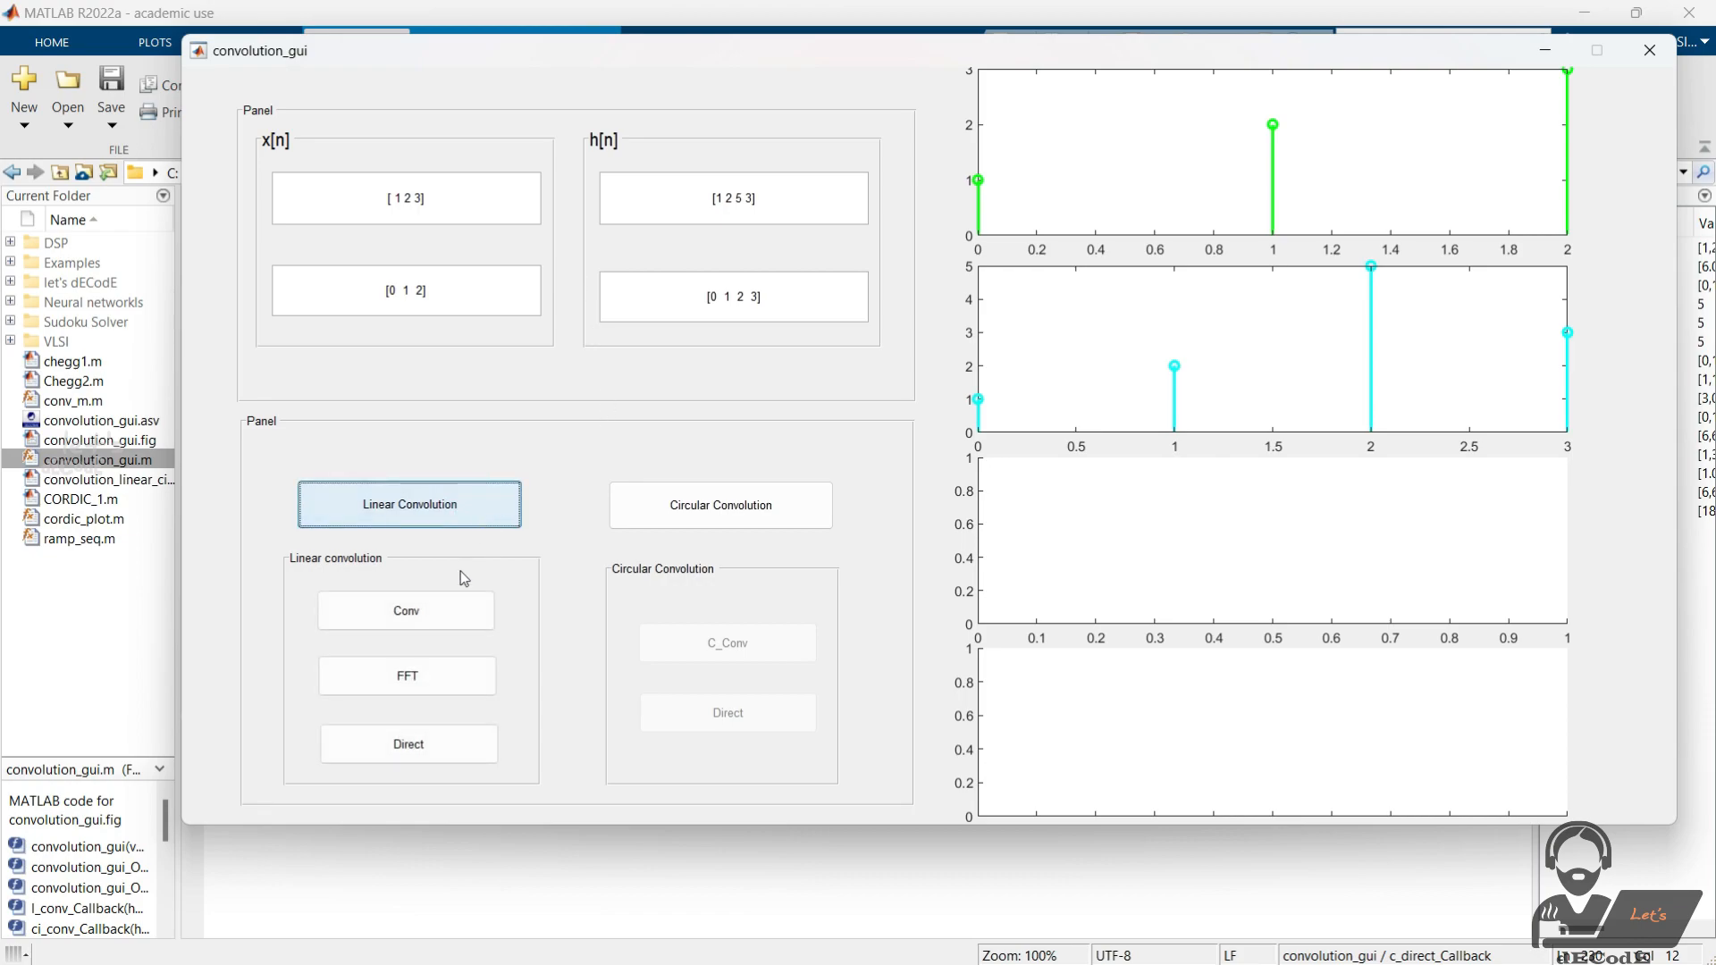
pyautogui.click(405, 611)
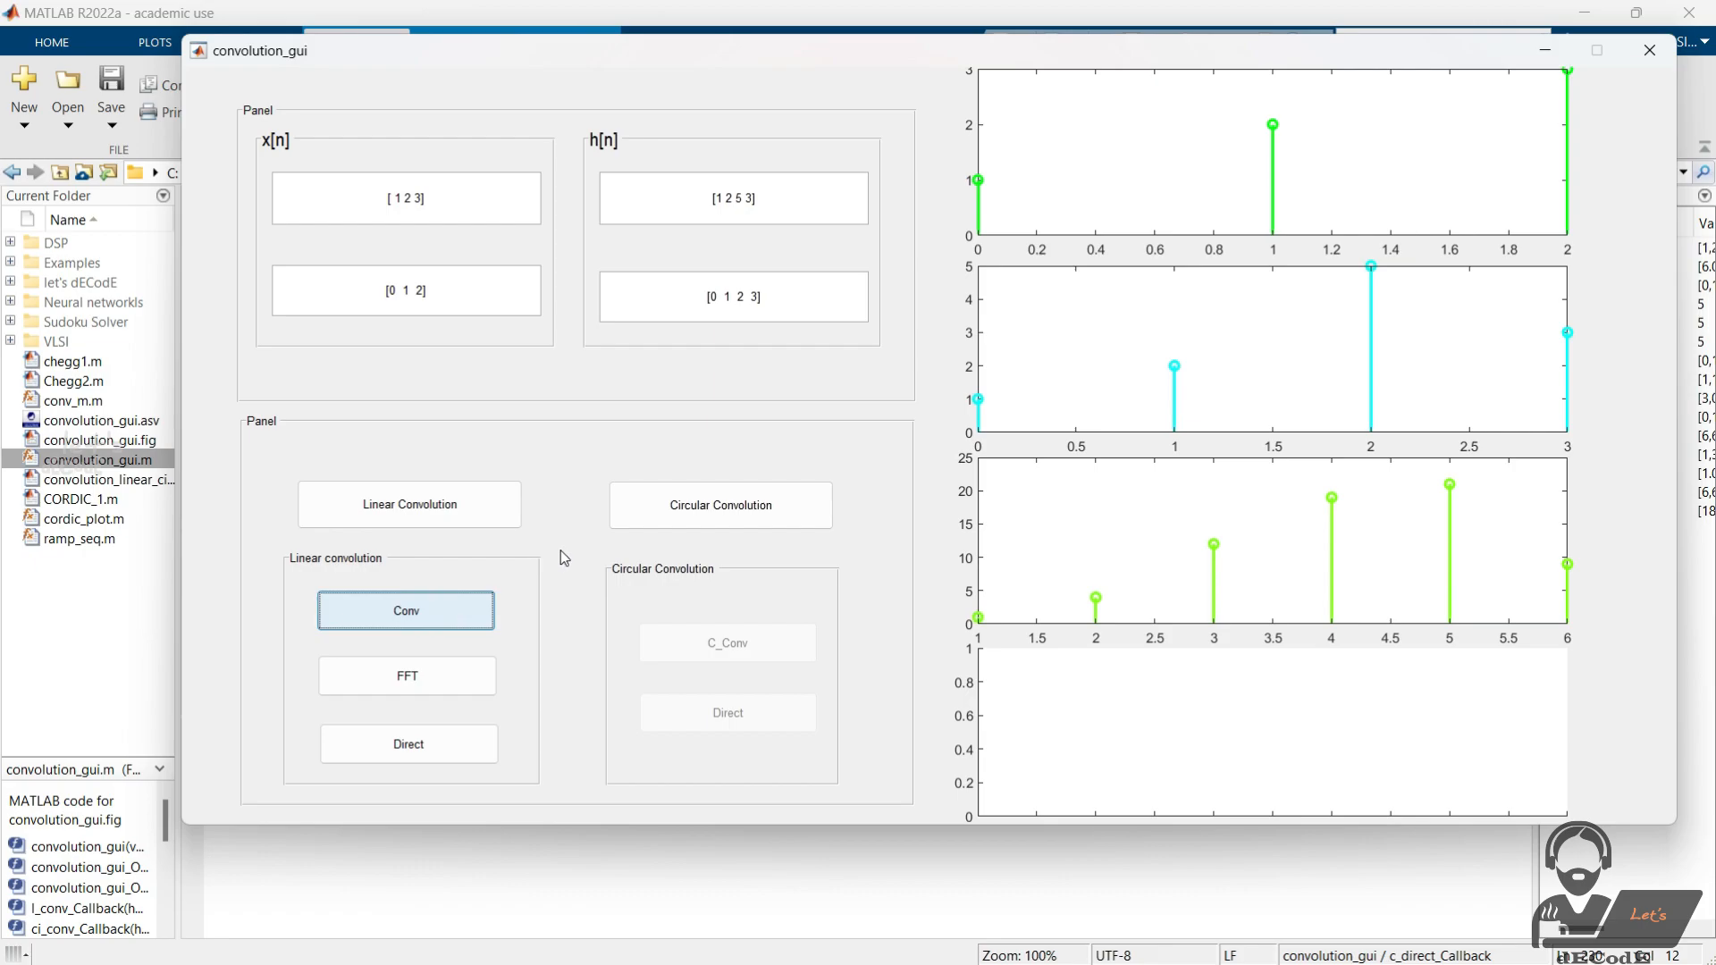
pyautogui.moveTo(515, 606)
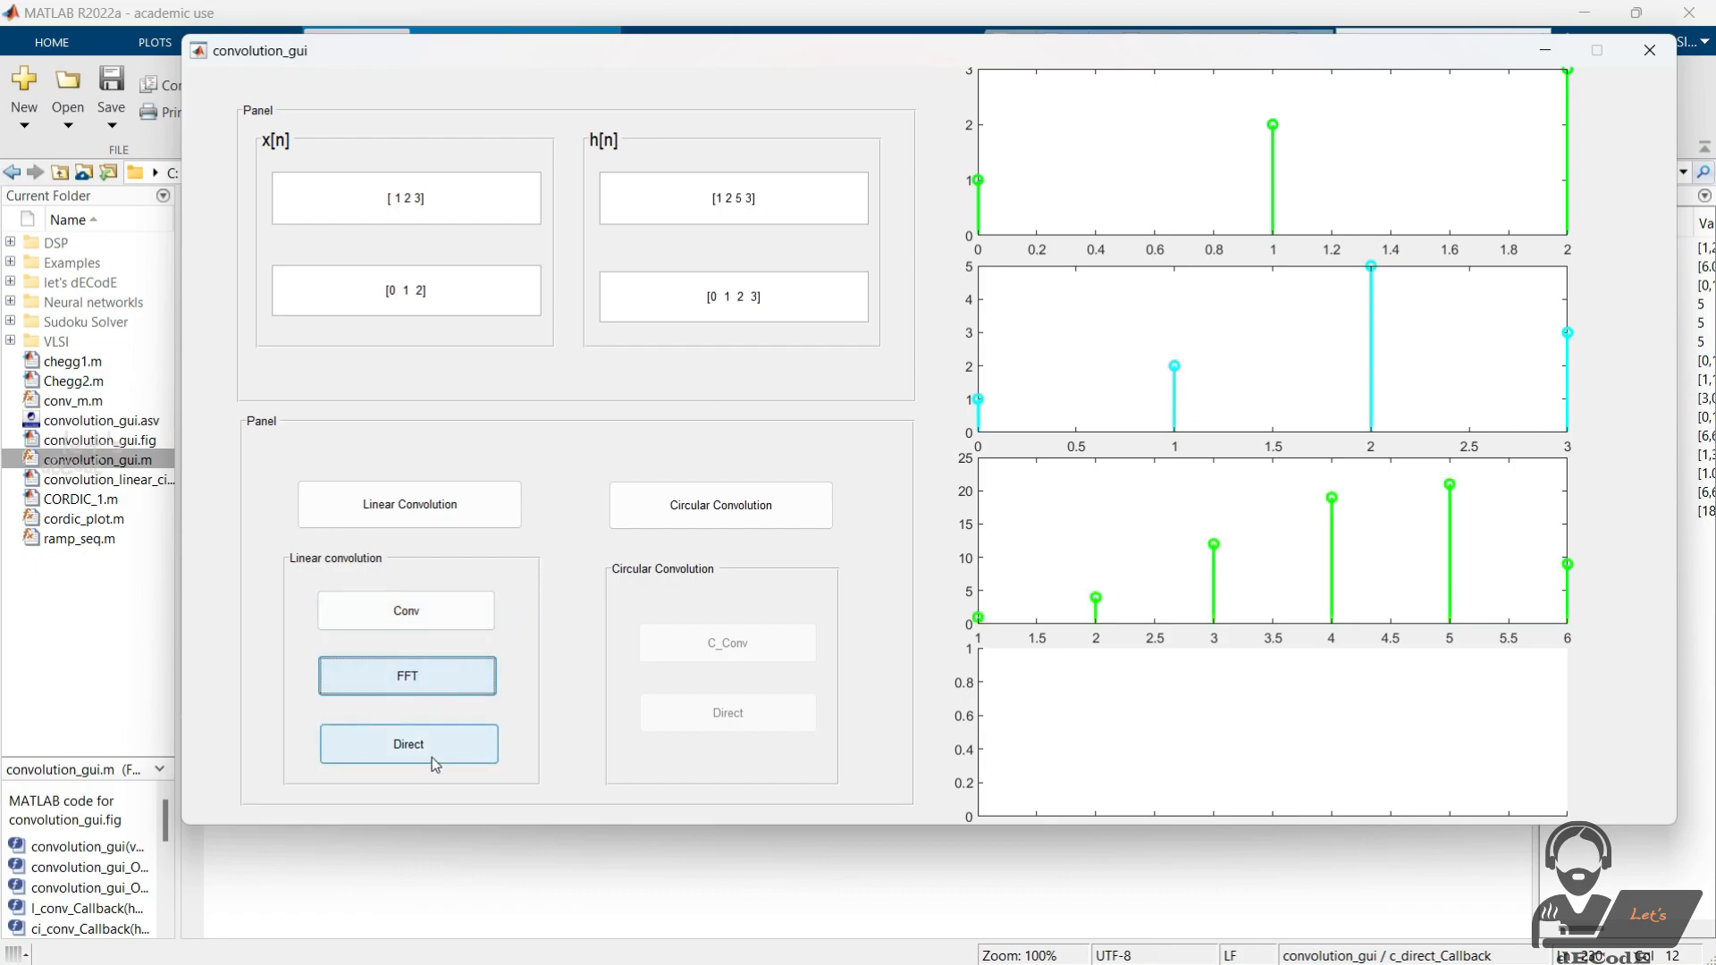
pyautogui.click(721, 504)
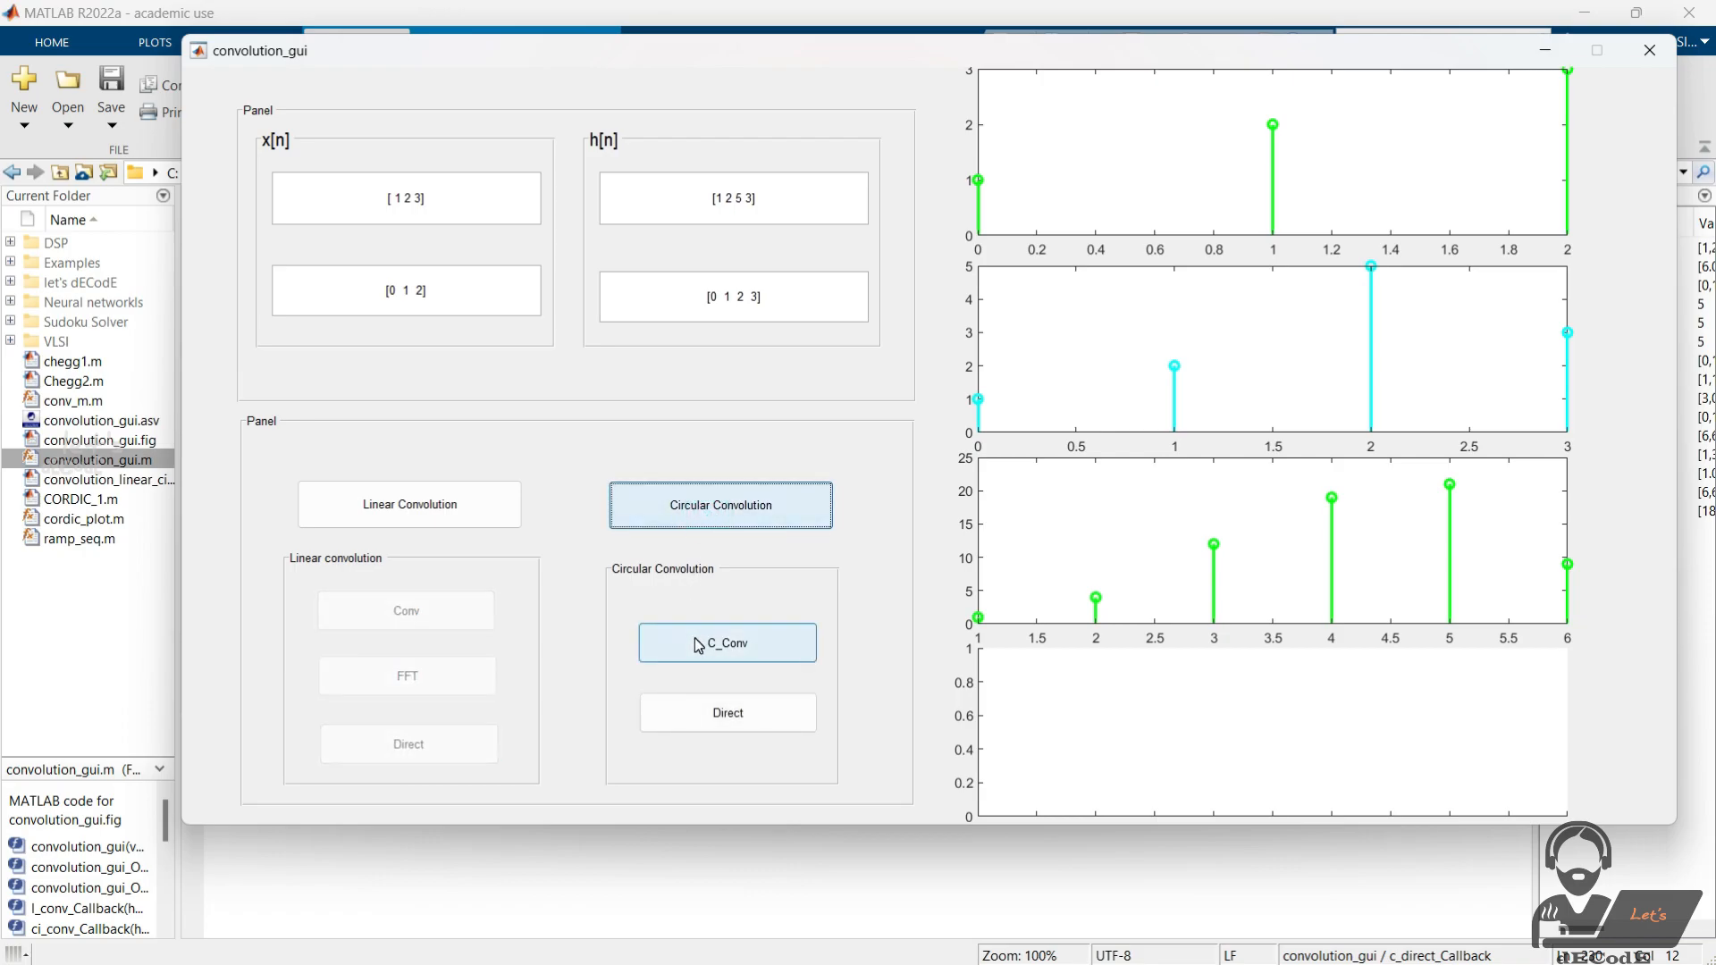
pyautogui.click(727, 714)
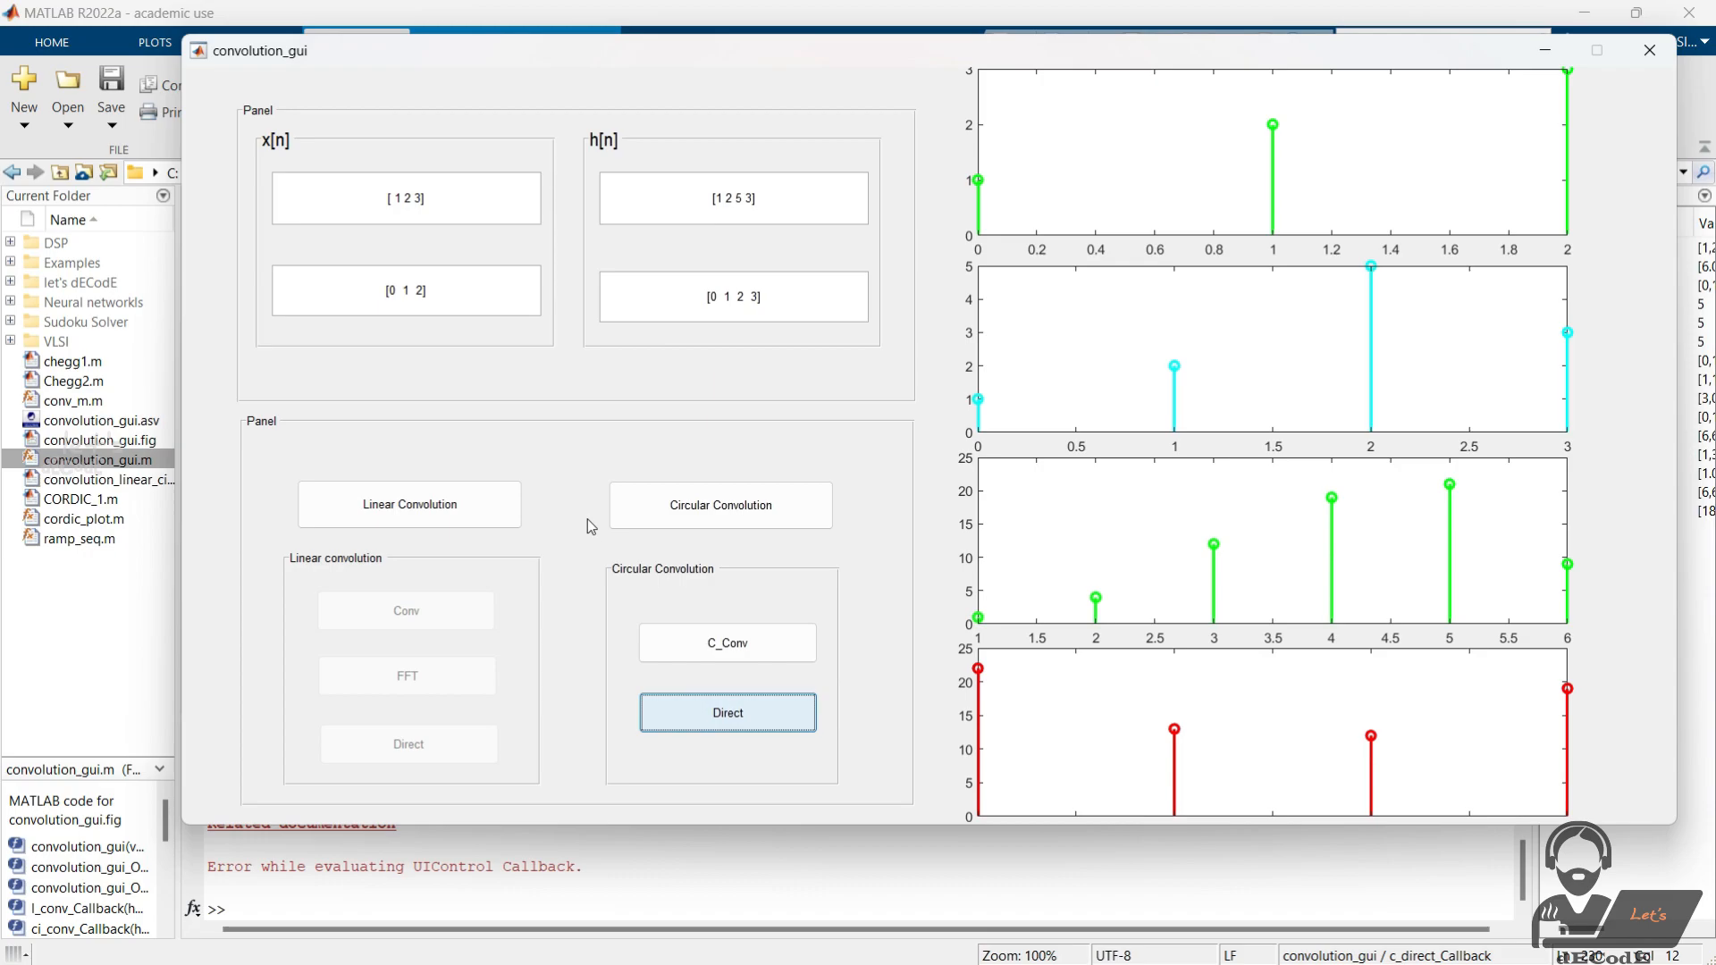
pyautogui.moveTo(578, 426)
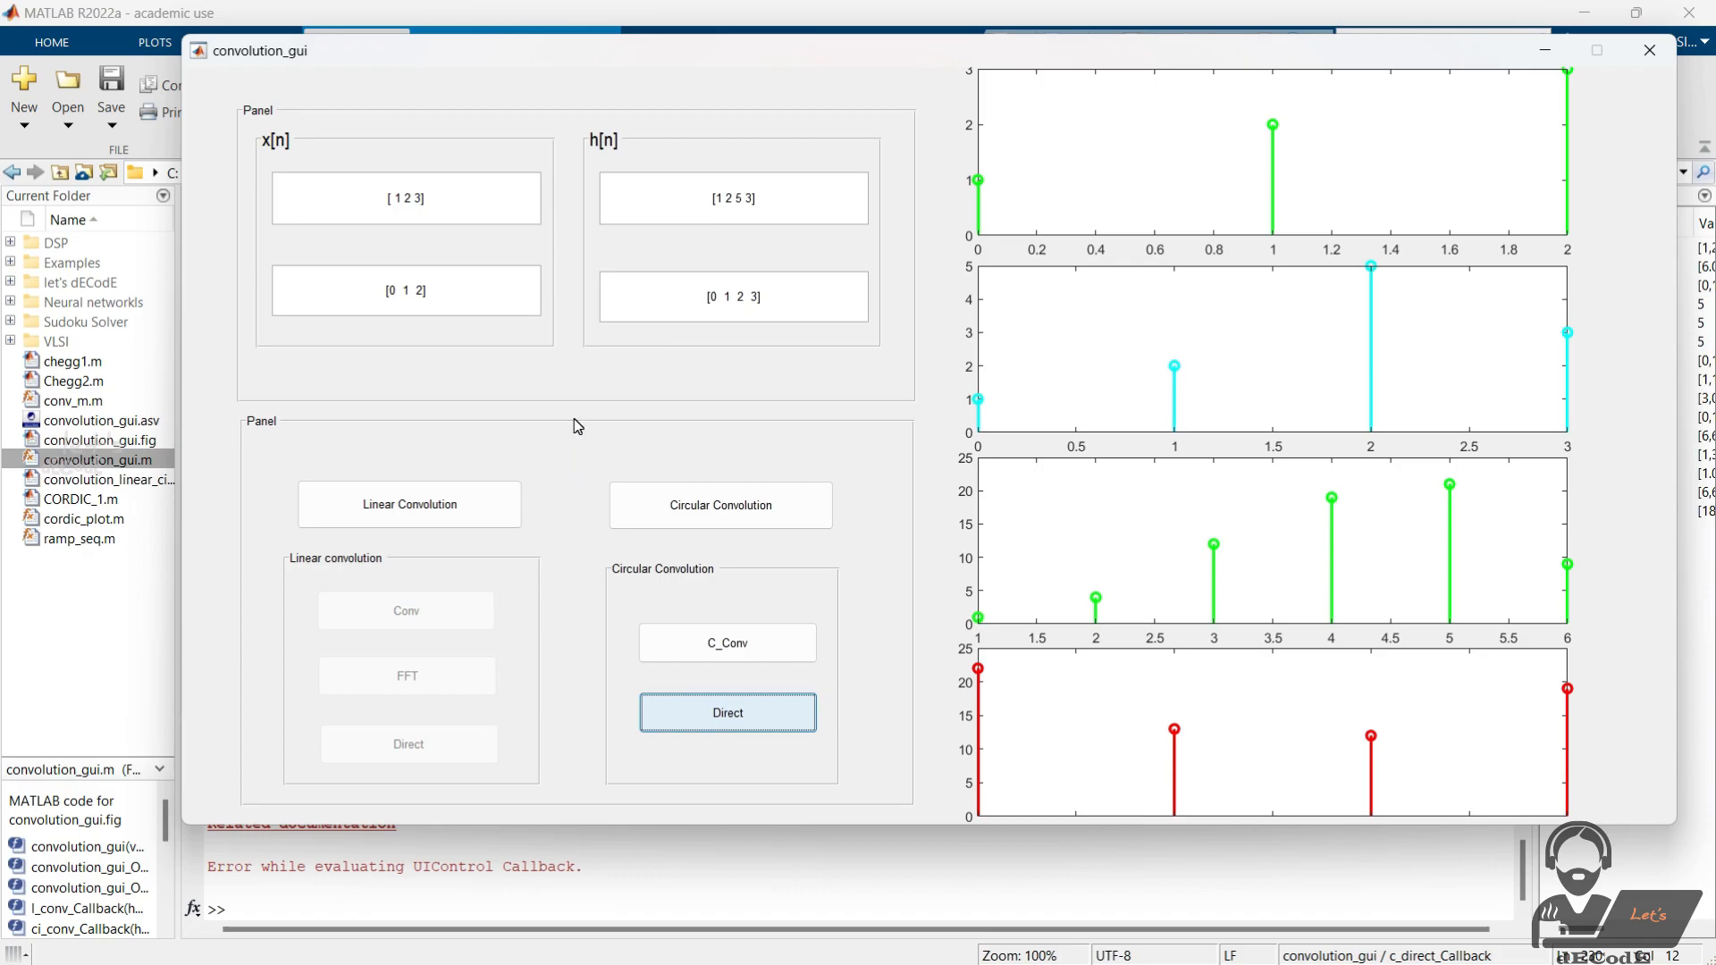